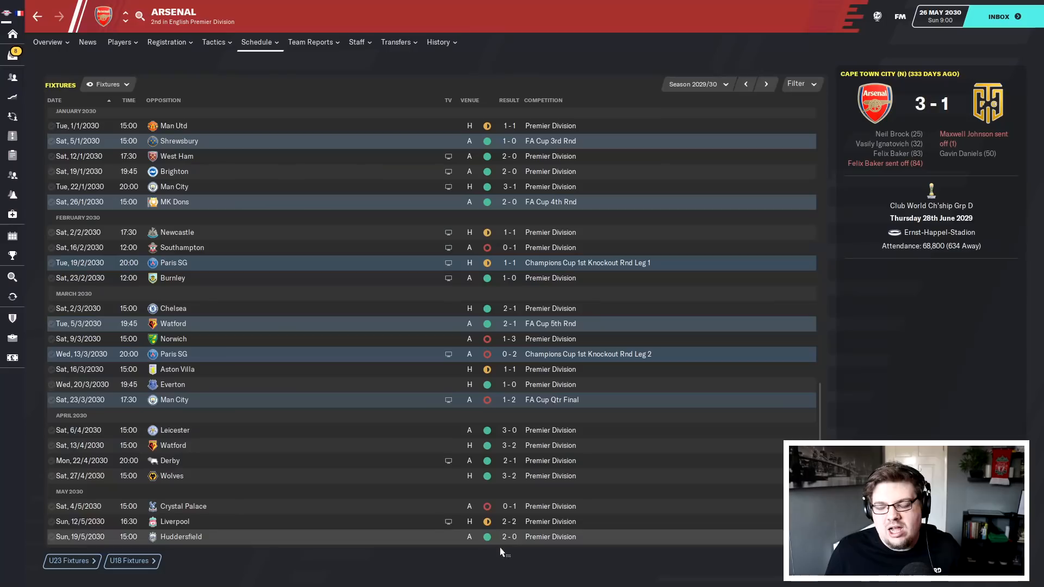
mouse_move(520, 545)
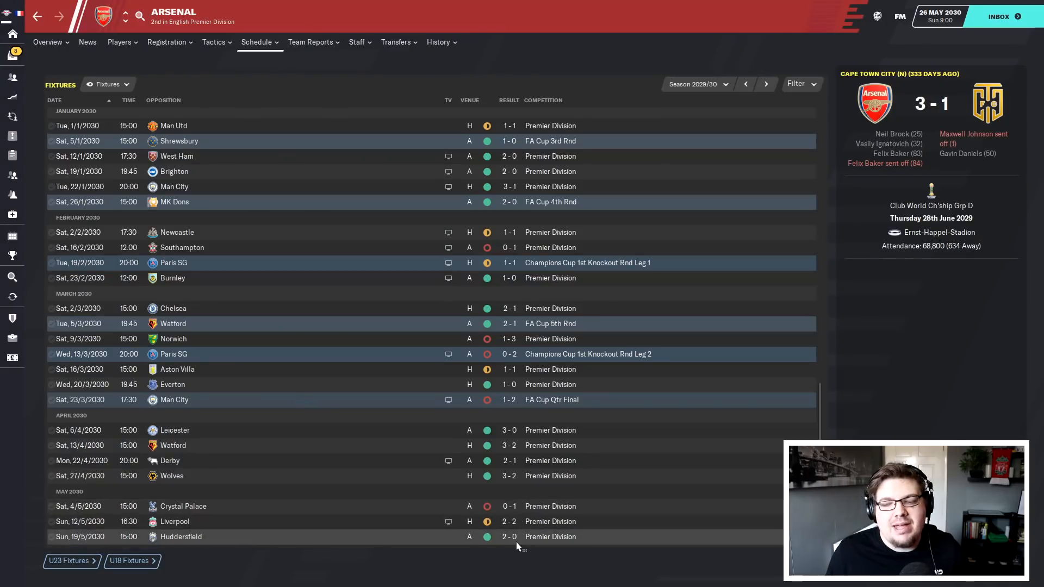
- Review the English Premier Division table, then move on to the Italian Serie A overview
click(45, 43)
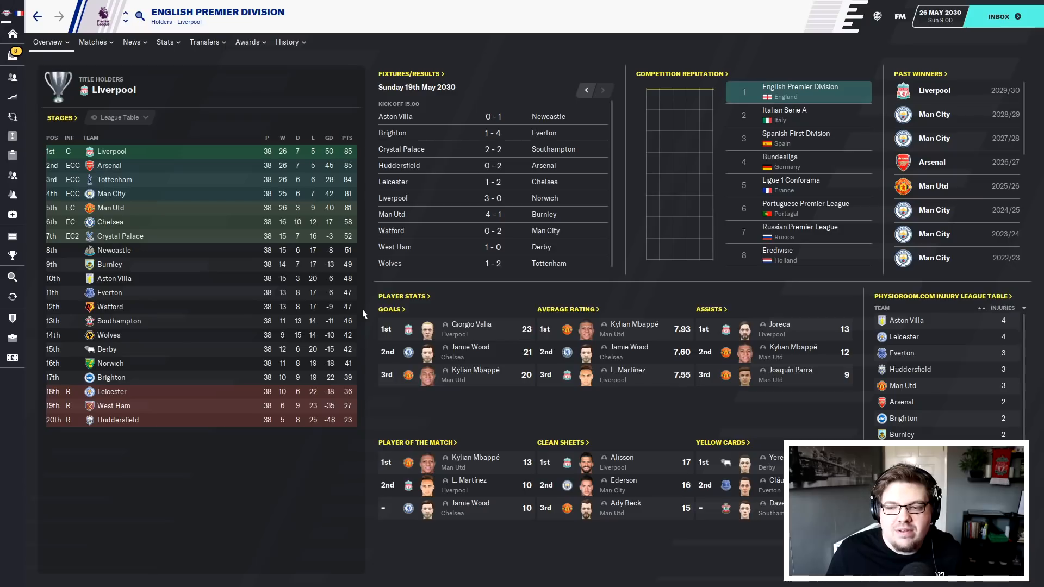
mouse_move(492, 380)
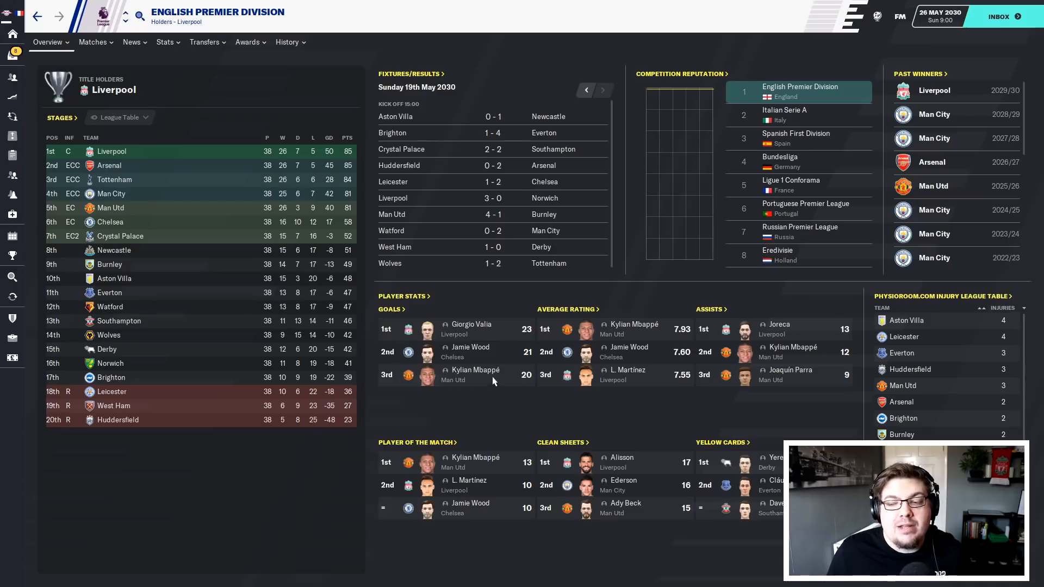
mouse_move(633, 324)
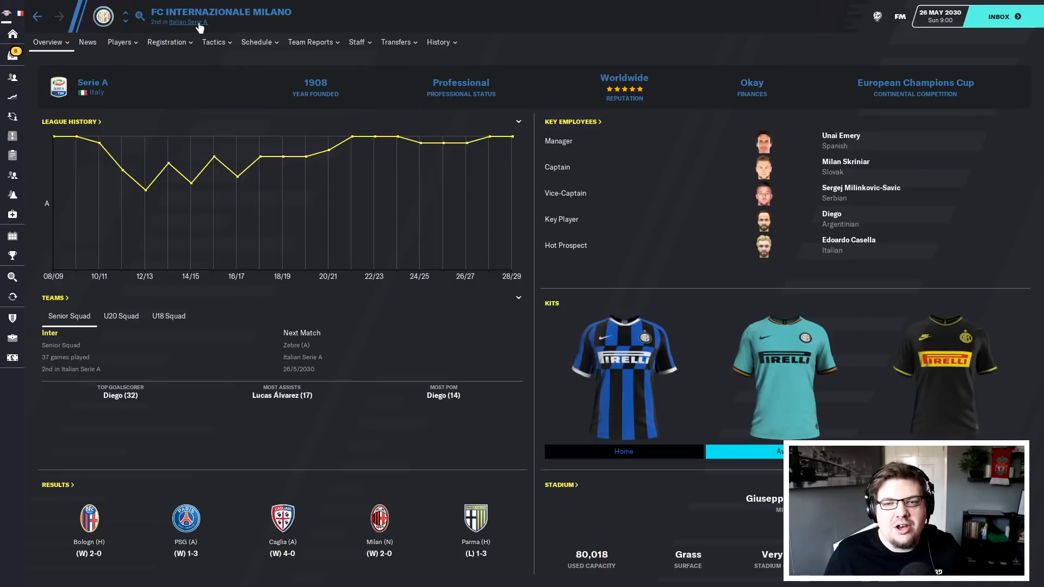
click(188, 21)
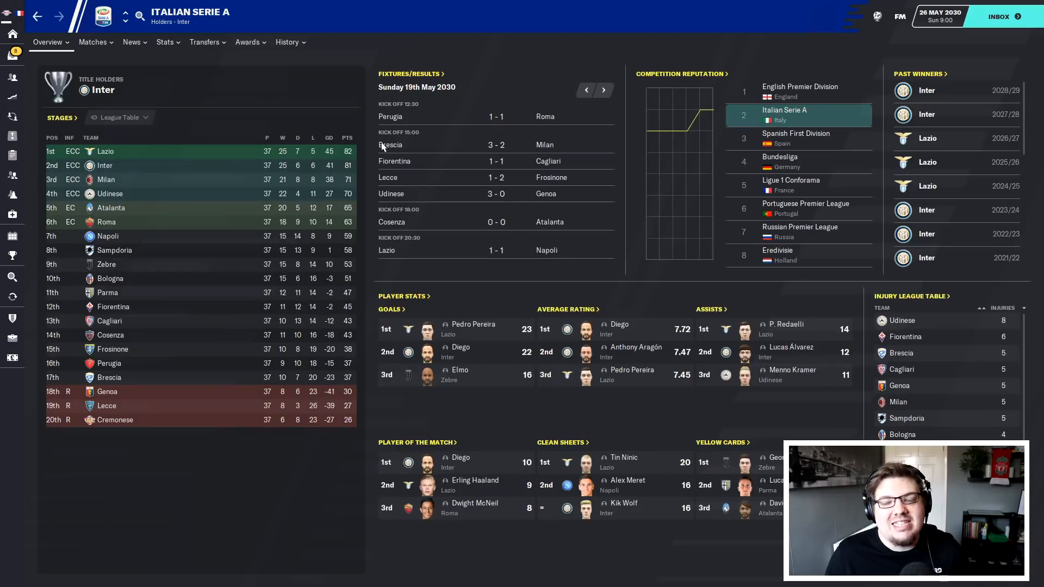
mouse_move(378, 158)
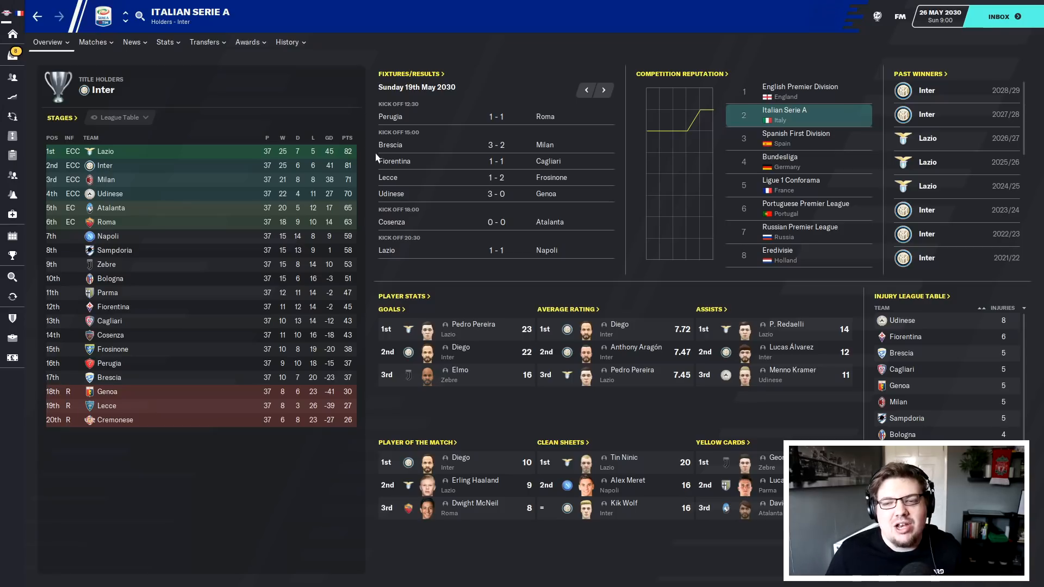
mouse_move(339, 176)
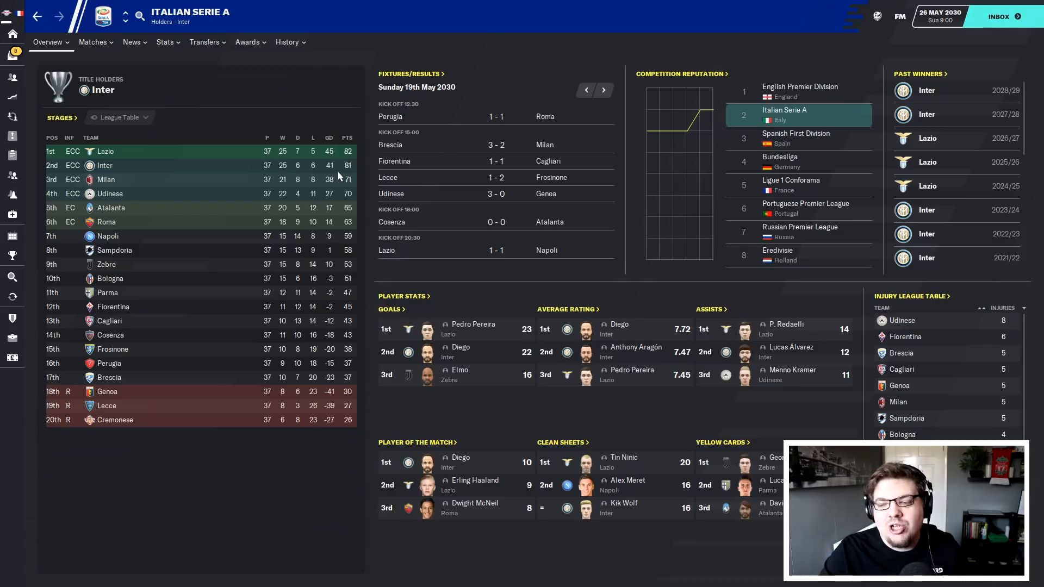
mouse_move(392, 177)
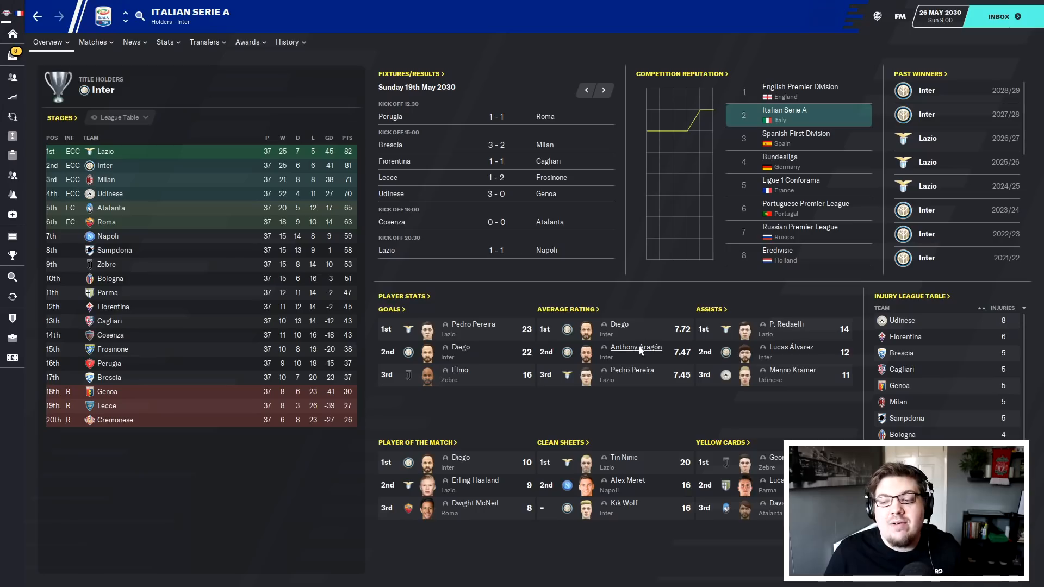
- Look at Fortuna Düsseldorf's 0–2 play-off first leg against SC Freiburg
click(635, 347)
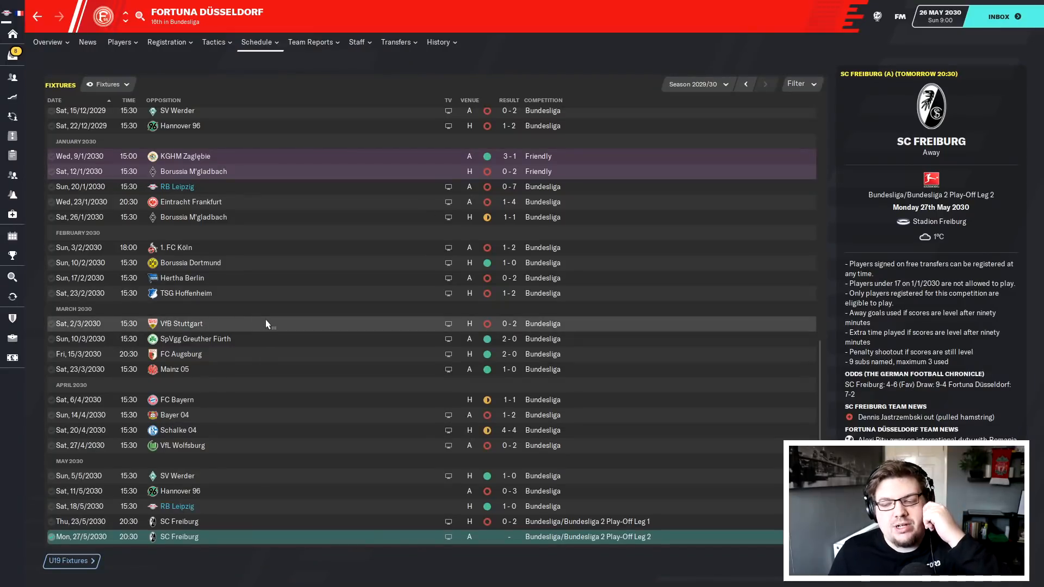
mouse_move(266, 322)
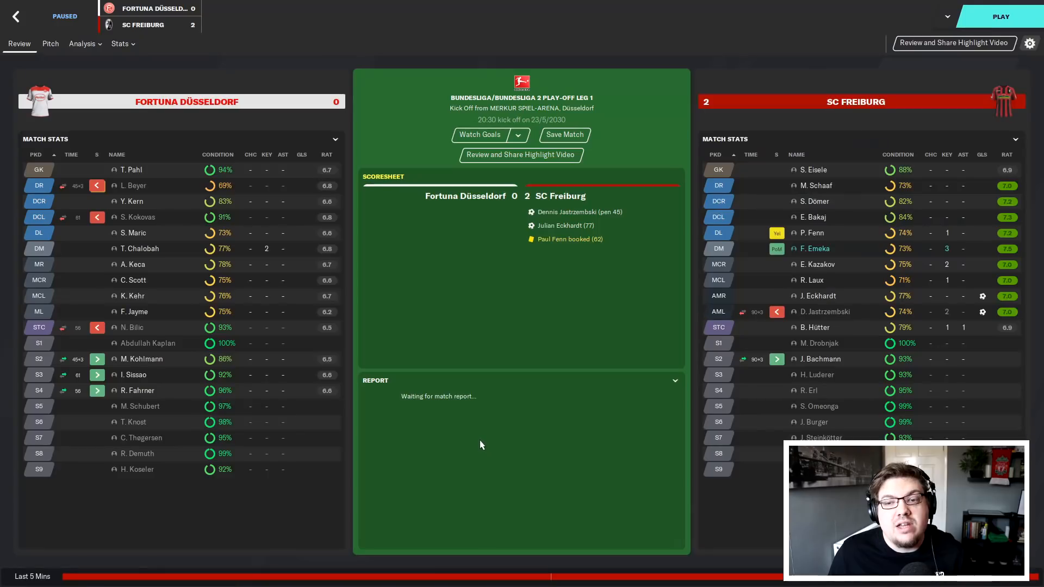
mouse_move(515, 254)
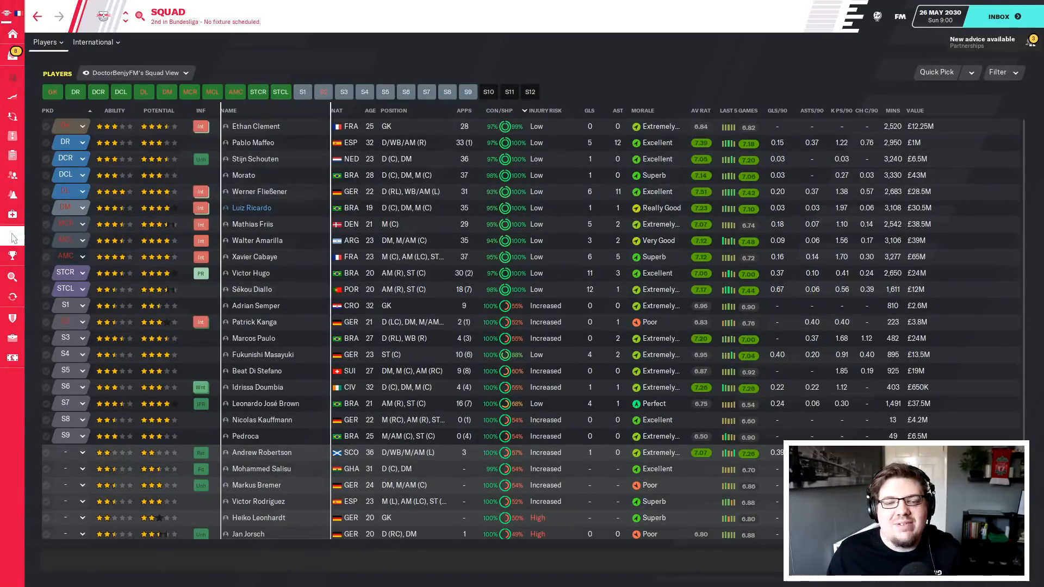
- Bring up RB Leipzig's 2029/30 Bundesliga and cup fixtures and results
click(12, 237)
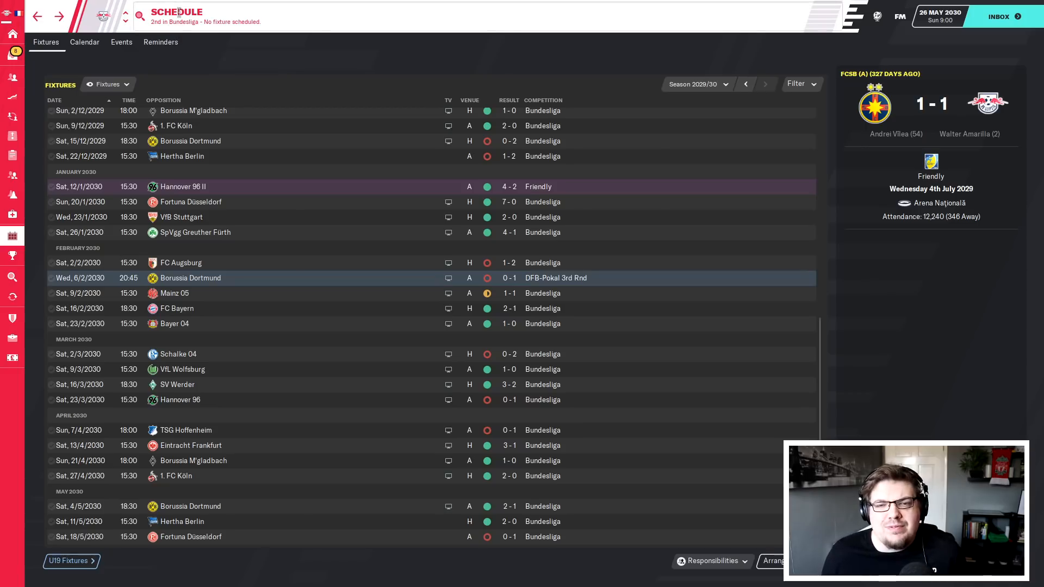
mouse_move(185, 22)
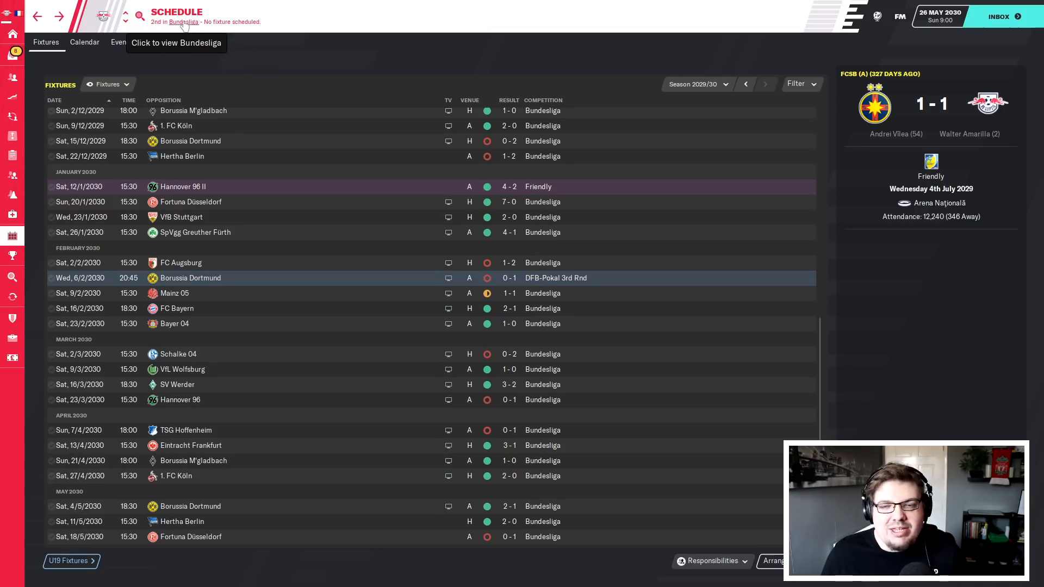
- View the final Bundesliga table with FC Bayern champions ahead of RB Leipzig
click(185, 21)
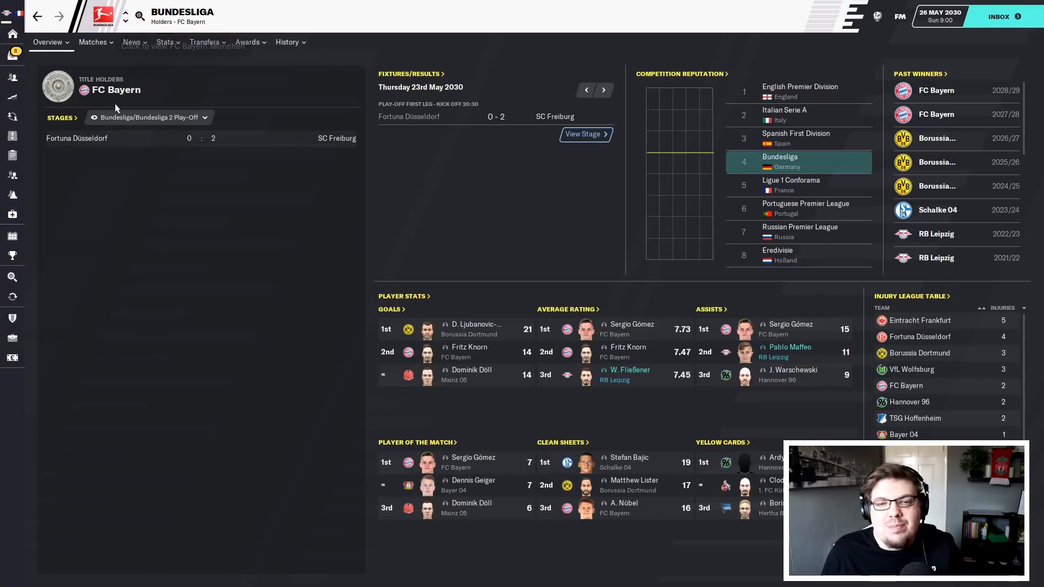
click(148, 117)
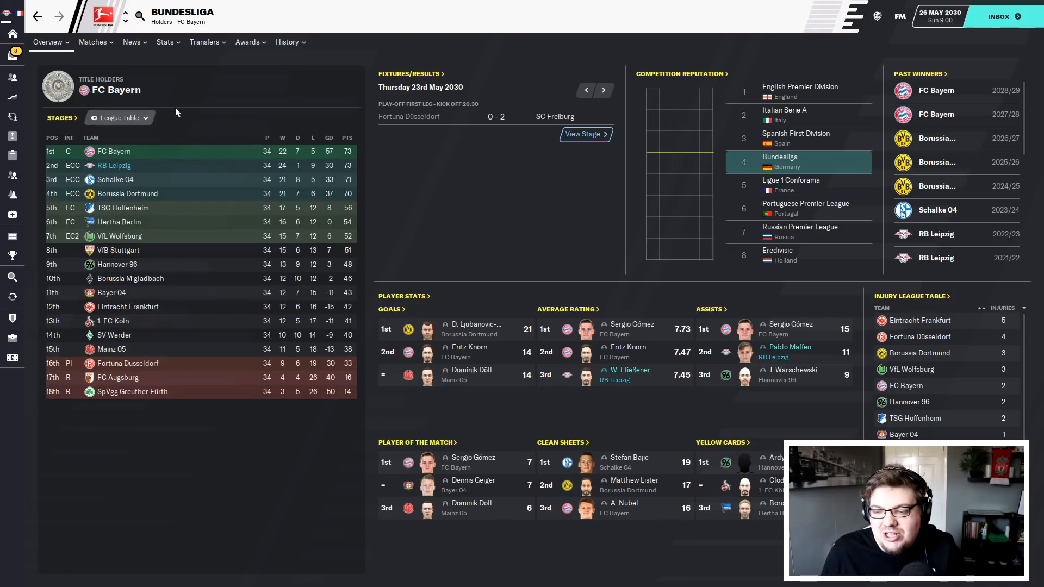
mouse_move(180, 78)
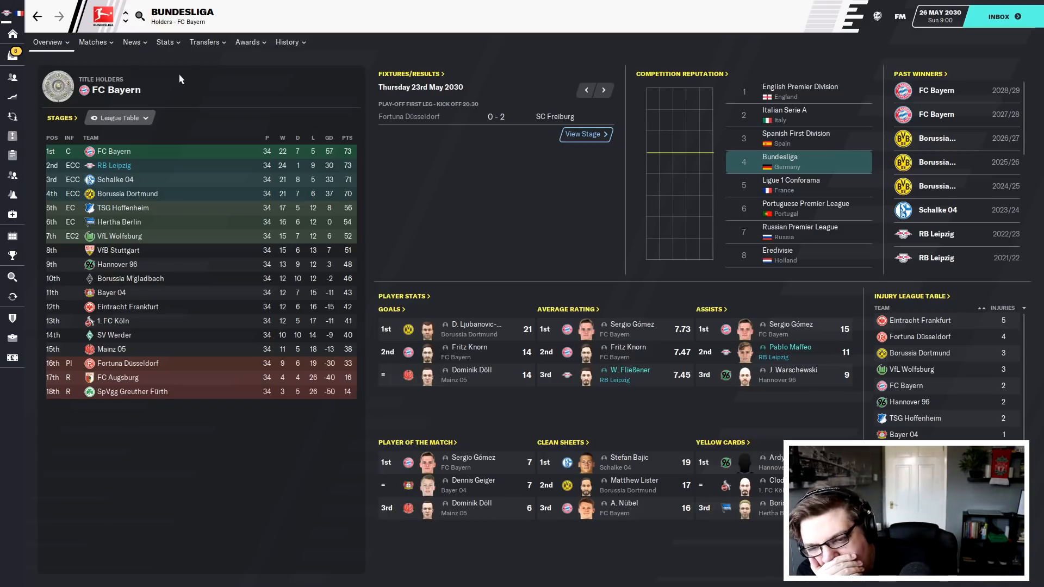
mouse_move(277, 131)
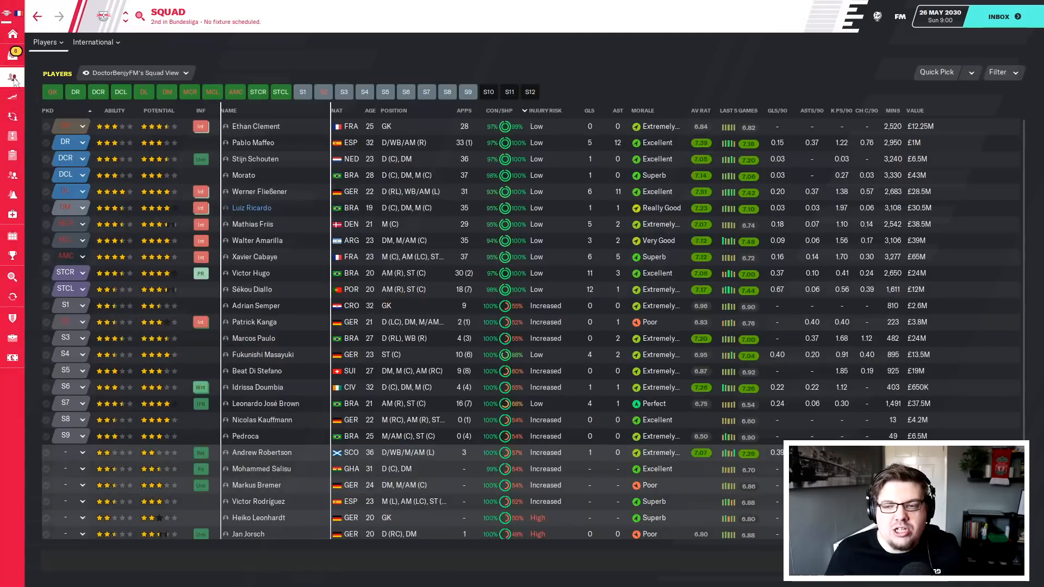
click(588, 111)
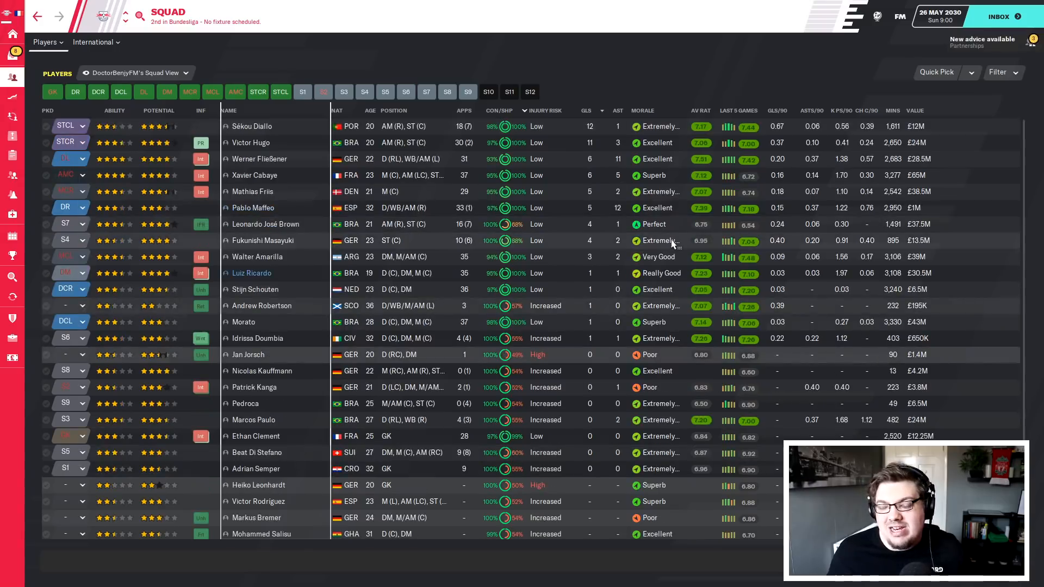
mouse_move(672, 242)
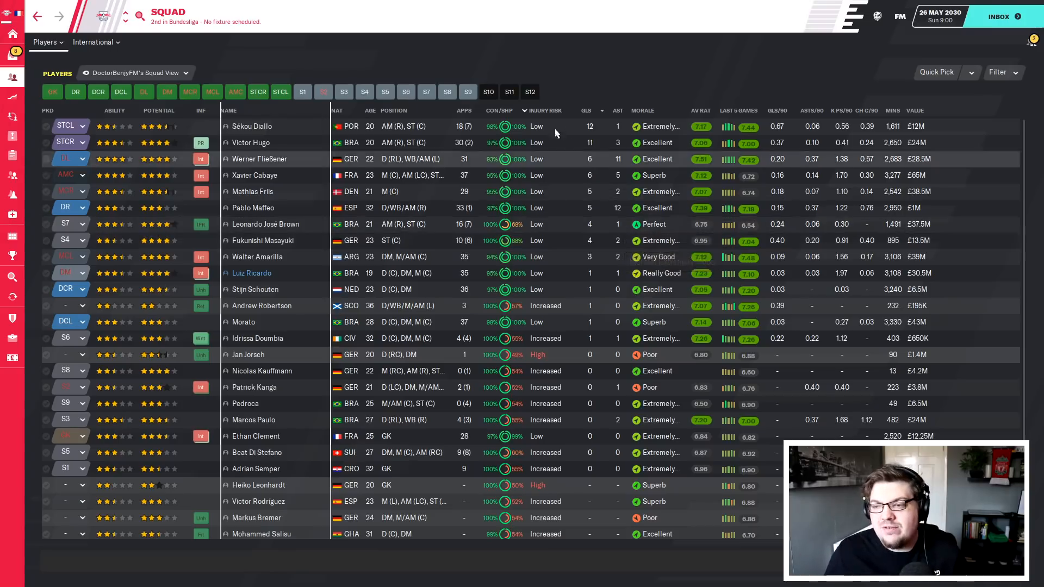
click(642, 111)
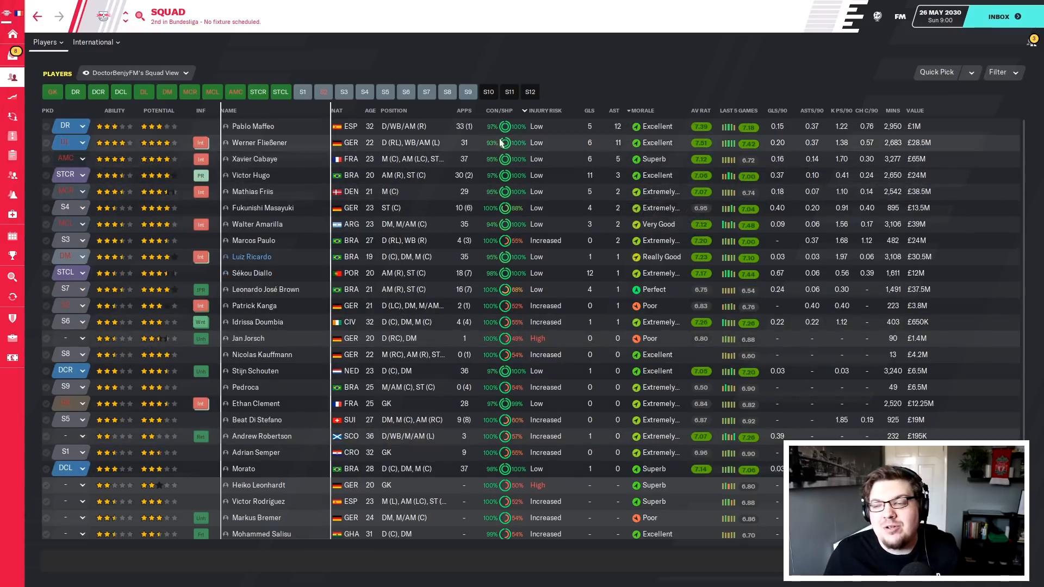
mouse_move(653, 159)
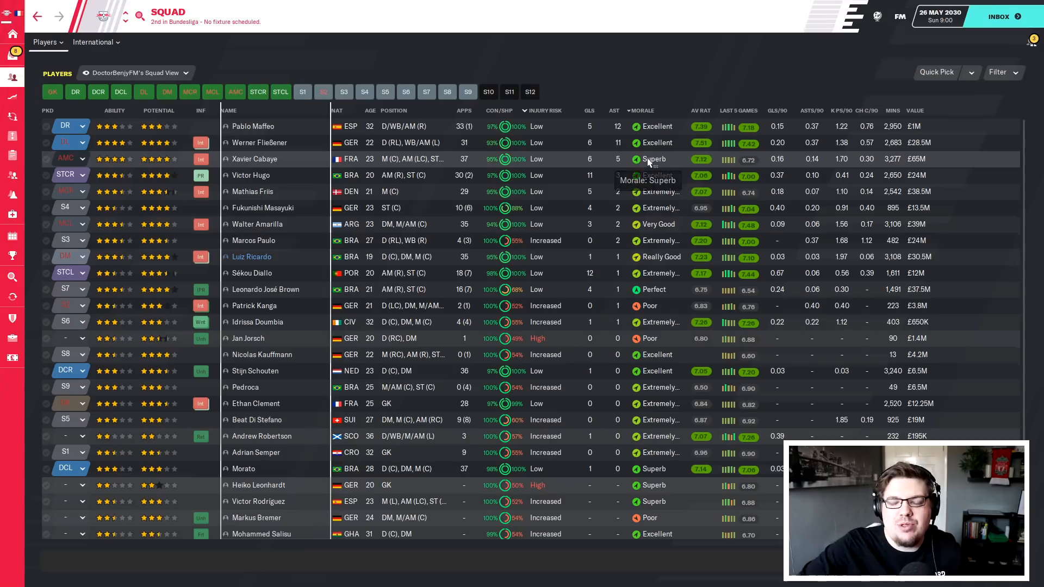
mouse_move(262, 133)
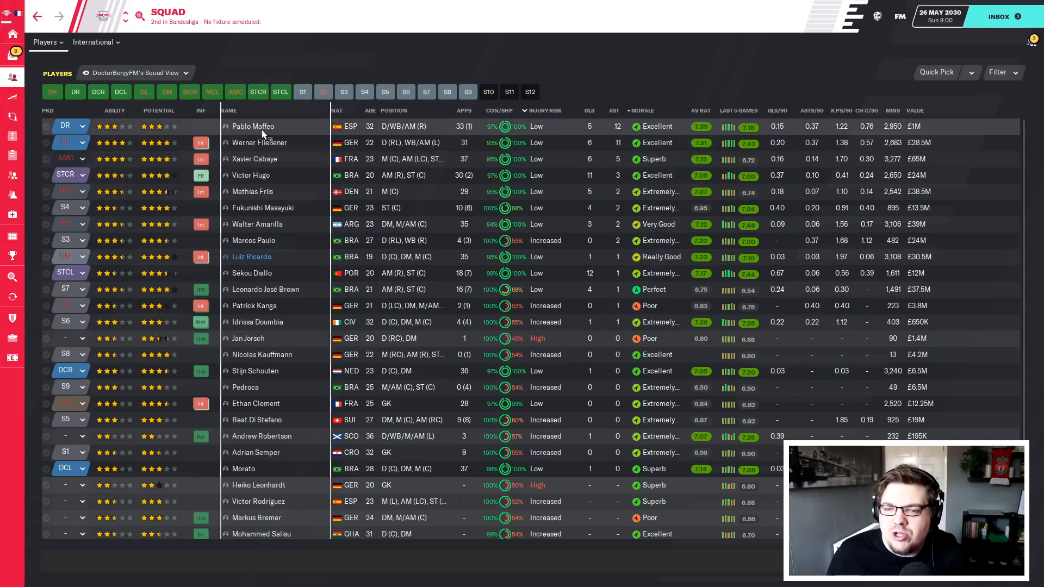
click(252, 126)
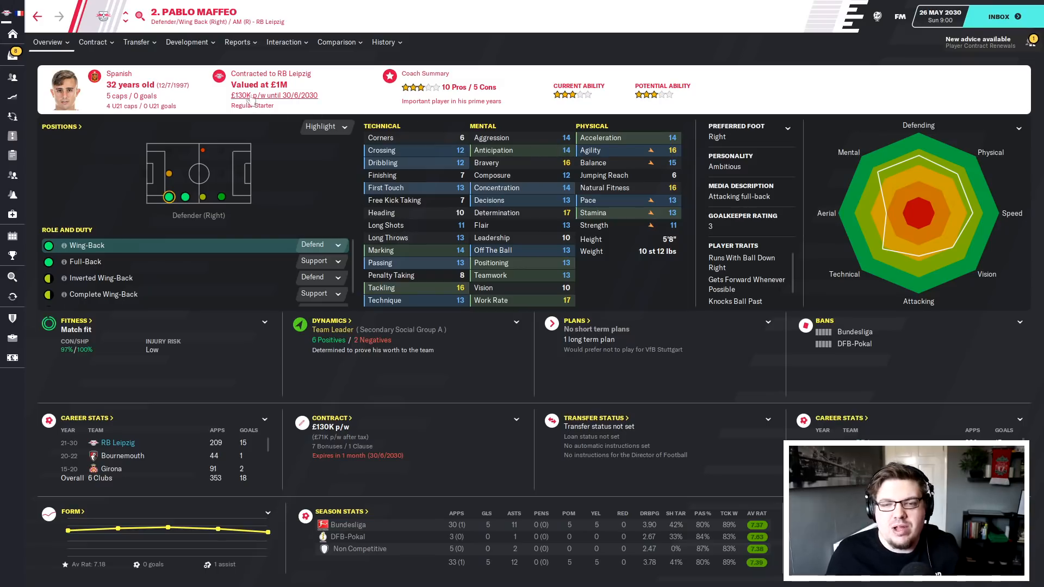
mouse_move(250, 110)
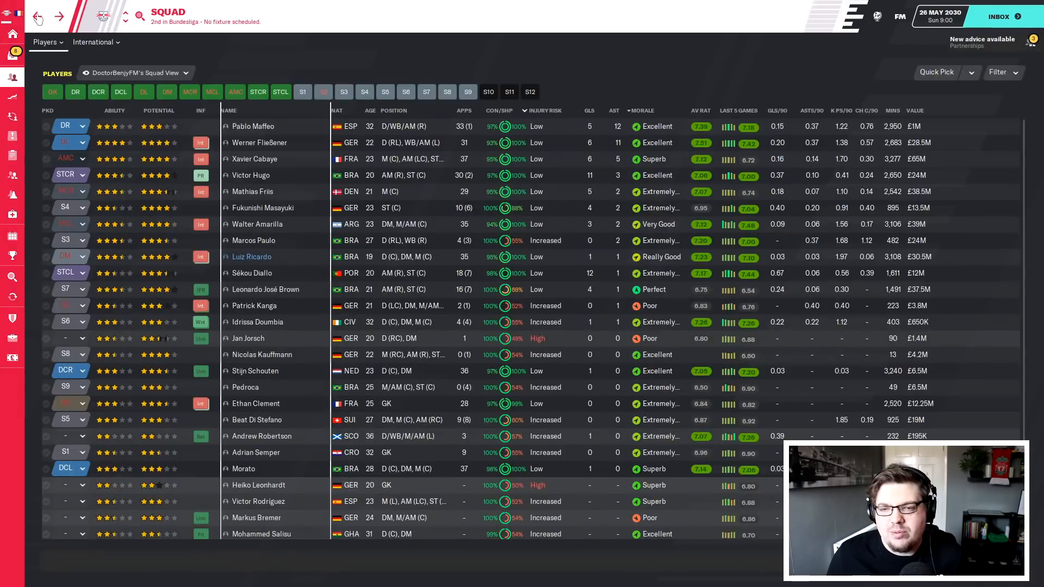
- Review Xavier Cabaye's career history at Rennes, VfL Wolfsburg and RB Leipzig
click(254, 159)
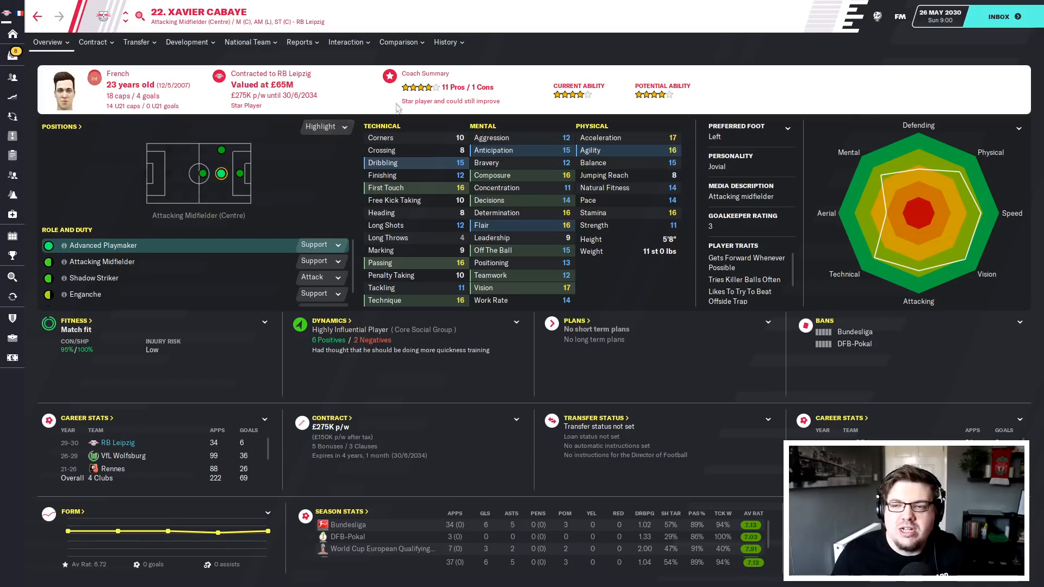
click(445, 43)
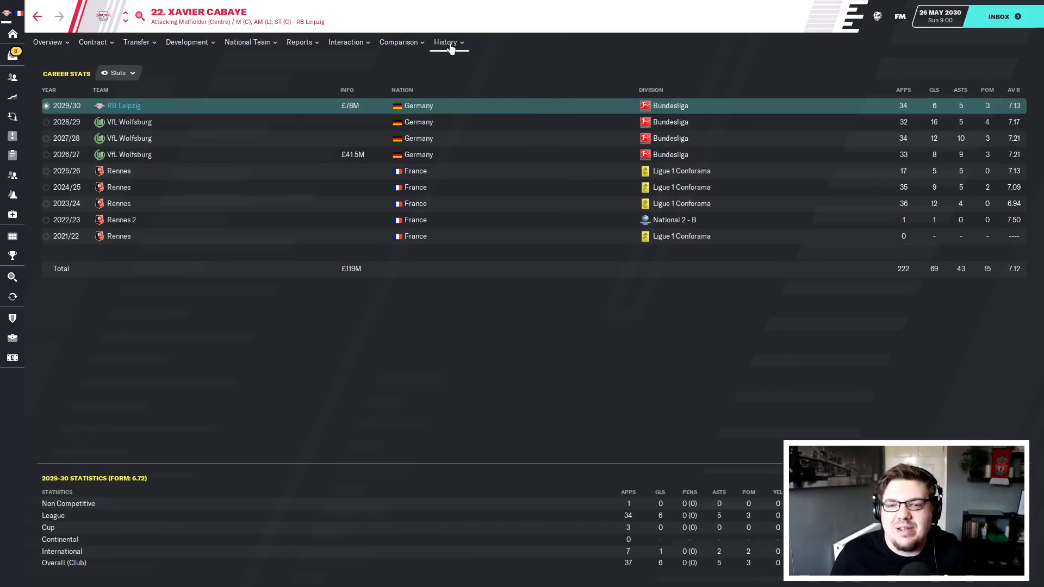
mouse_move(634, 143)
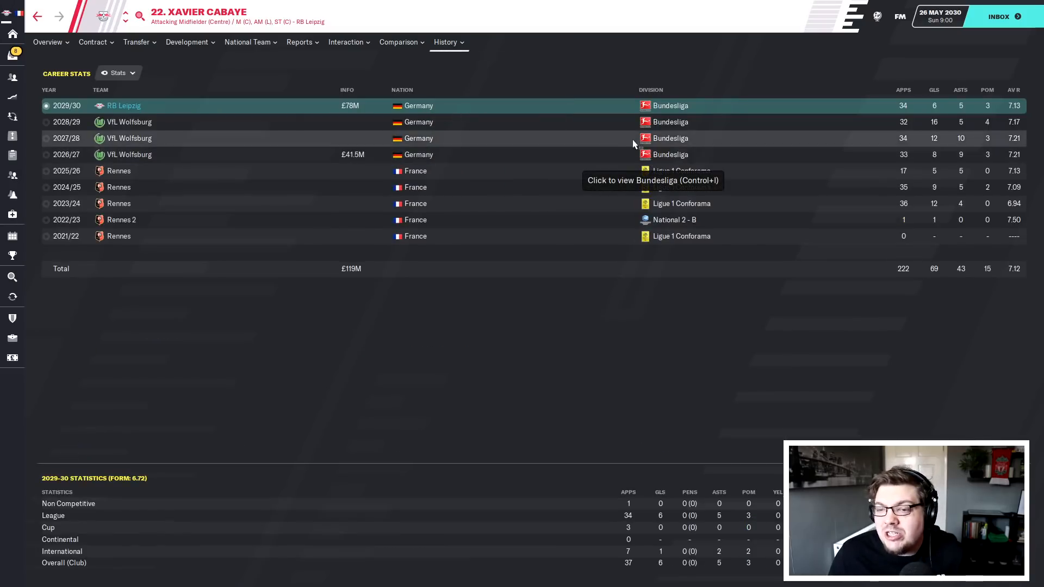
mouse_move(171, 61)
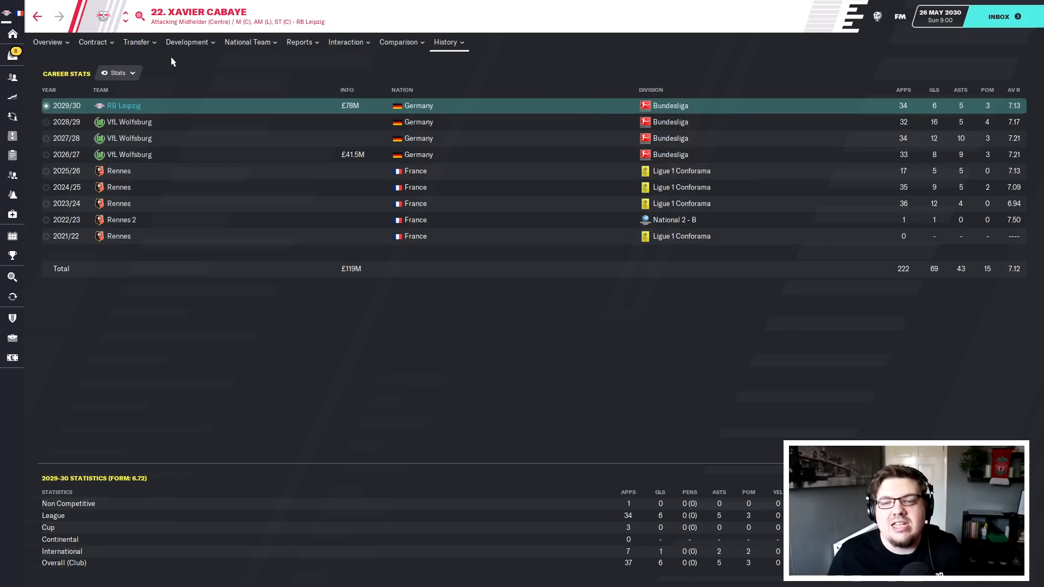
mouse_move(277, 80)
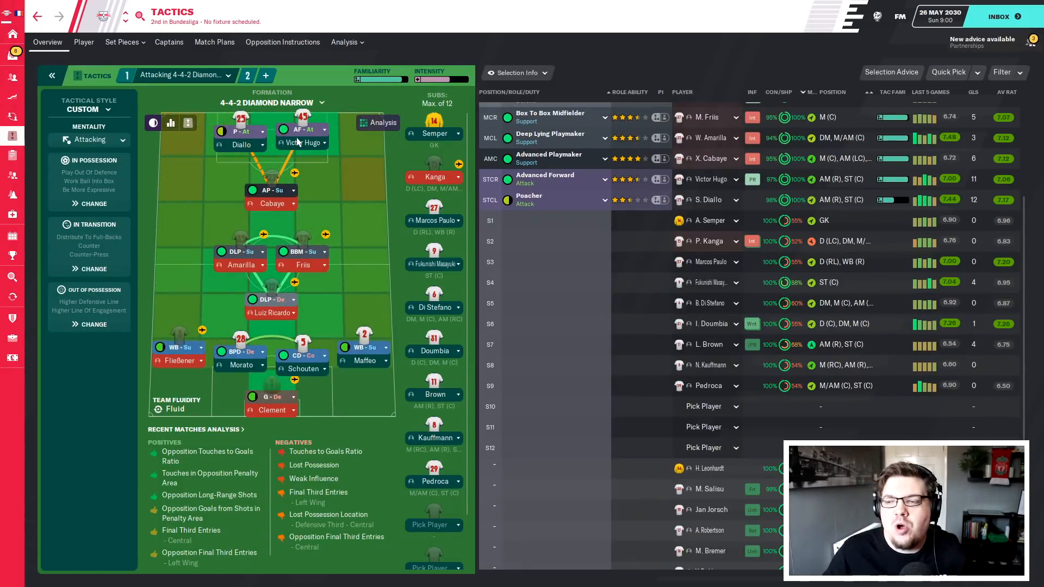
mouse_move(303, 129)
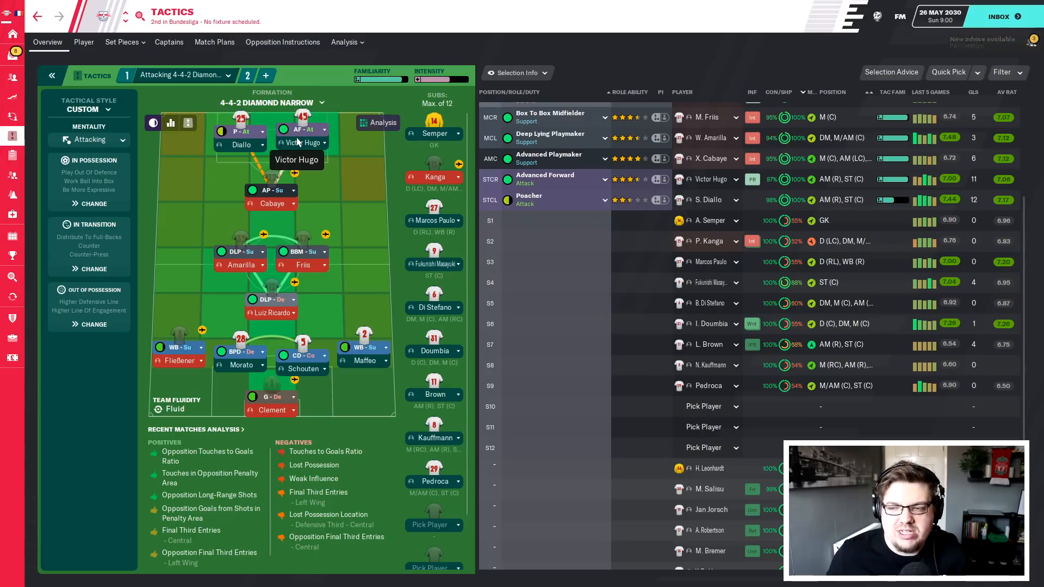
mouse_move(301, 142)
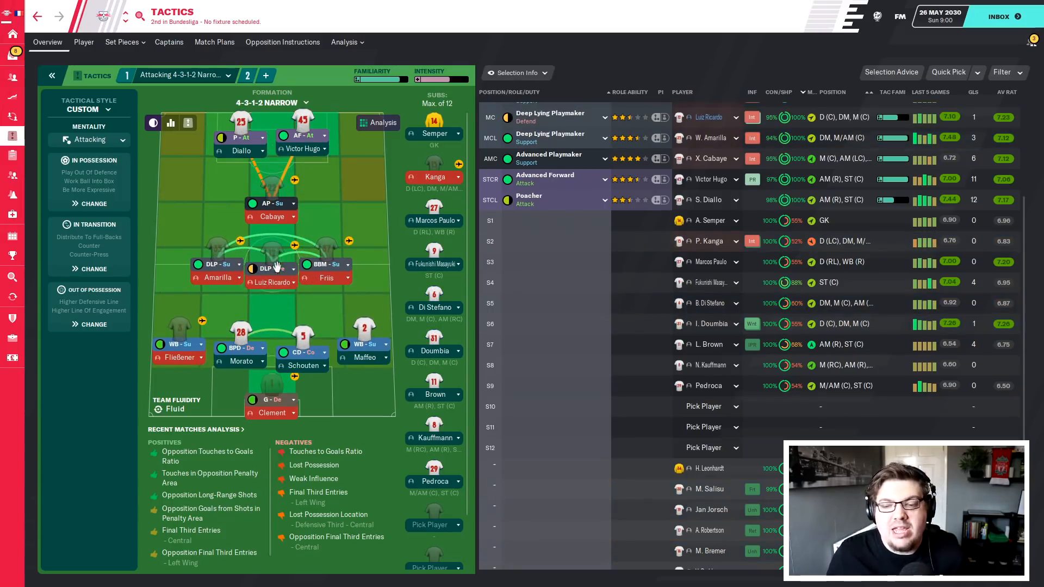
- Make Luiz Ricardo a ball-winning midfielder in the RB Leipzig tactic
click(271, 264)
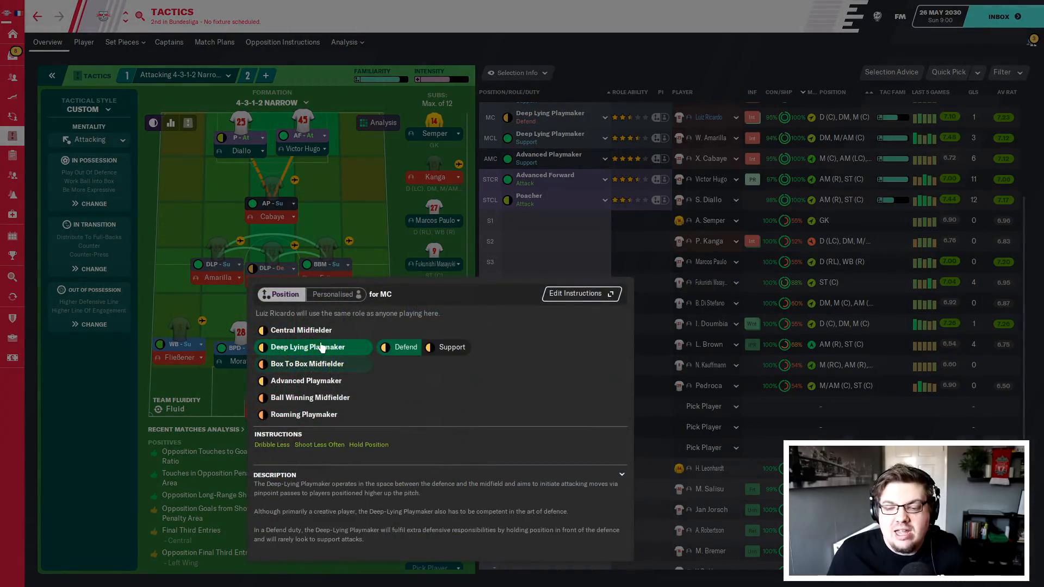
click(307, 398)
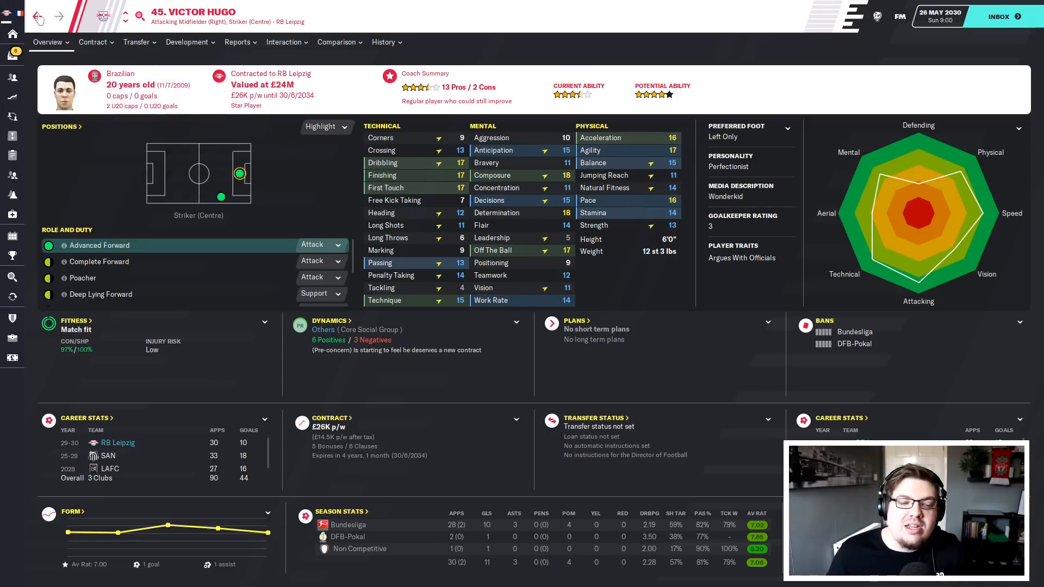
click(12, 135)
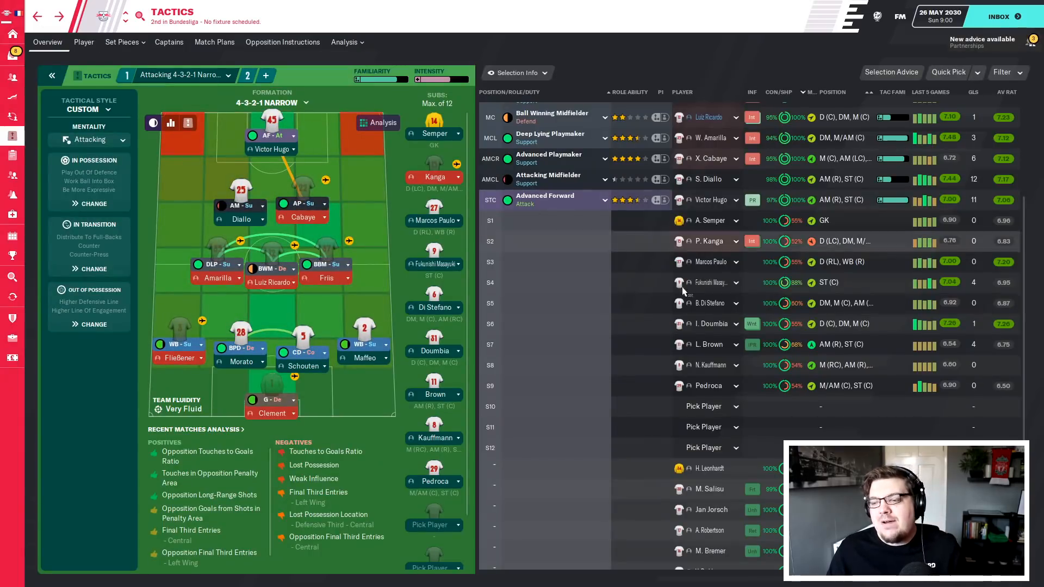
mouse_move(709, 304)
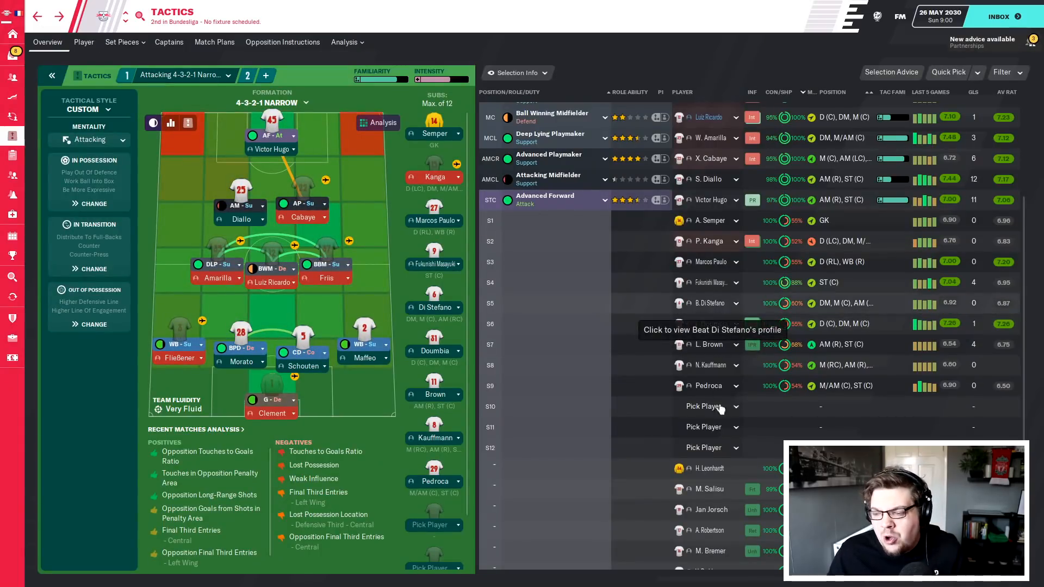
click(710, 345)
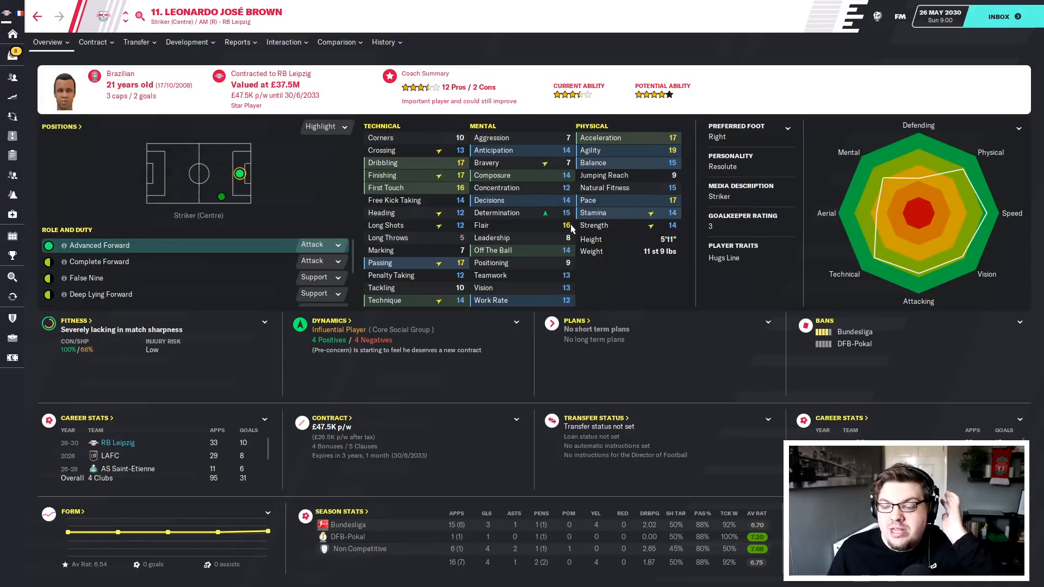
mouse_move(690, 272)
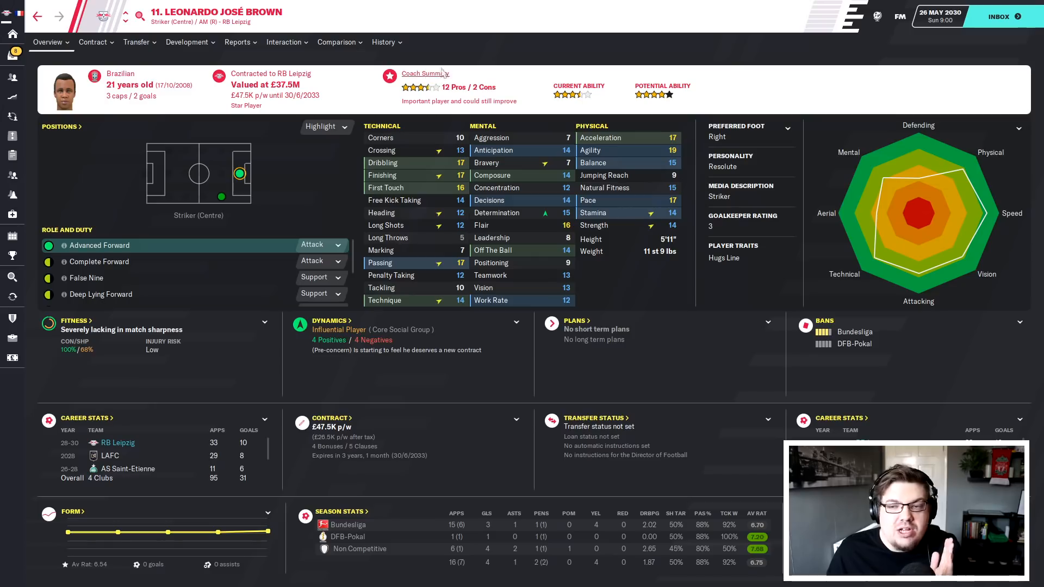
click(383, 43)
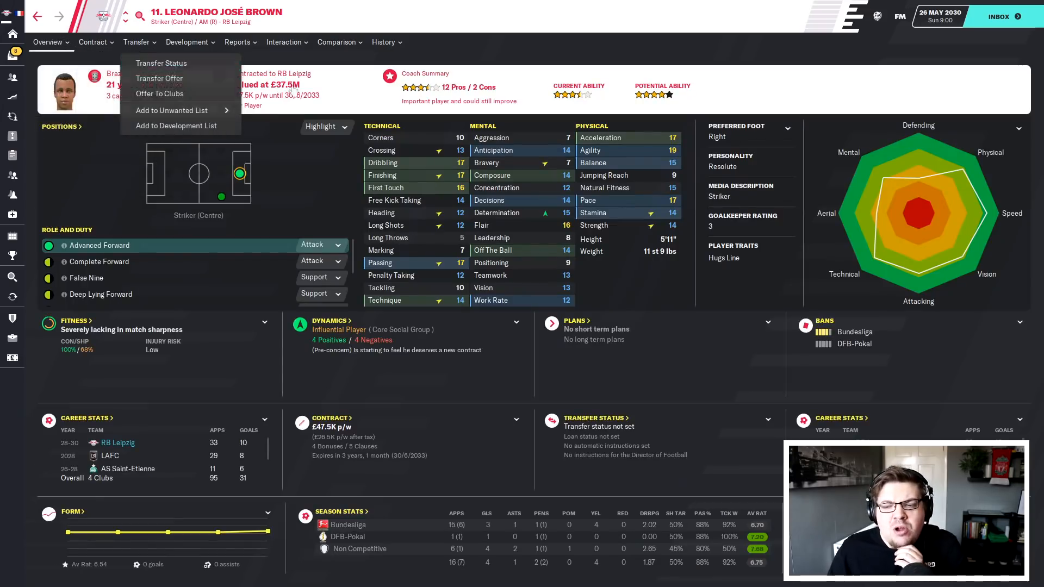
click(376, 108)
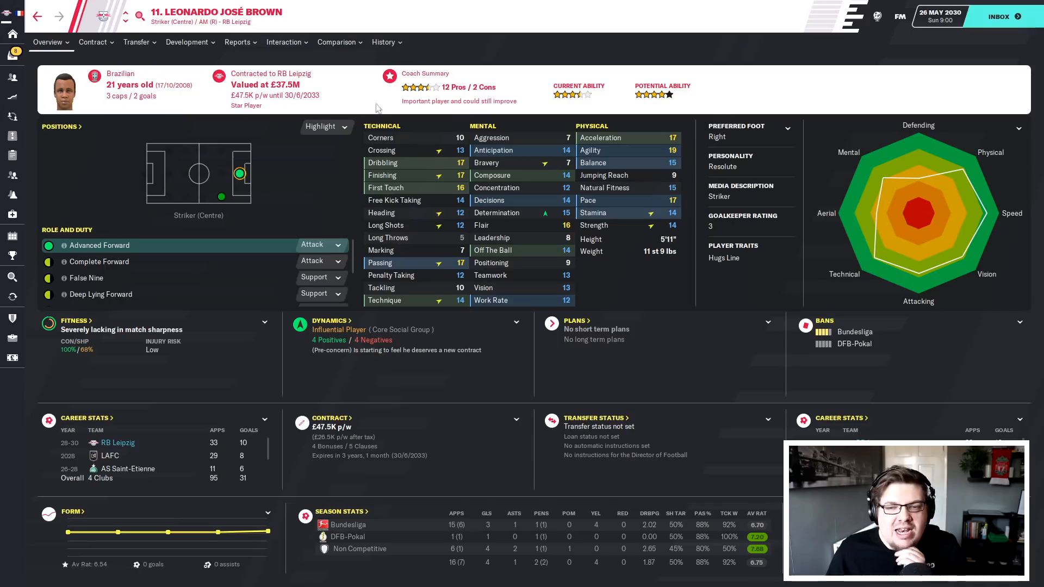
mouse_move(243, 116)
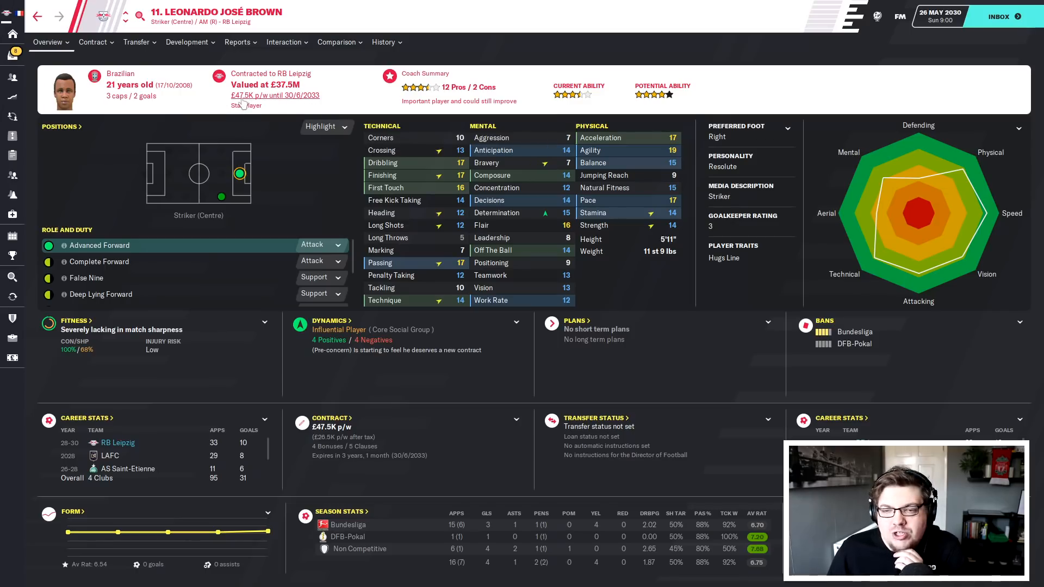
mouse_move(289, 143)
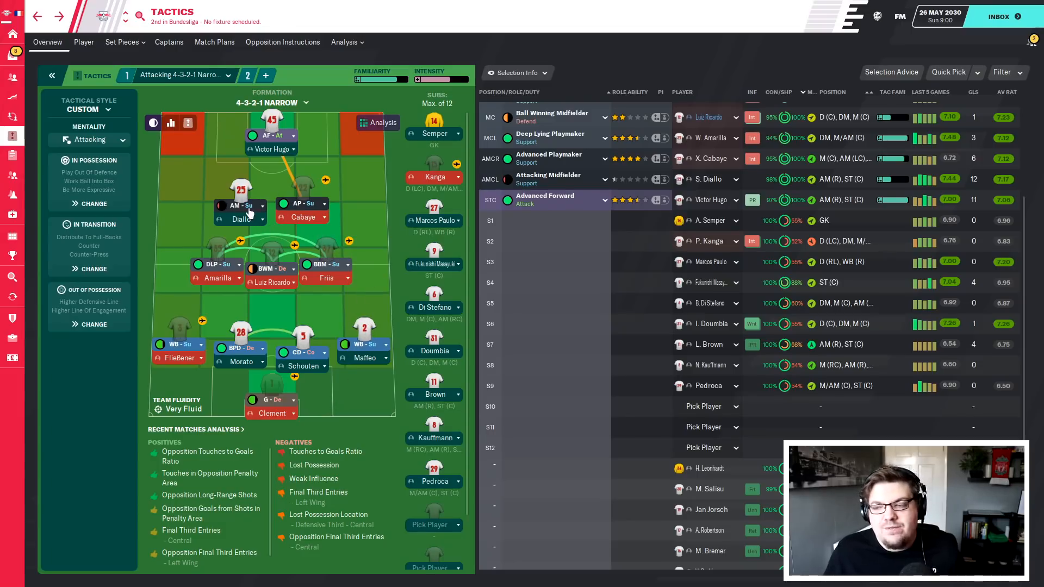
mouse_move(548, 183)
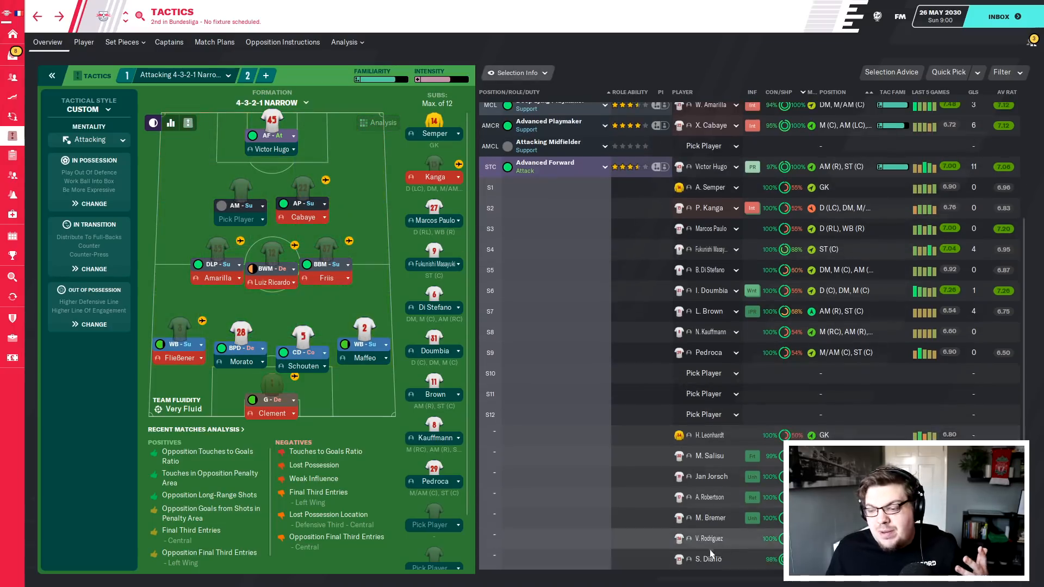
- Review Fukunishi Masayuki's attributes, contract and season stats
click(710, 559)
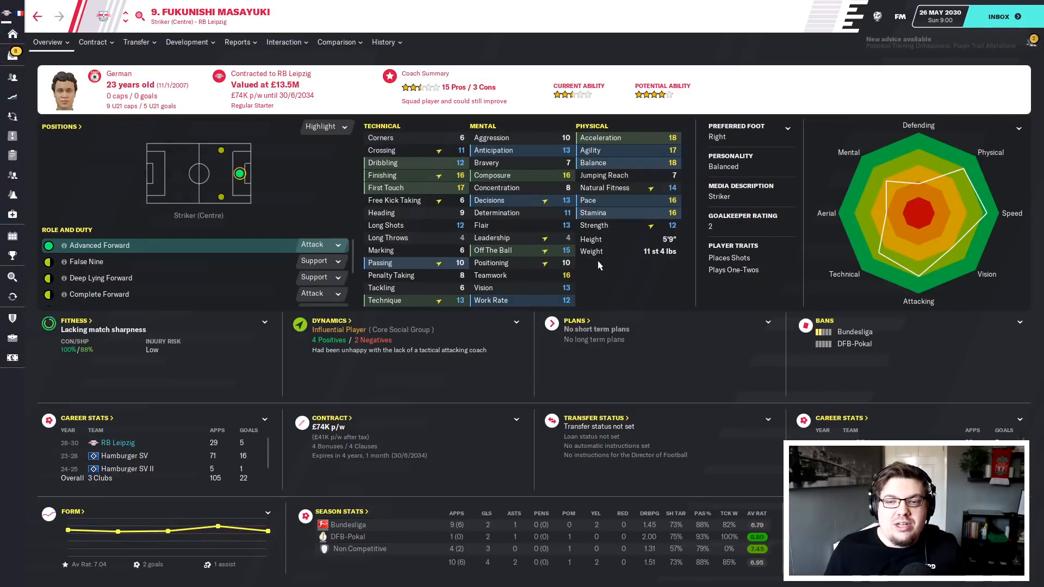
mouse_move(556, 263)
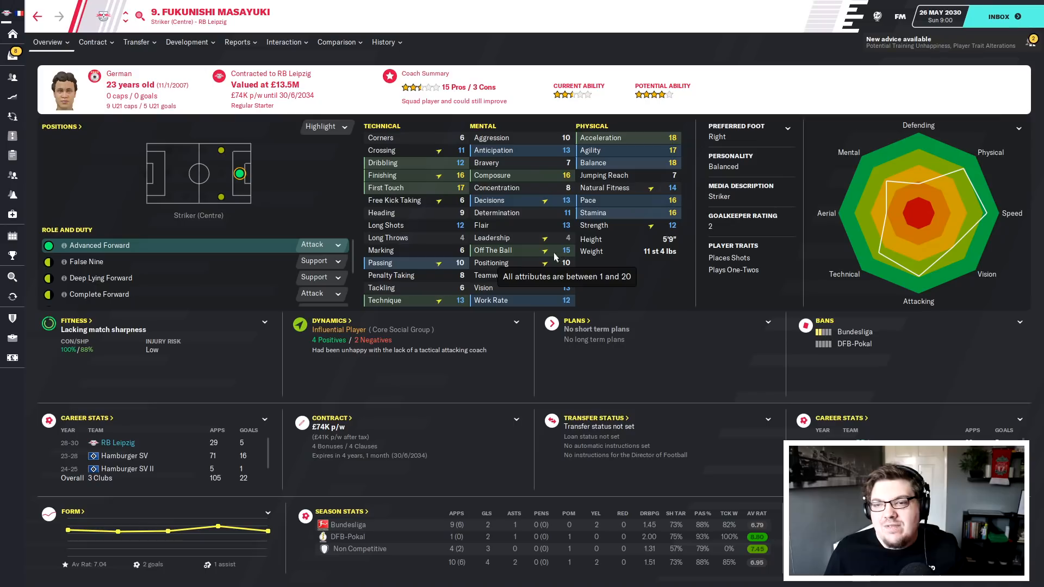
mouse_move(327, 178)
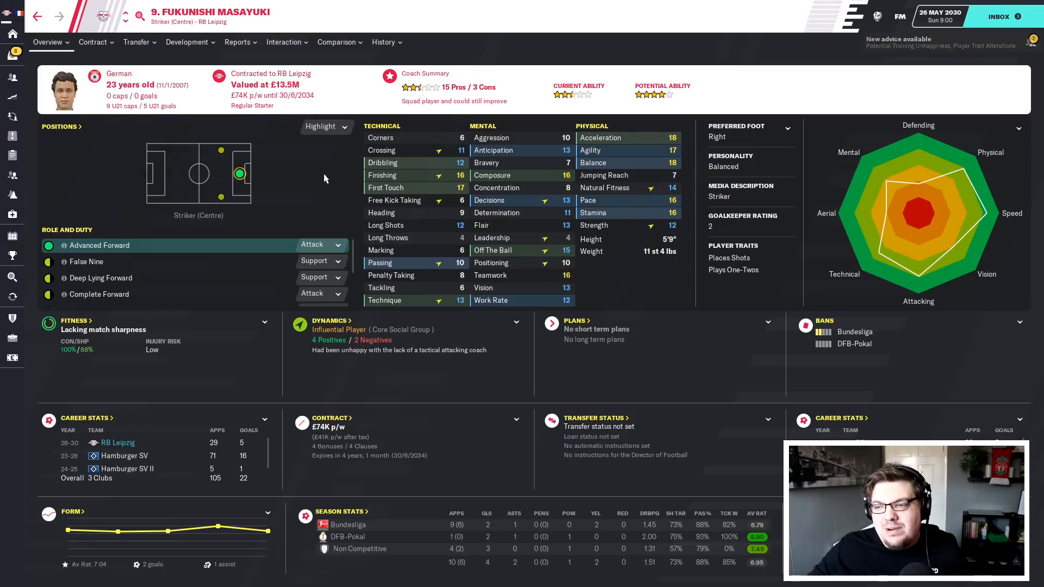
mouse_move(295, 153)
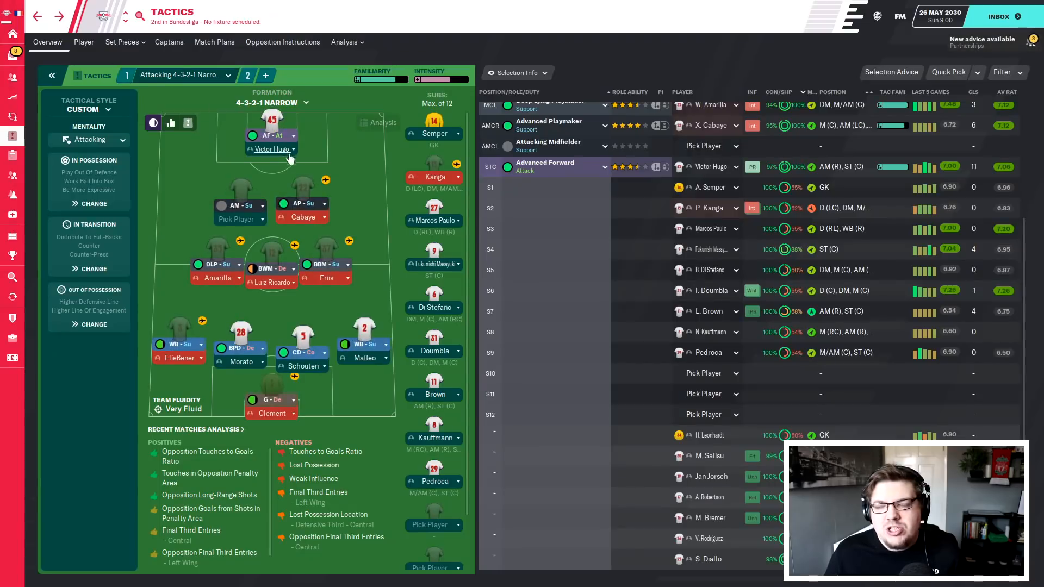
mouse_move(292, 165)
text(c)
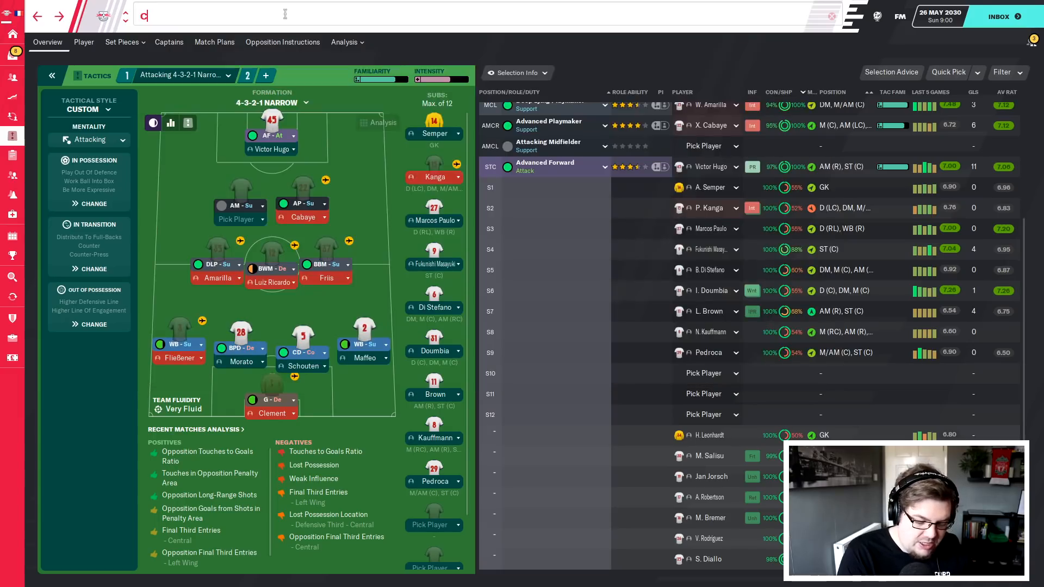
- Search for Chris Turl and view Derby County's club overview
text(hro)
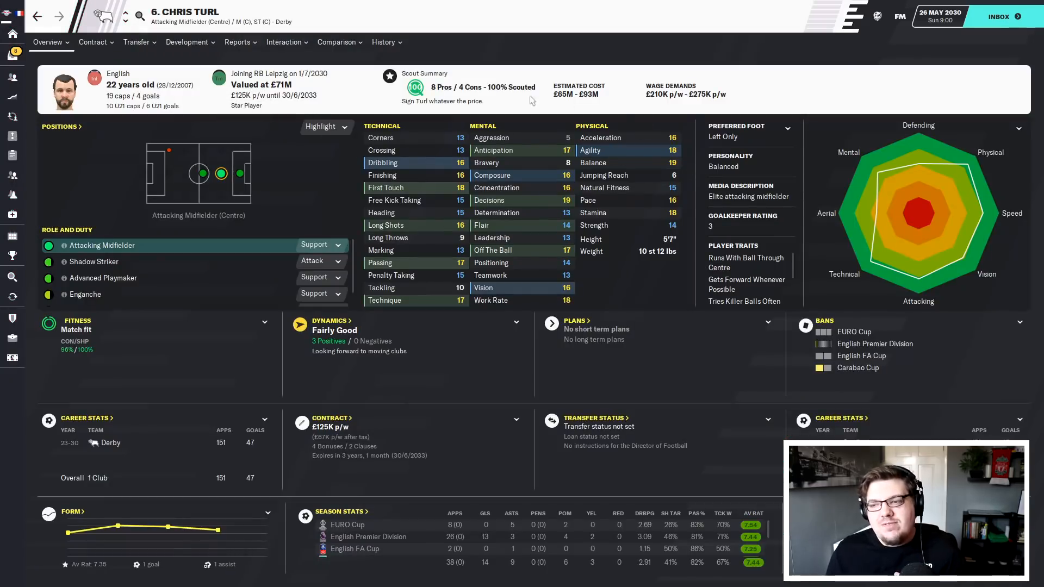
mouse_move(378, 60)
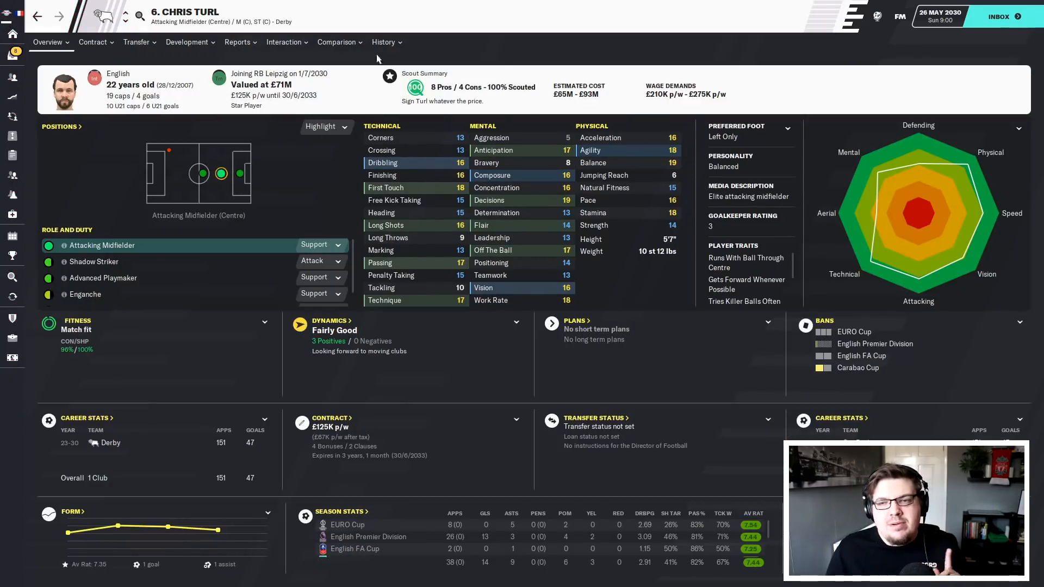
click(383, 42)
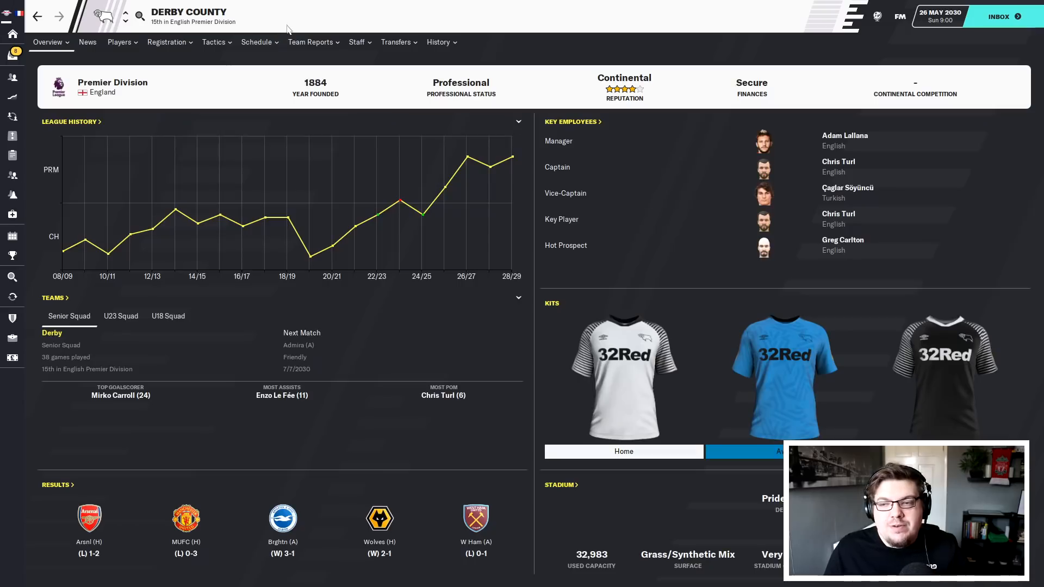
mouse_move(861, 136)
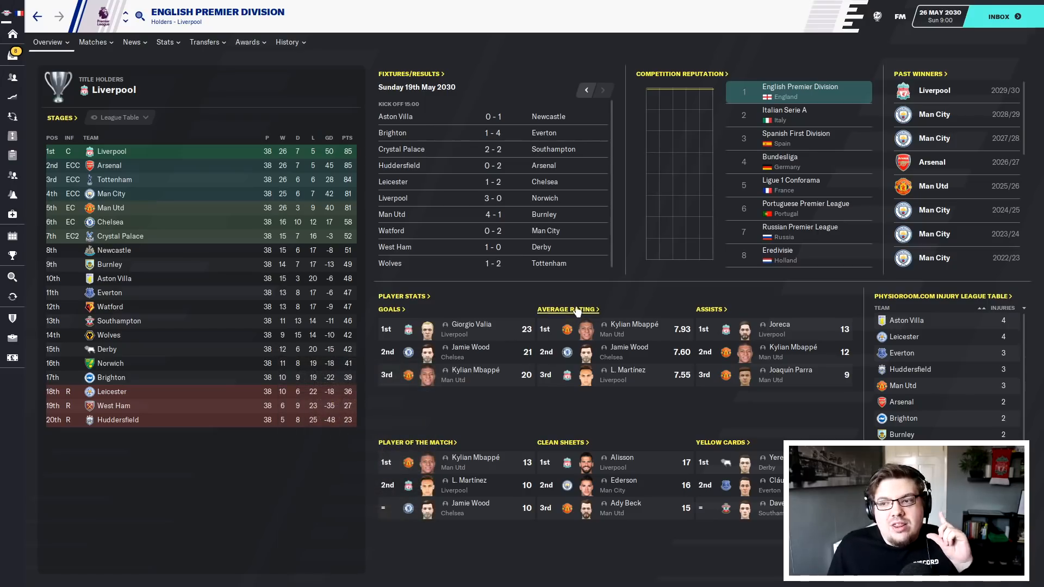
- From the Premier League player statistics average-rating rankings, bring up Chris Turl's player profile
click(564, 309)
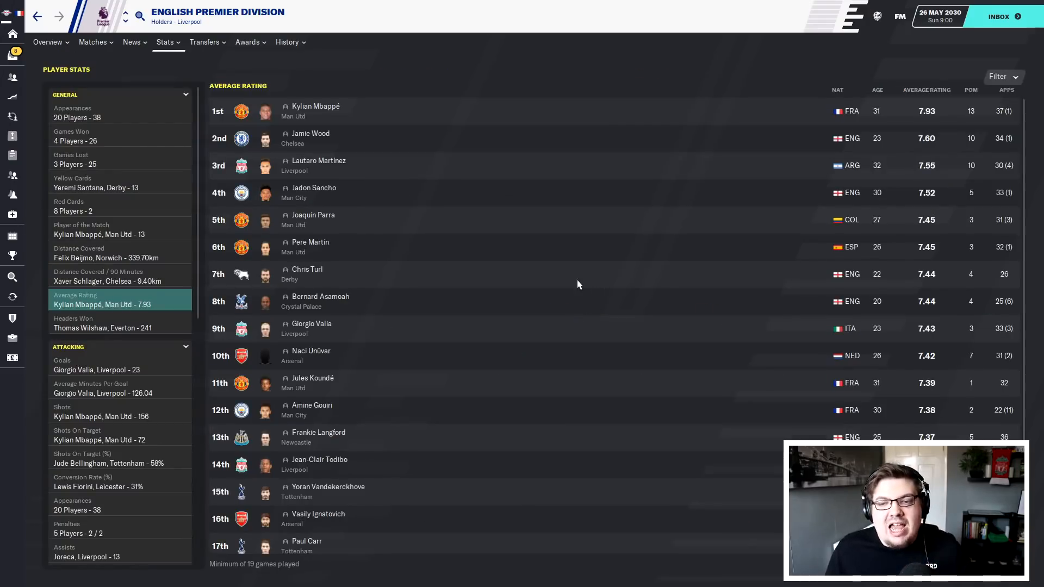
mouse_move(711, 209)
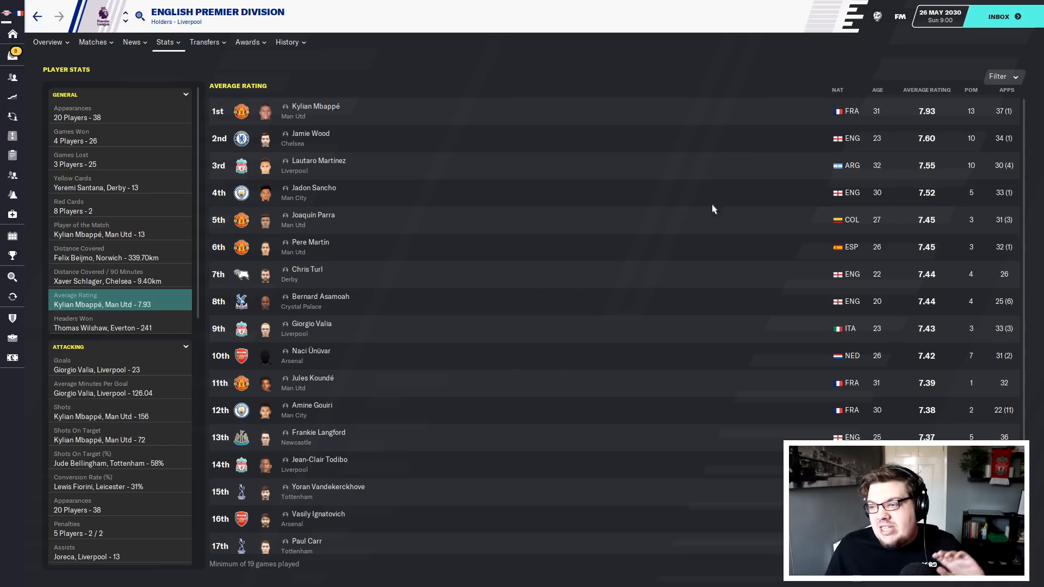
mouse_move(318, 161)
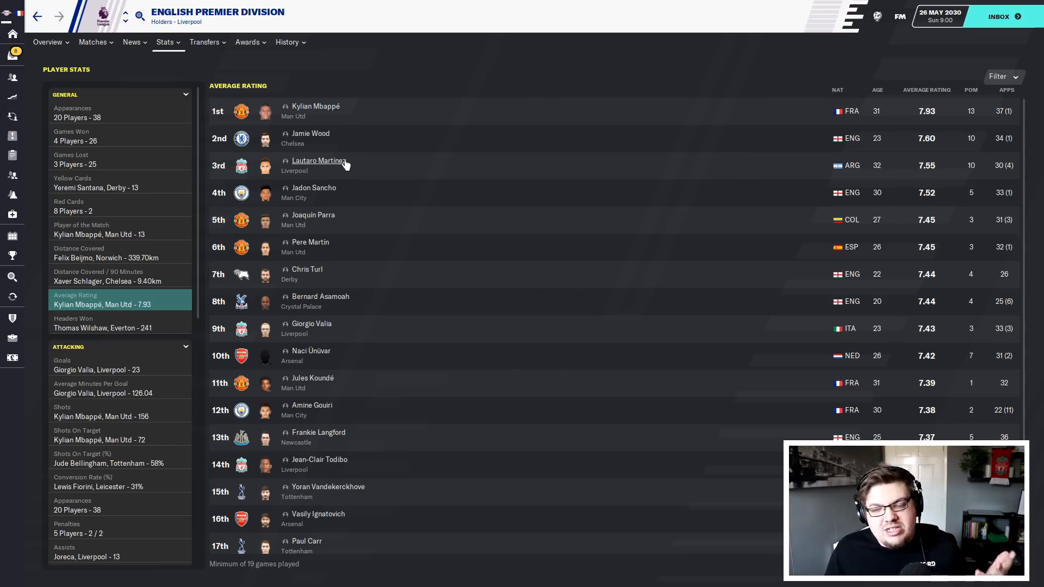
mouse_move(63, 26)
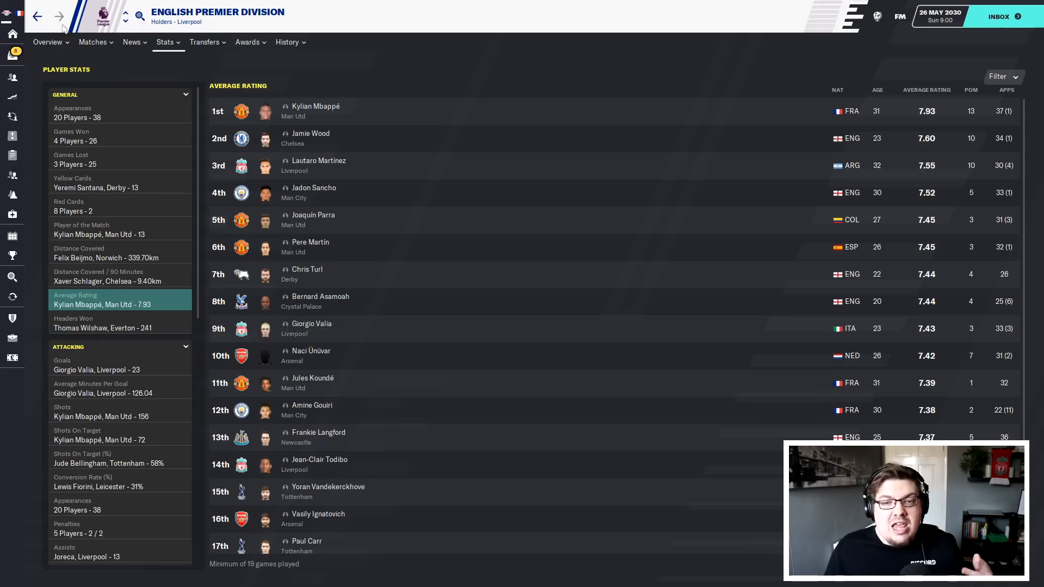
click(46, 43)
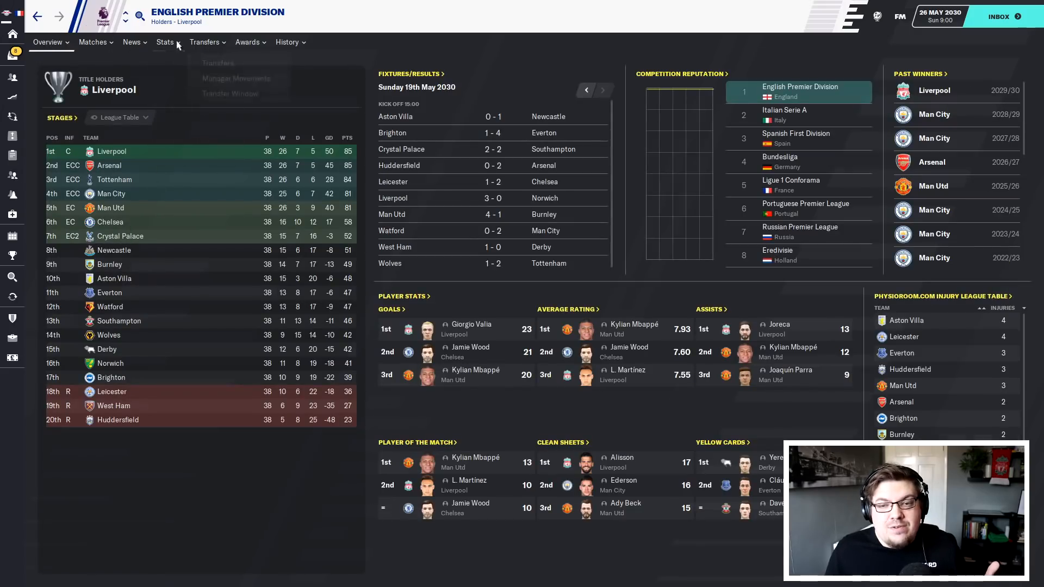
click(164, 42)
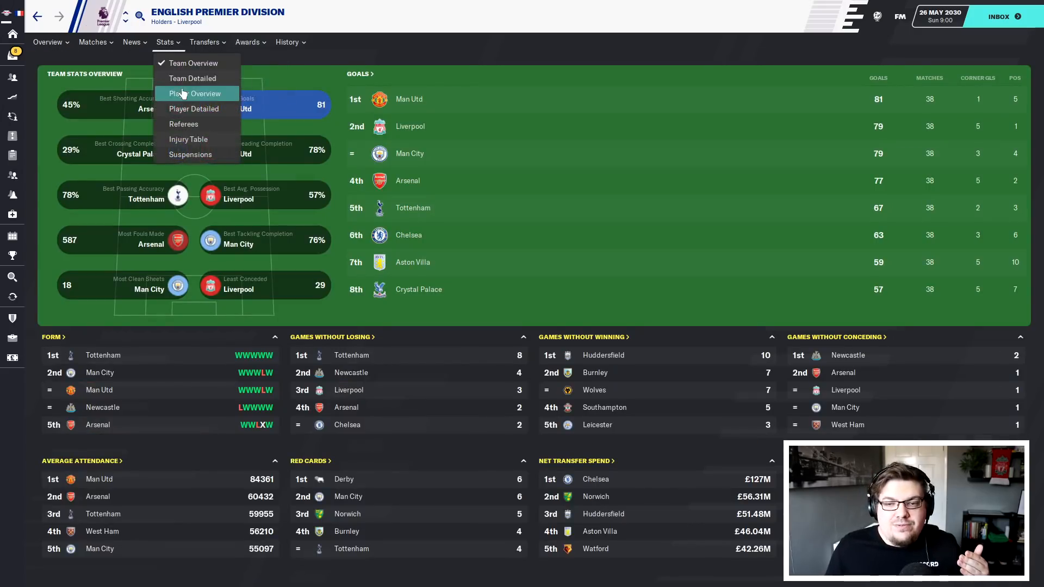
click(194, 93)
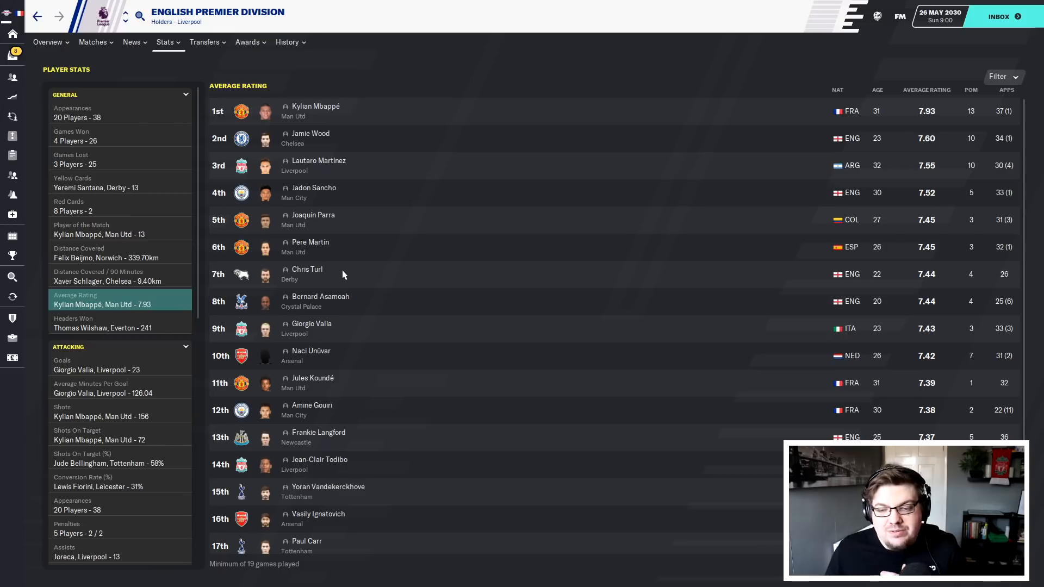
mouse_move(314, 279)
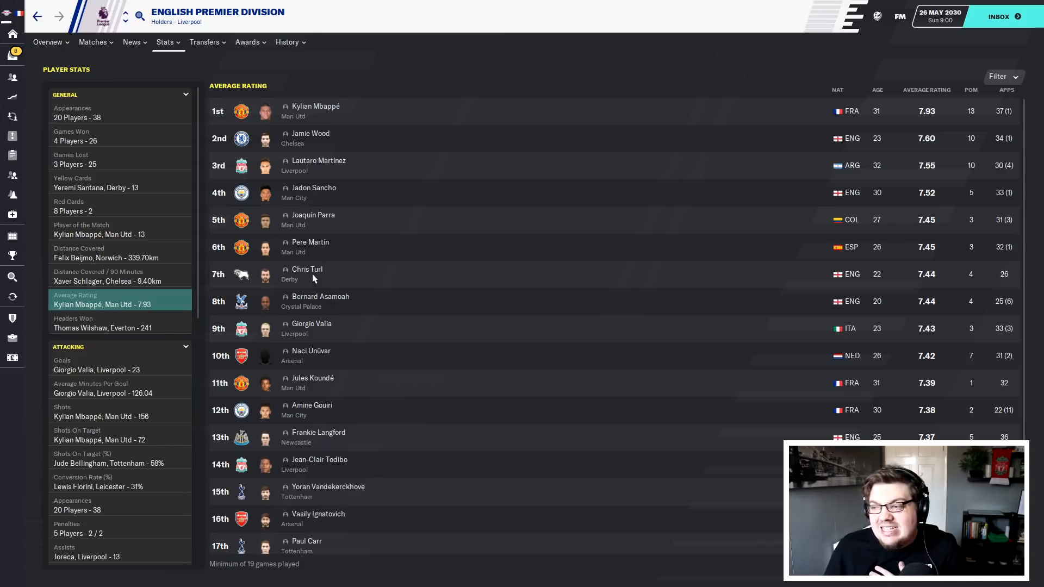
mouse_move(371, 278)
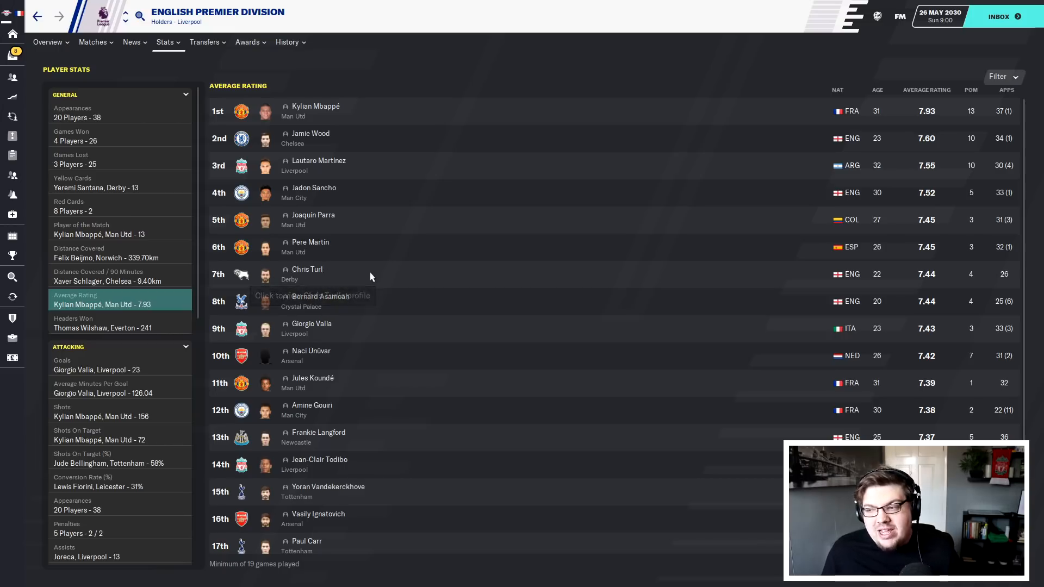
mouse_move(371, 276)
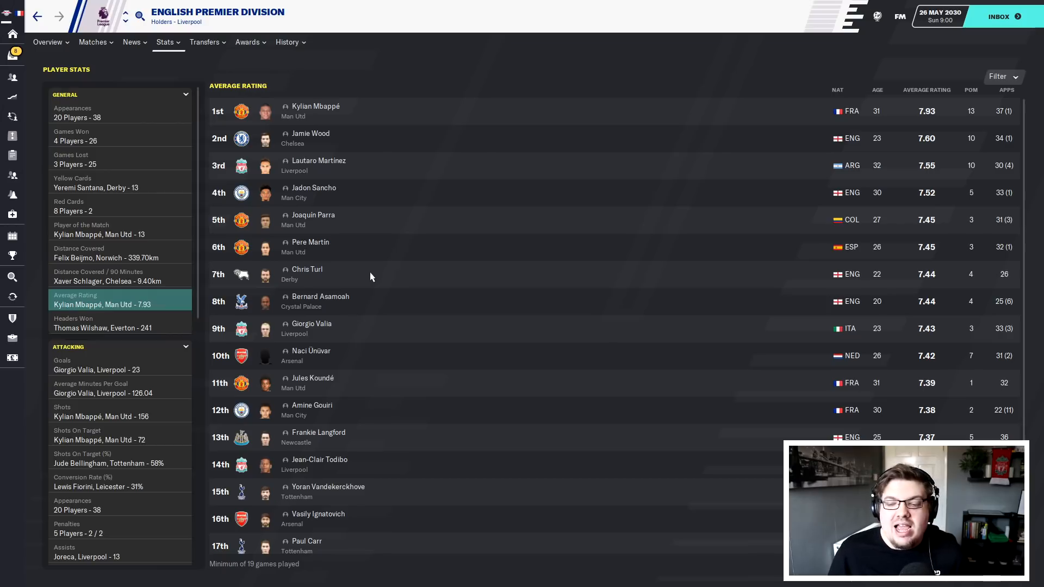
mouse_move(377, 277)
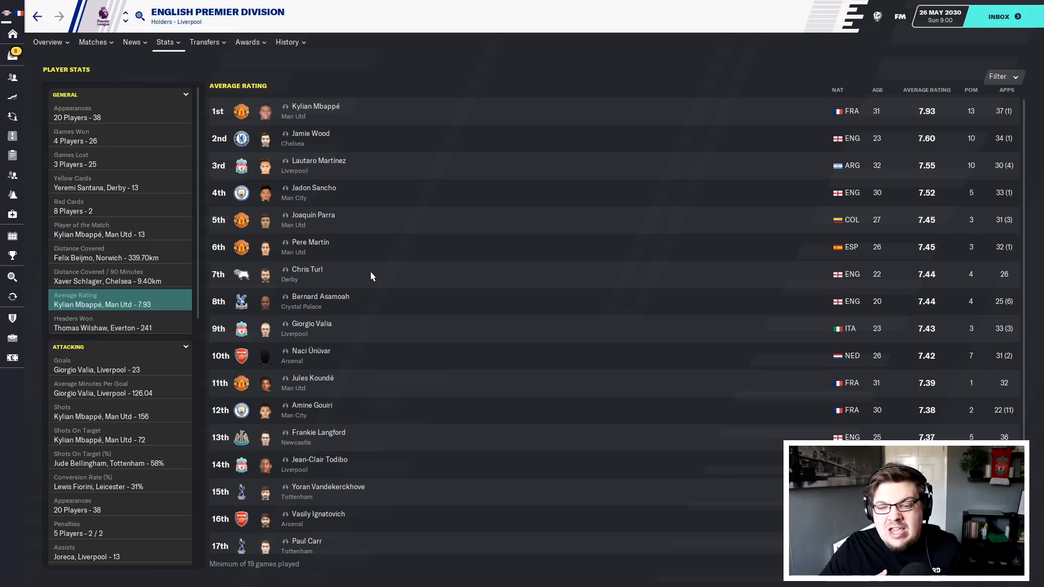
click(307, 269)
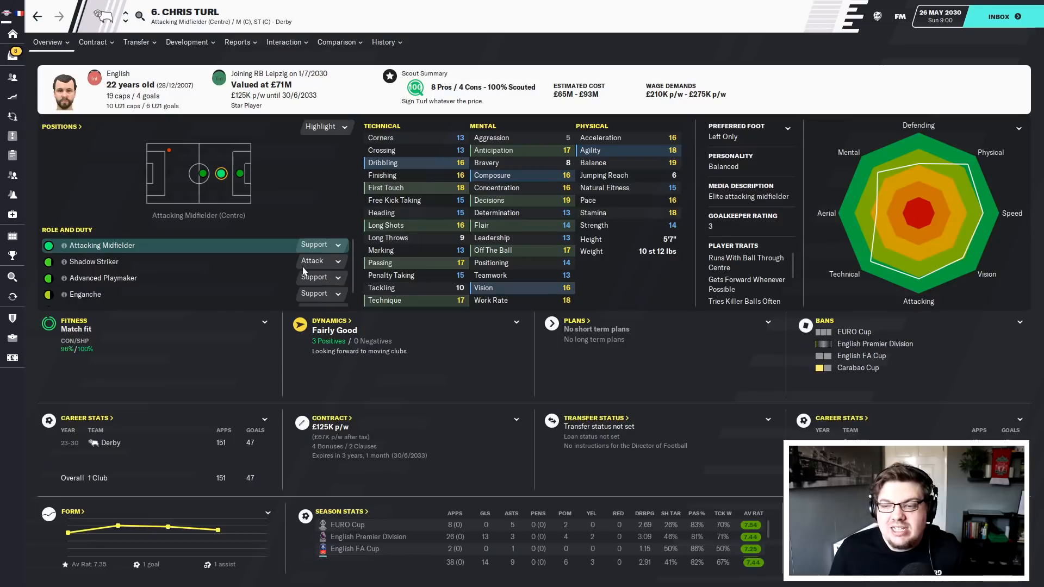
mouse_move(301, 236)
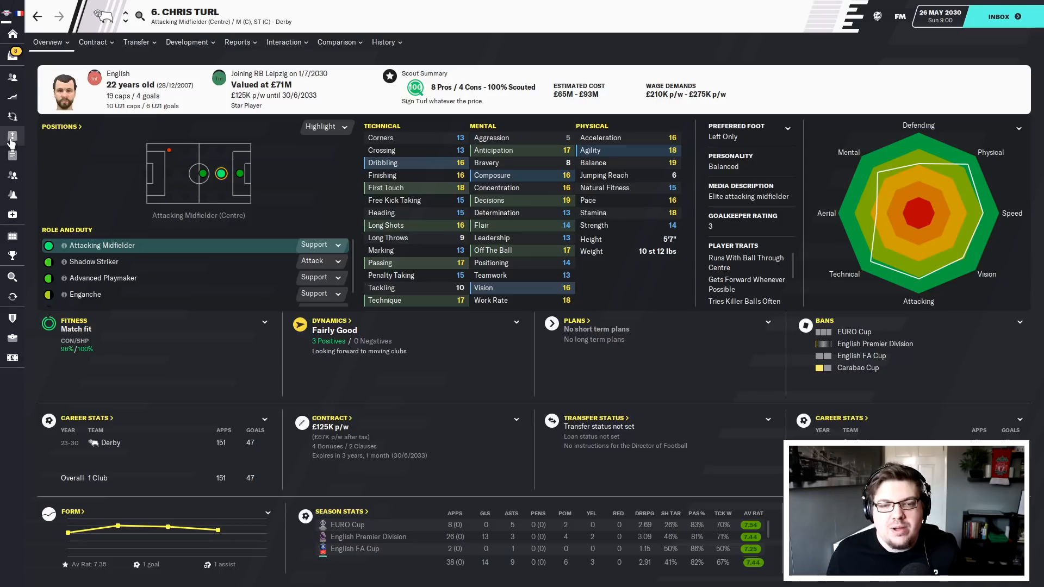
click(12, 137)
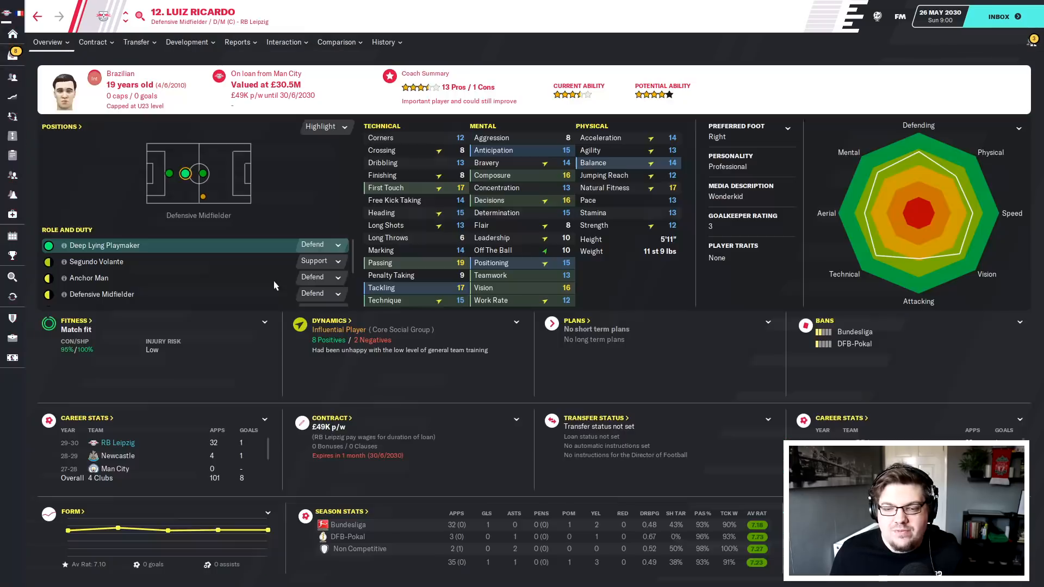
mouse_move(468, 182)
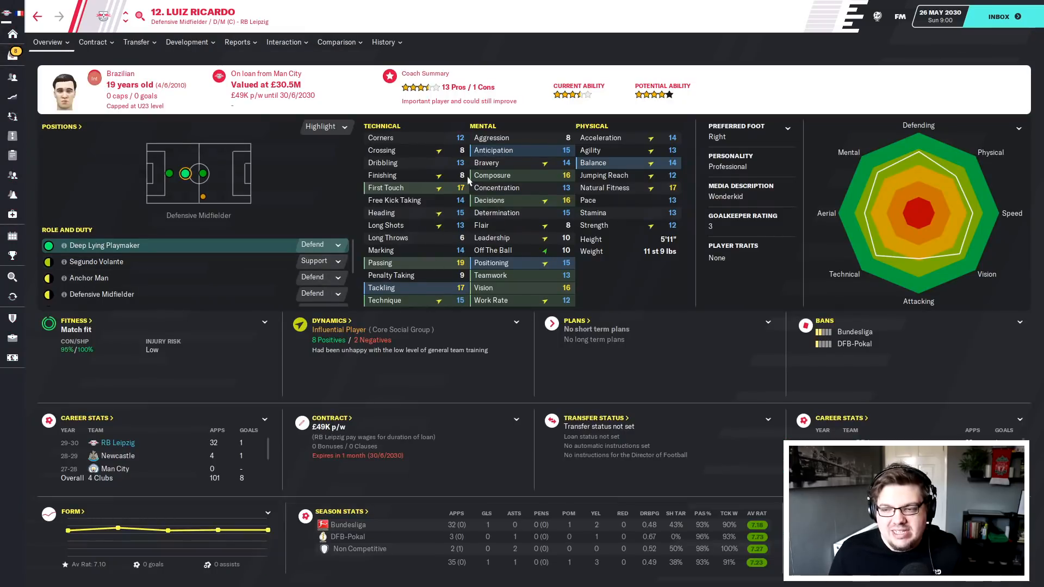
mouse_move(429, 165)
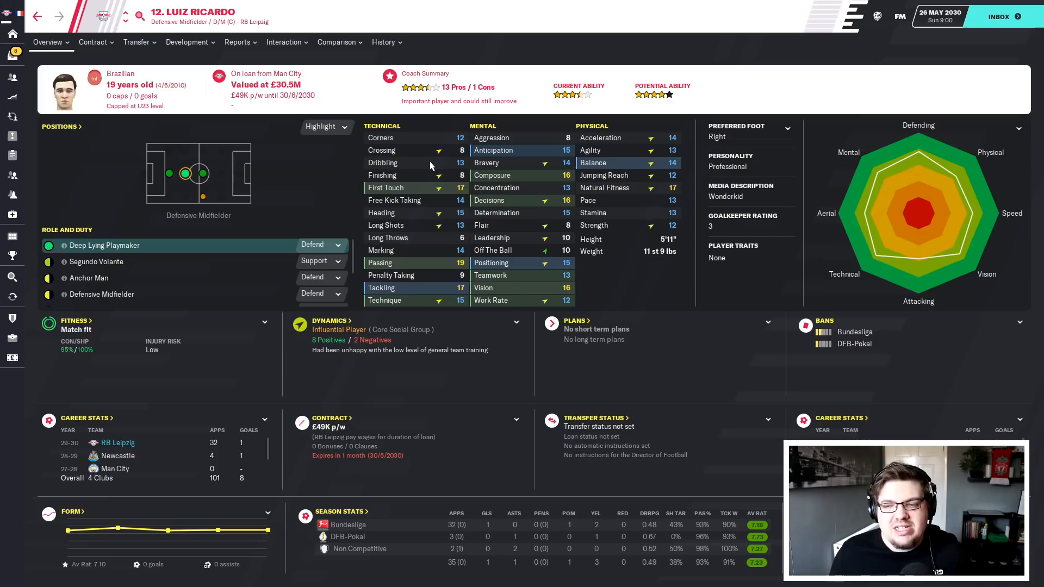
mouse_move(466, 343)
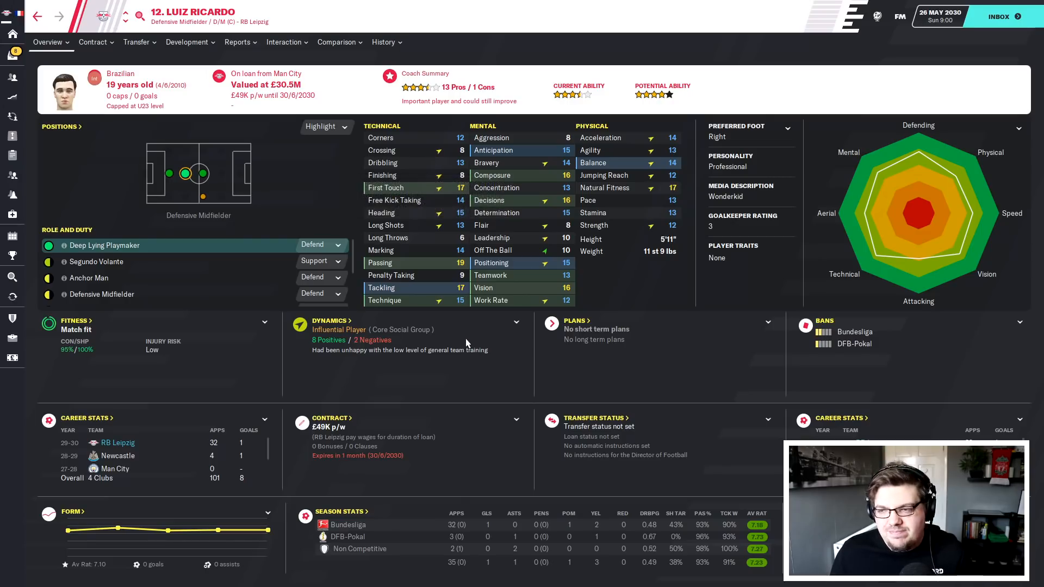
mouse_move(236, 202)
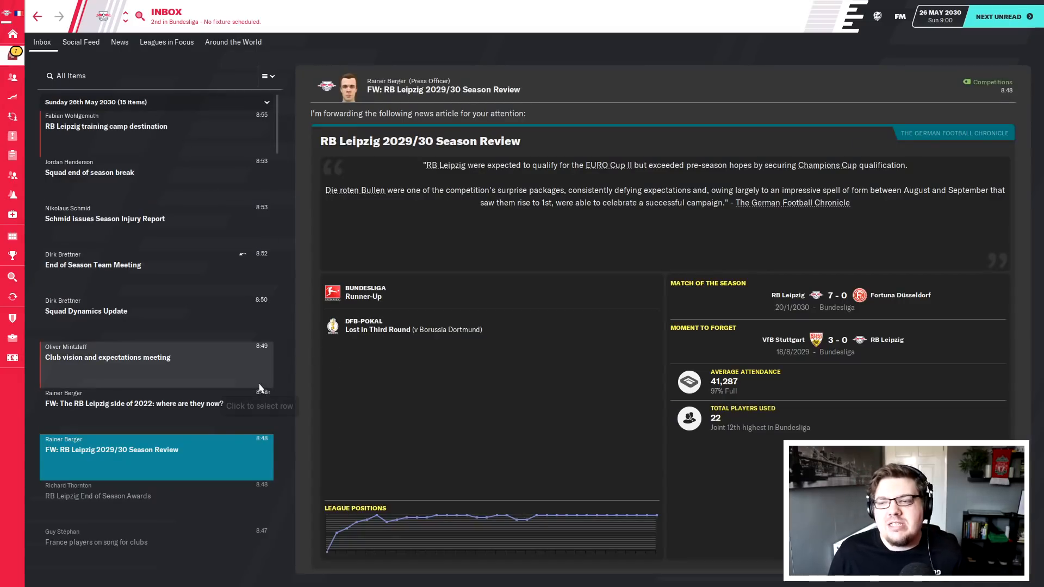
mouse_move(579, 170)
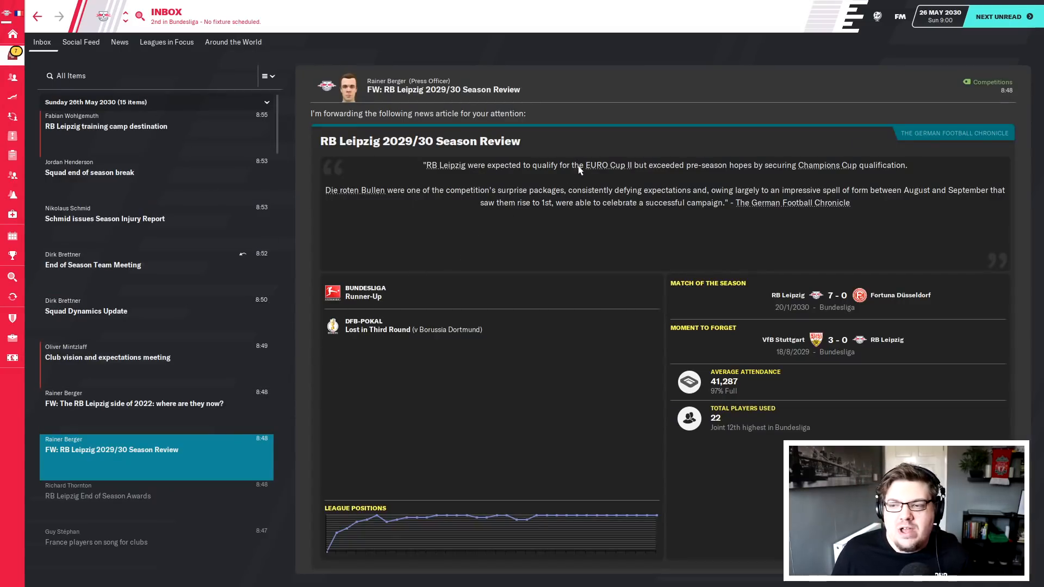
mouse_move(642, 182)
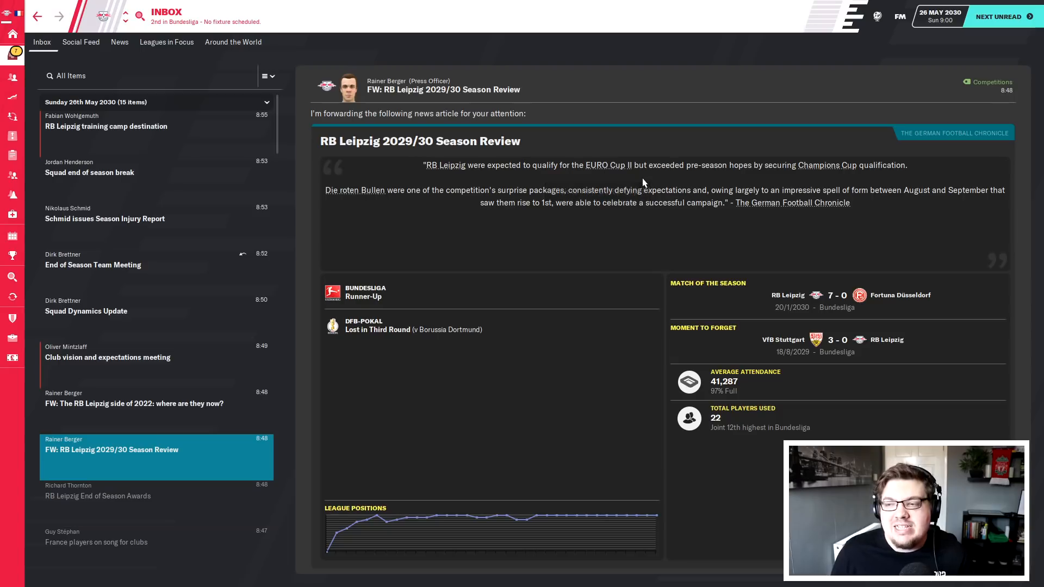
mouse_move(829, 174)
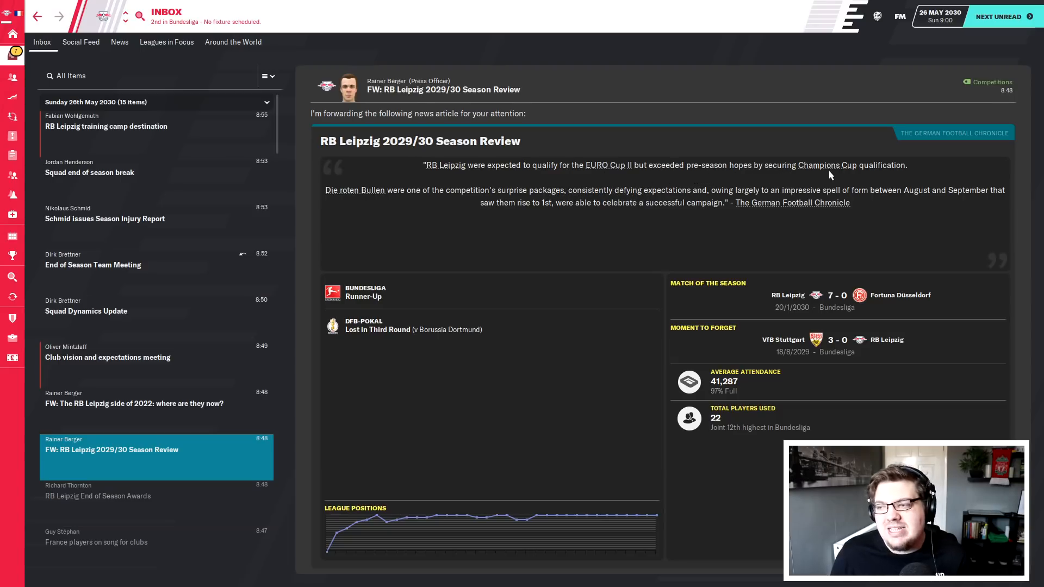
mouse_move(872, 156)
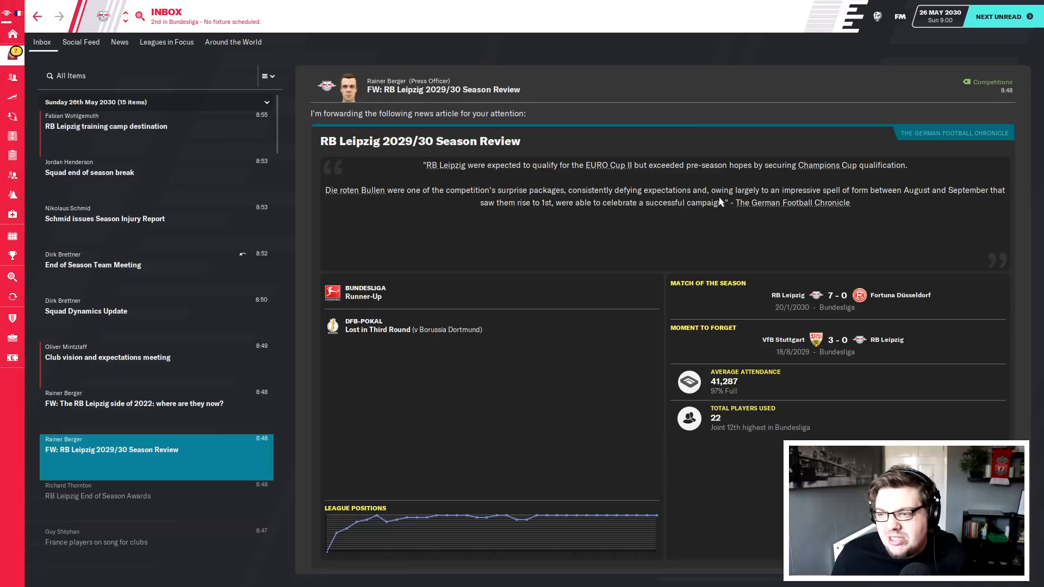
mouse_move(872, 201)
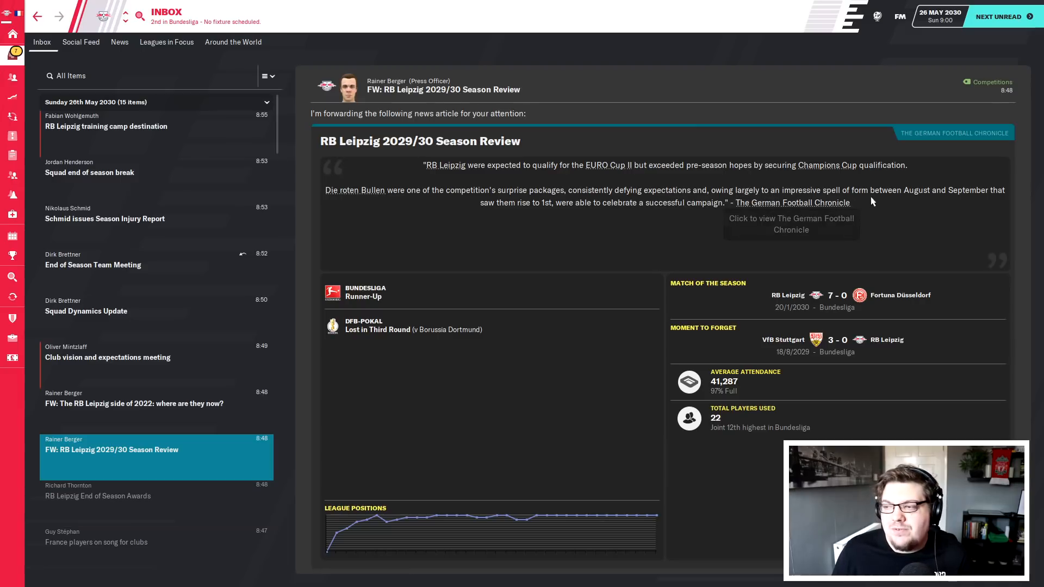
mouse_move(536, 217)
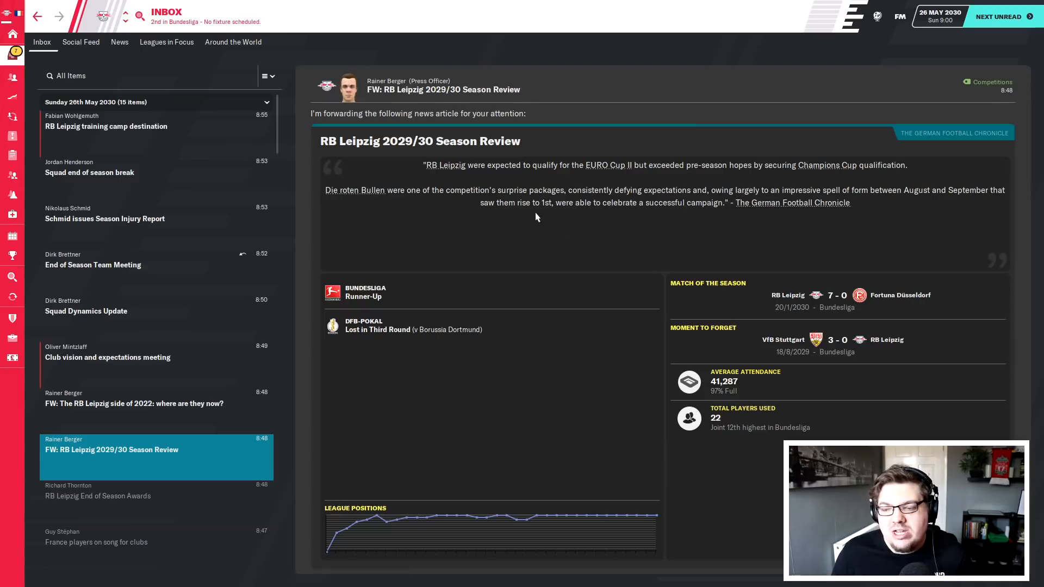
mouse_move(363, 511)
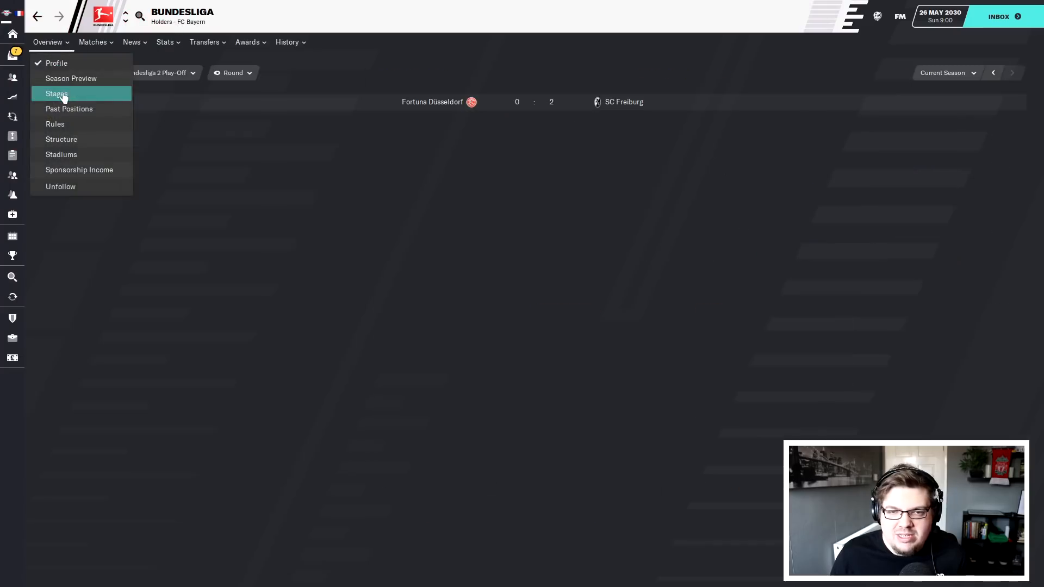
mouse_move(71, 78)
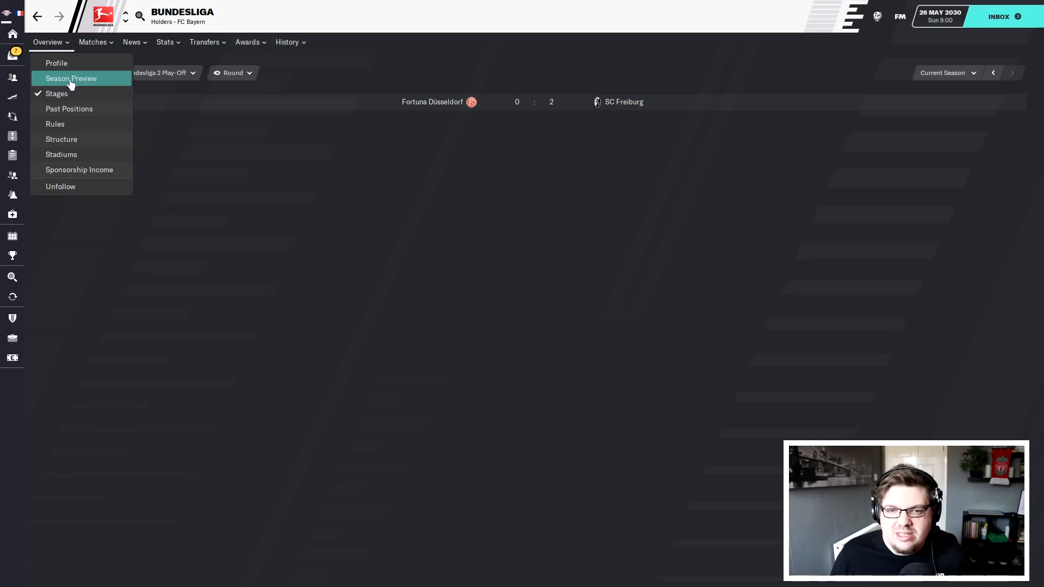
- Show the Bundesliga past-positions graph tracking FC Bayern and RB Leipzig
click(70, 109)
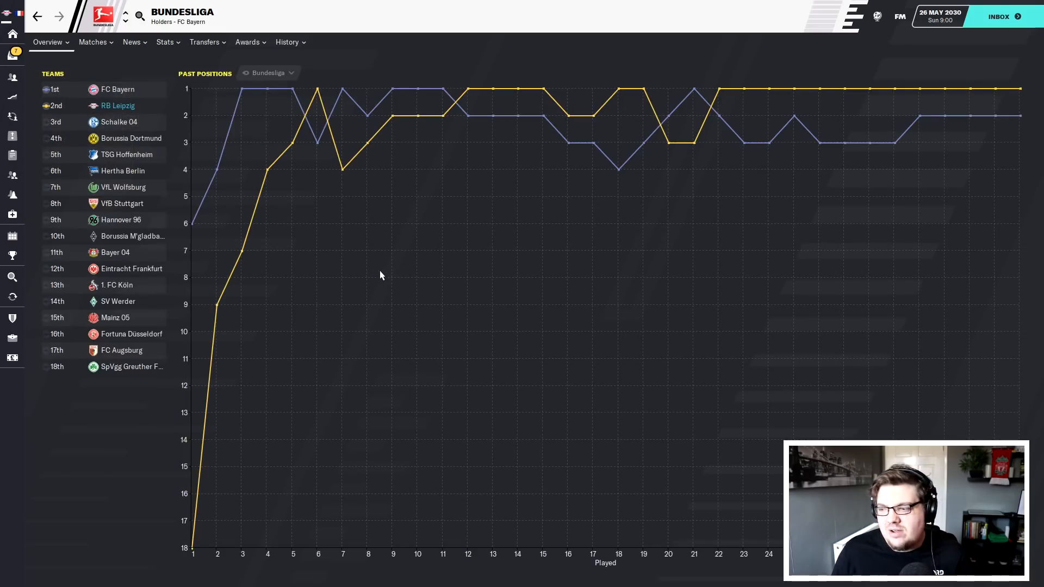
mouse_move(120, 122)
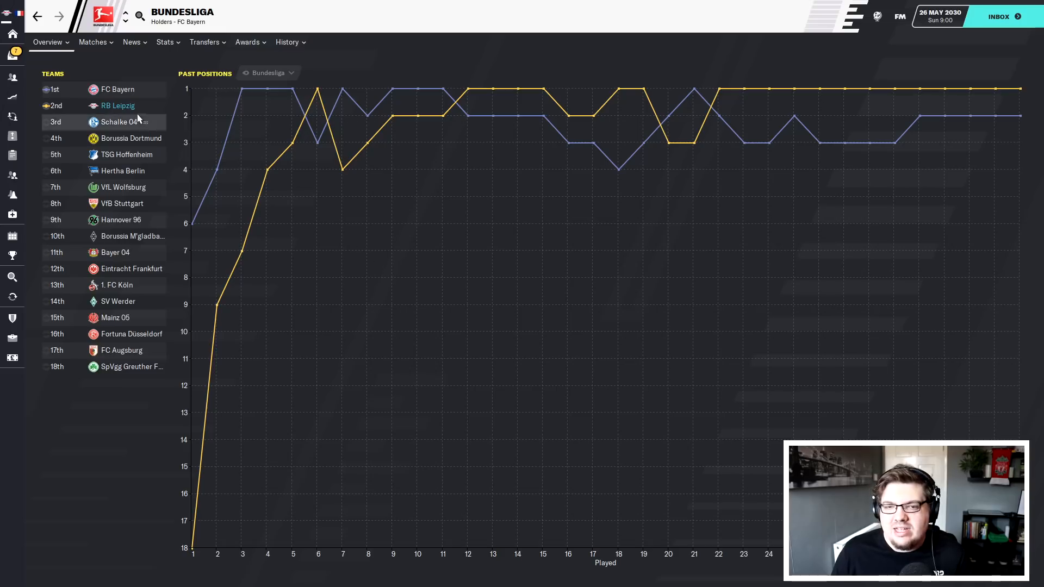
mouse_move(141, 110)
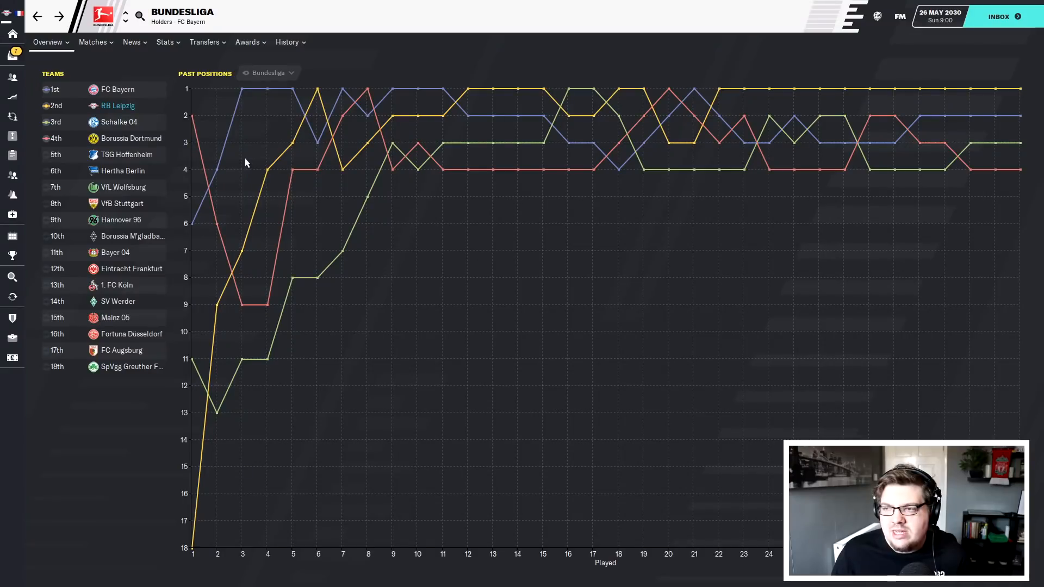
mouse_move(719, 95)
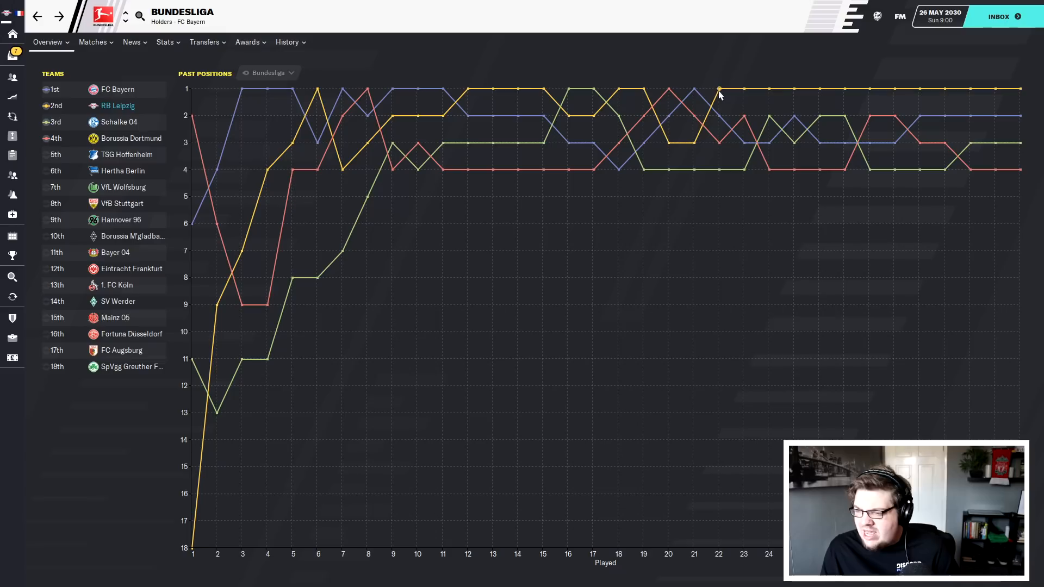
mouse_move(365, 303)
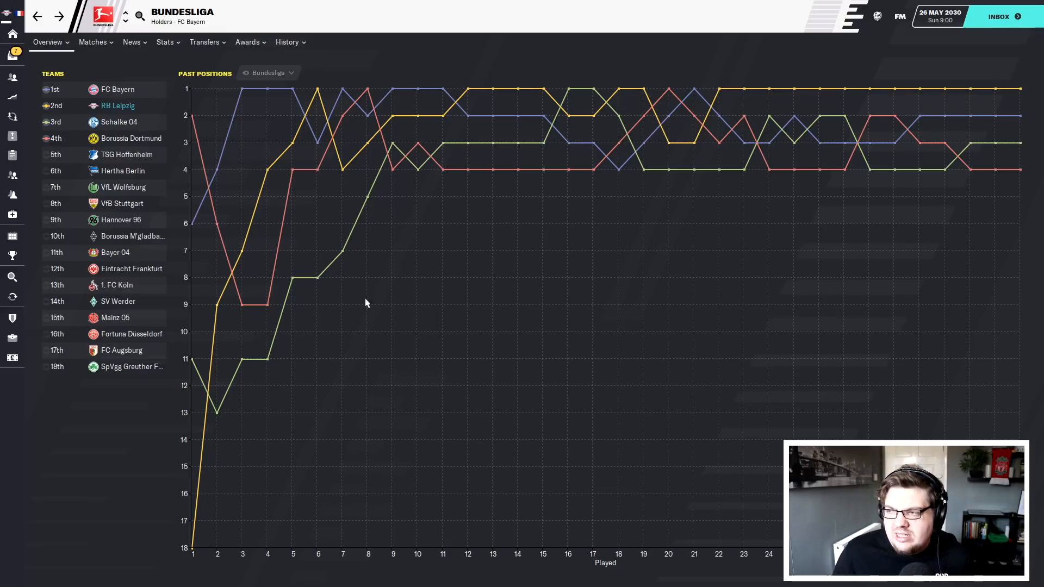
mouse_move(165, 175)
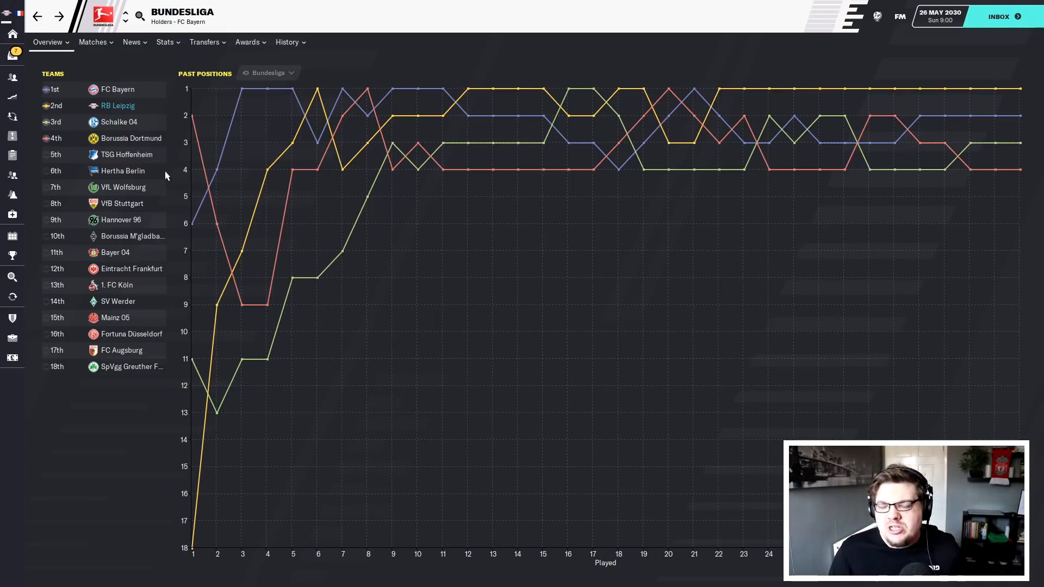
mouse_move(126, 154)
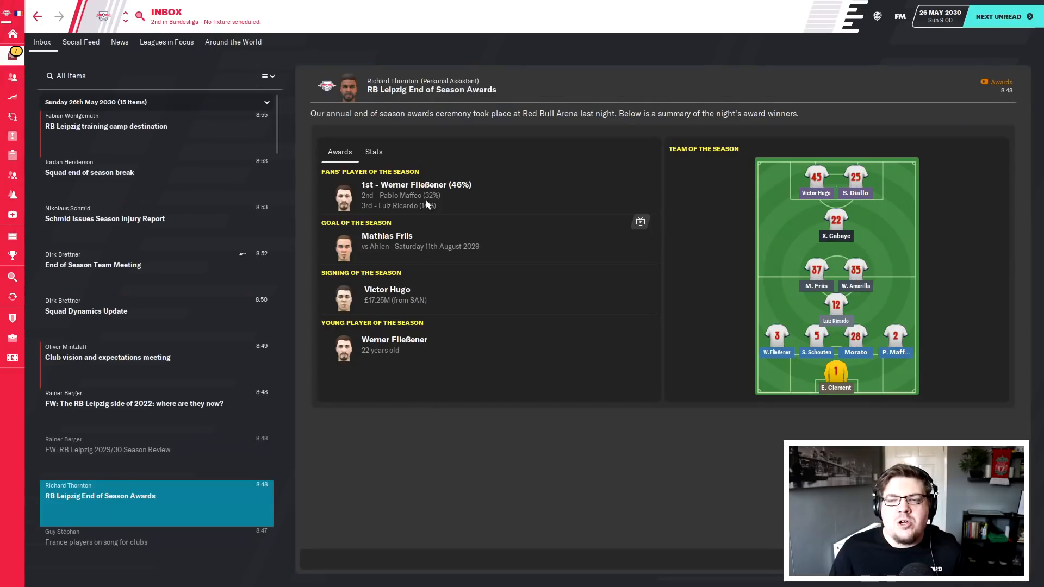
mouse_move(471, 274)
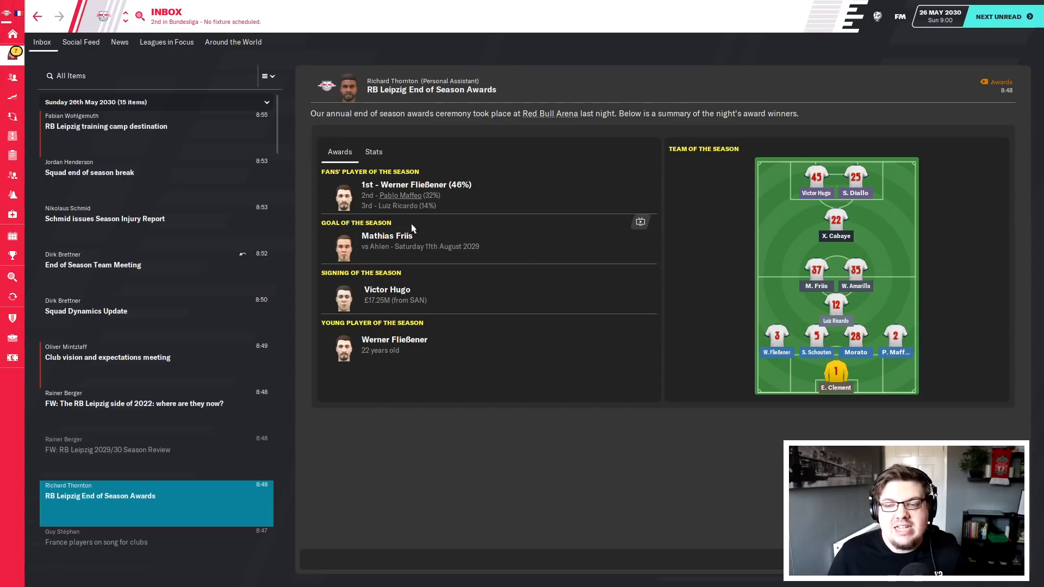
- Check Werner Fließener's profile from the End of Season Awards, then read the 2022 RB Leipzig side article
click(387, 236)
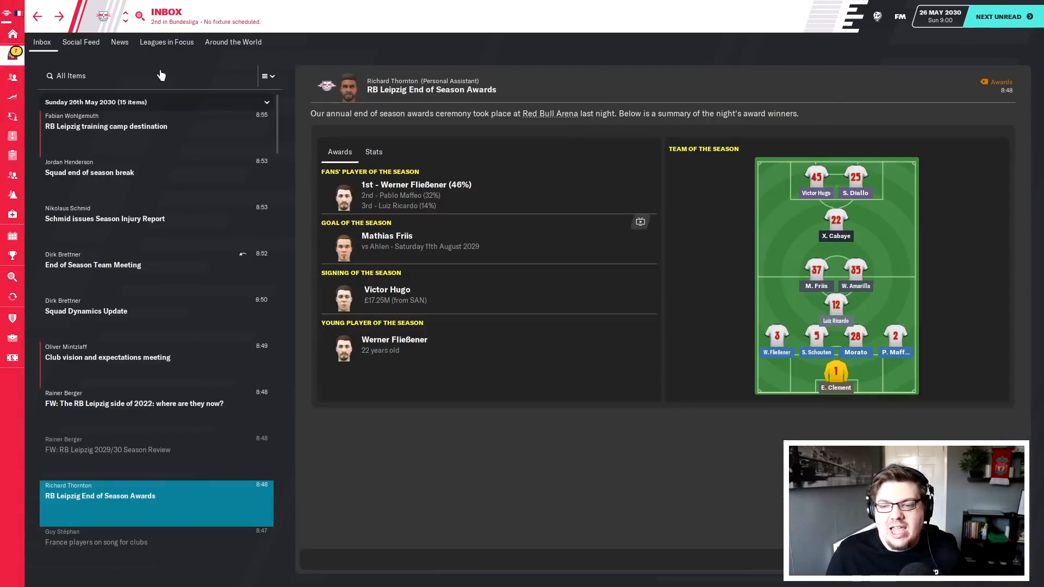
mouse_move(385, 289)
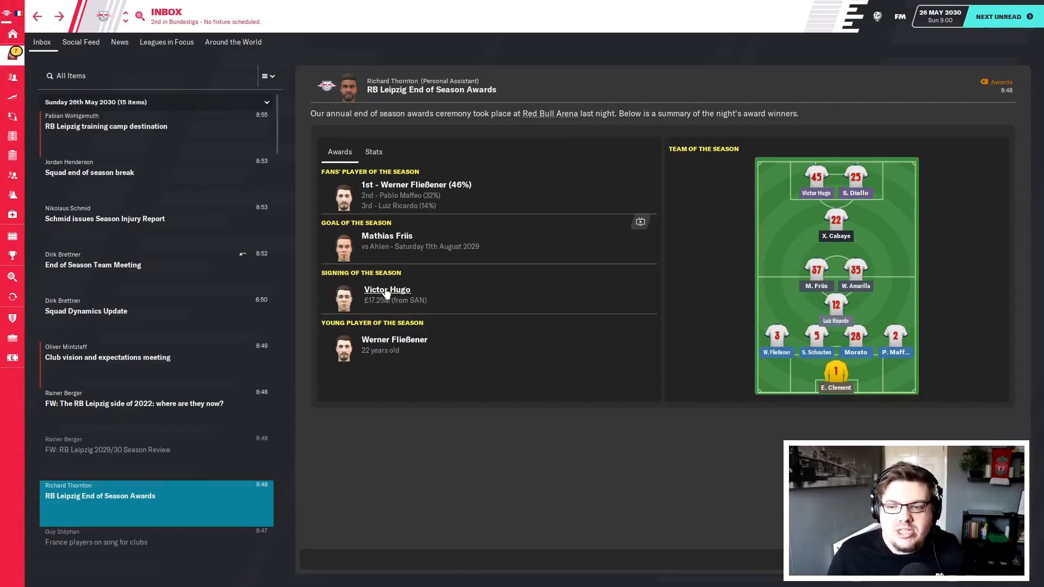
click(393, 340)
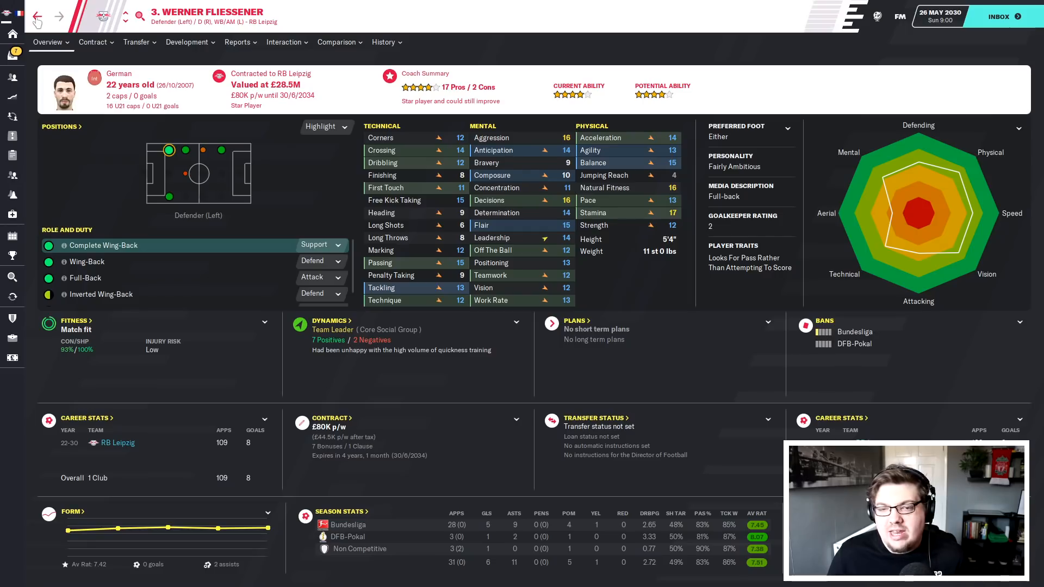
click(997, 17)
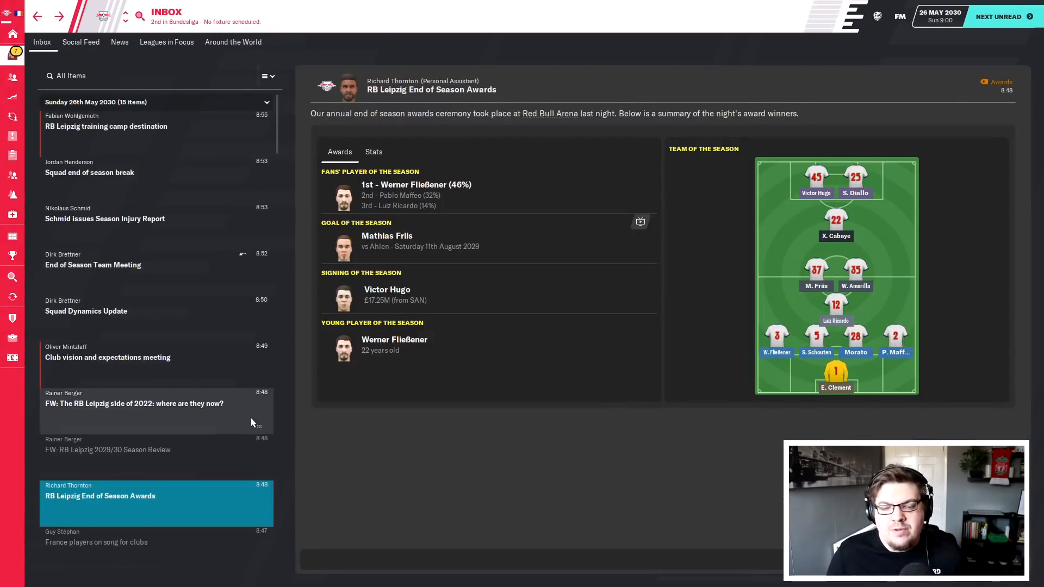
click(132, 402)
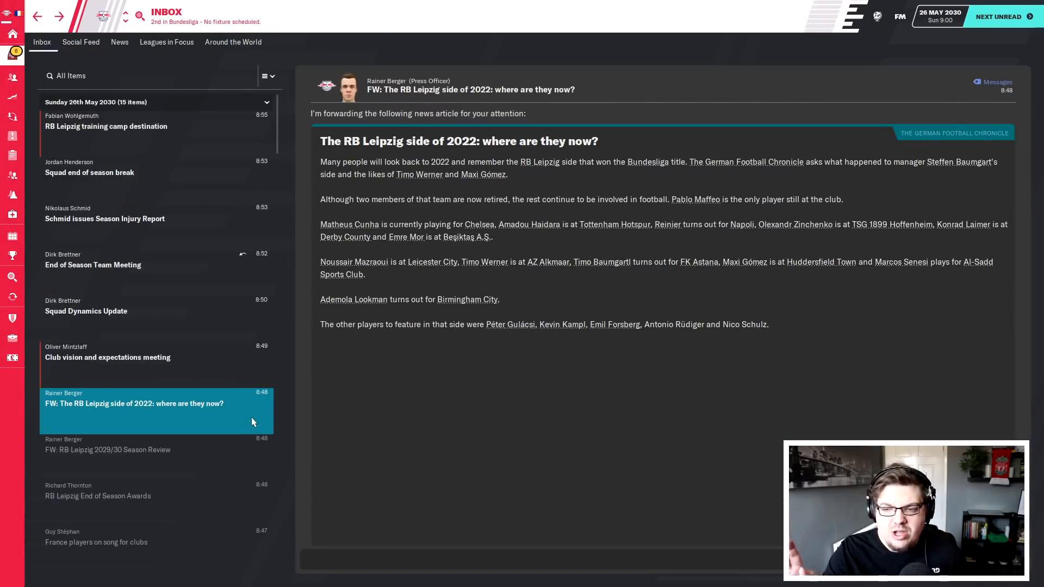
- Review the board's club vision meeting message with culture goals and five-year plan
click(108, 356)
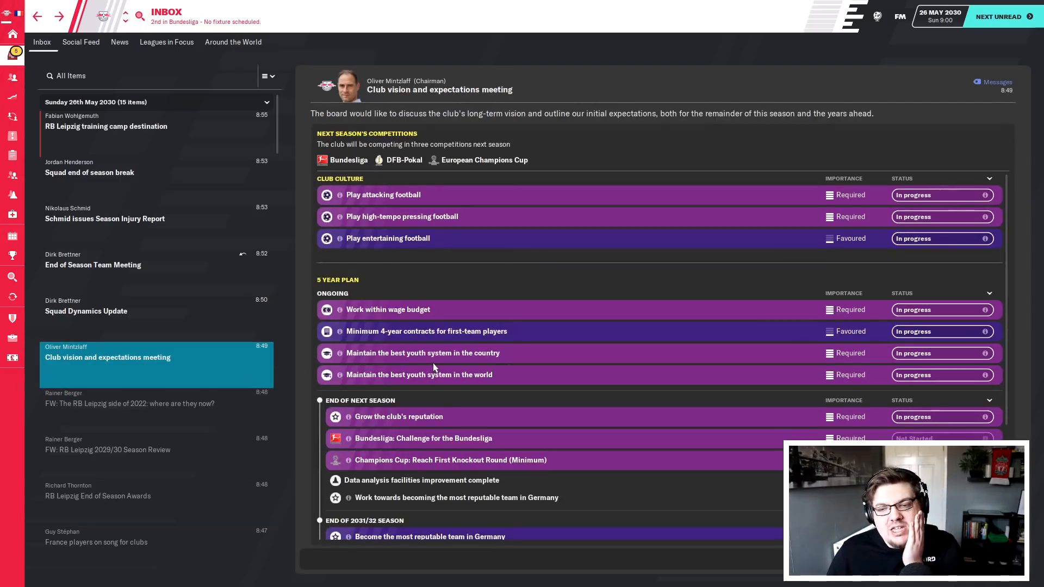
mouse_move(383, 313)
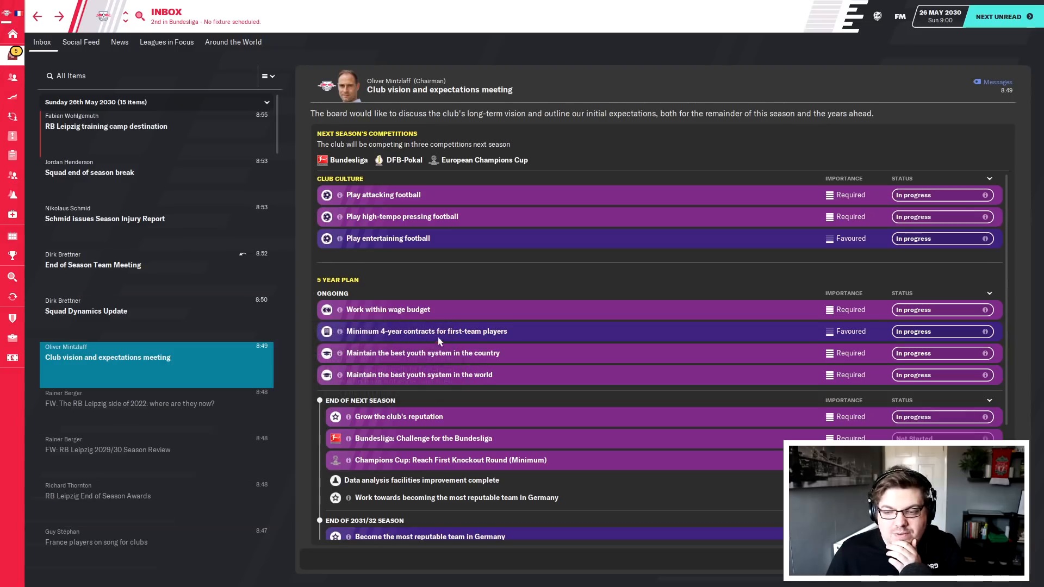
mouse_move(392, 428)
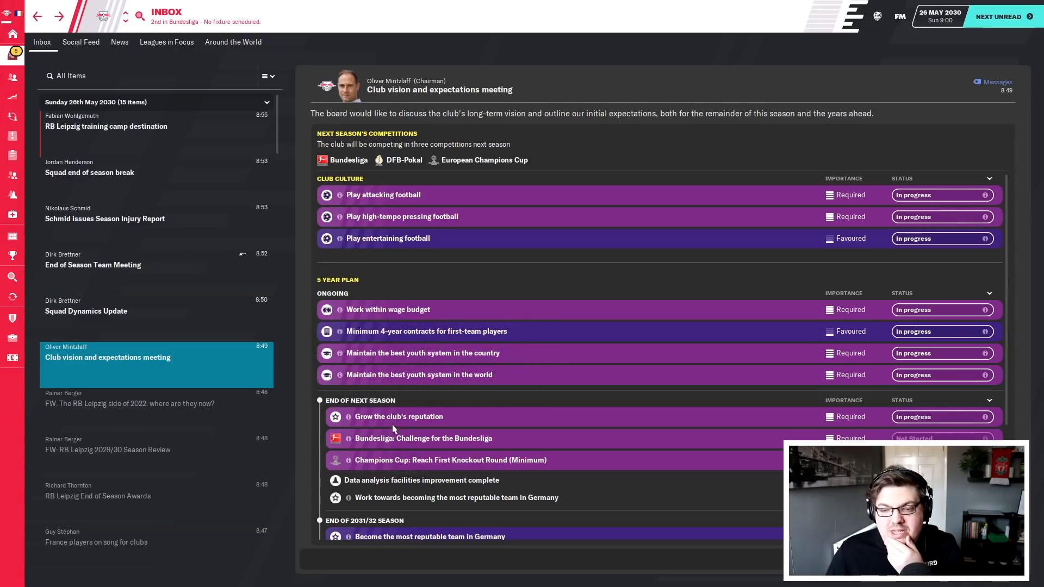
mouse_move(427, 426)
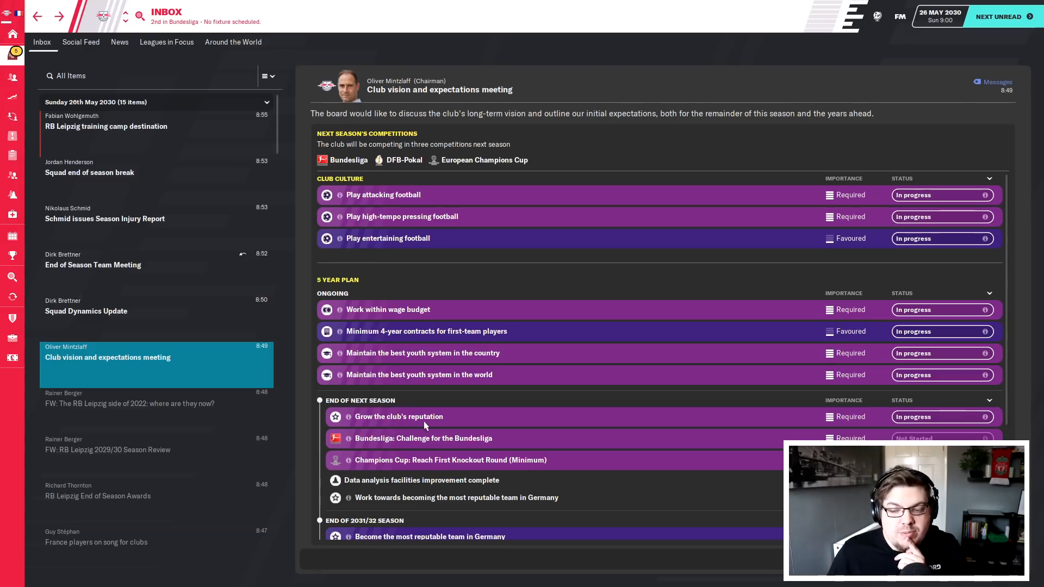
mouse_move(457, 467)
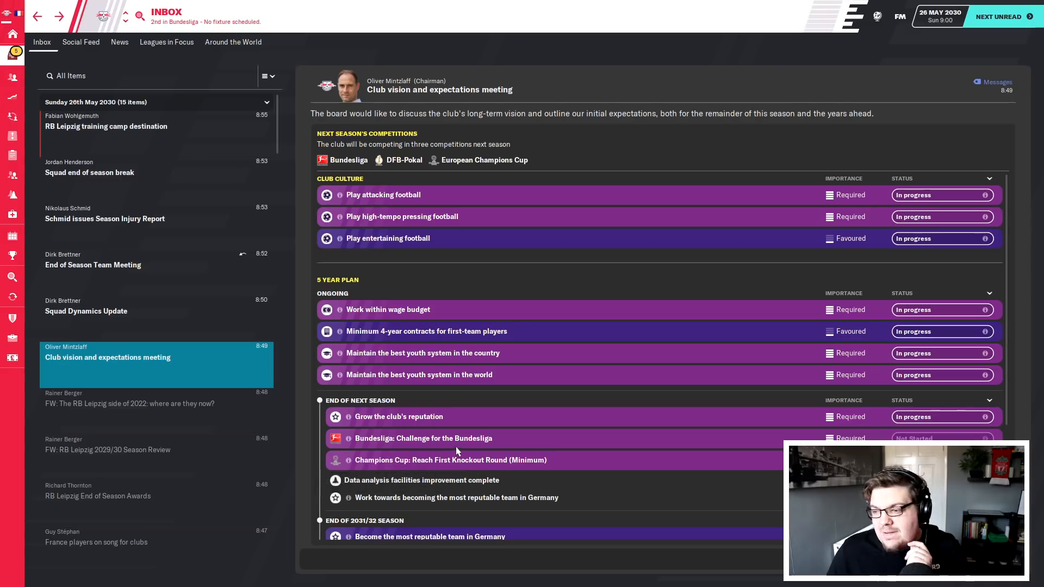
mouse_move(455, 434)
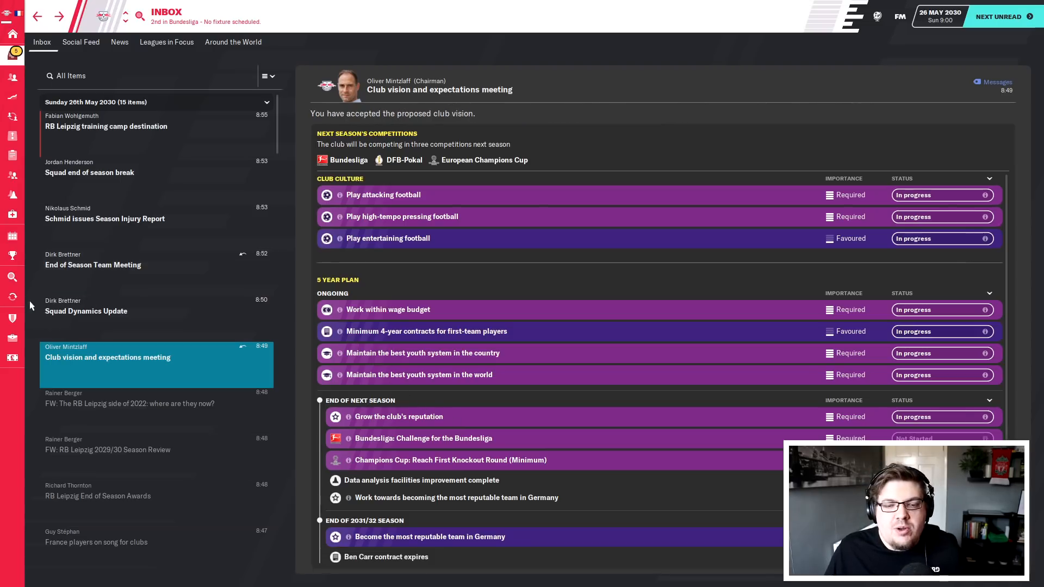
- View the Club Vision overview with objective statuses and the board's appraisal
click(12, 339)
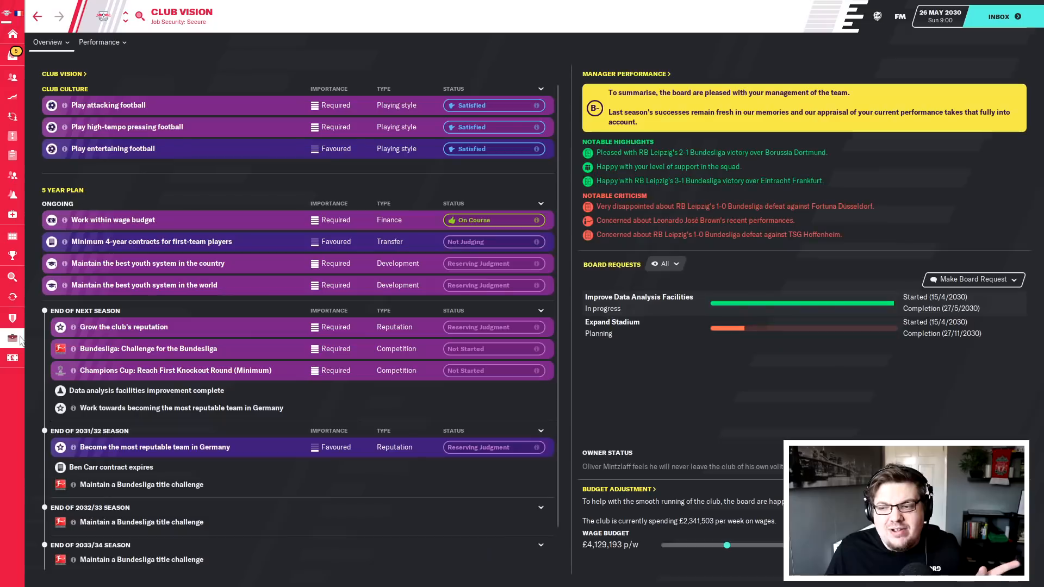
mouse_move(663, 335)
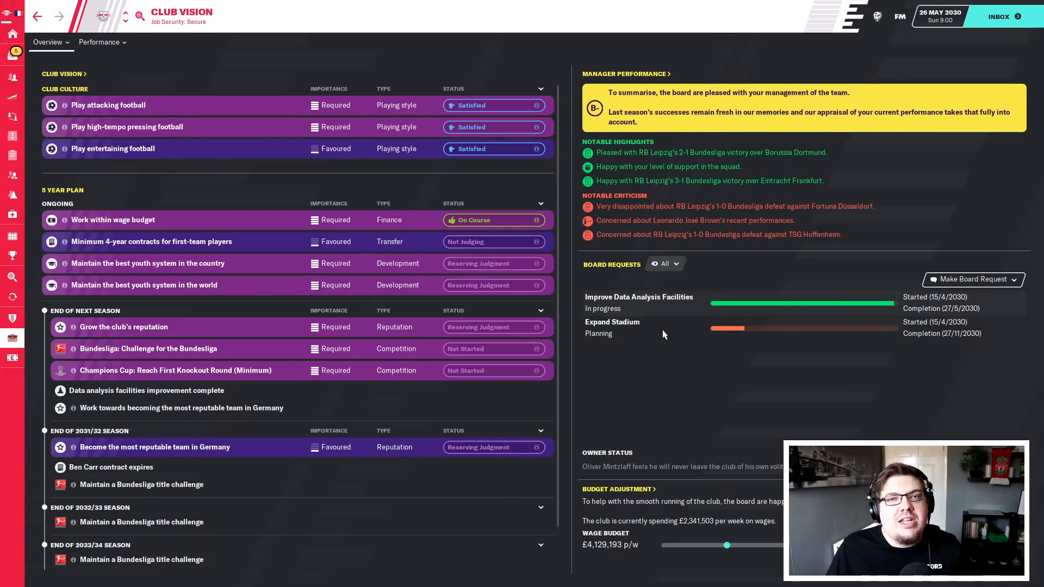
mouse_move(741, 346)
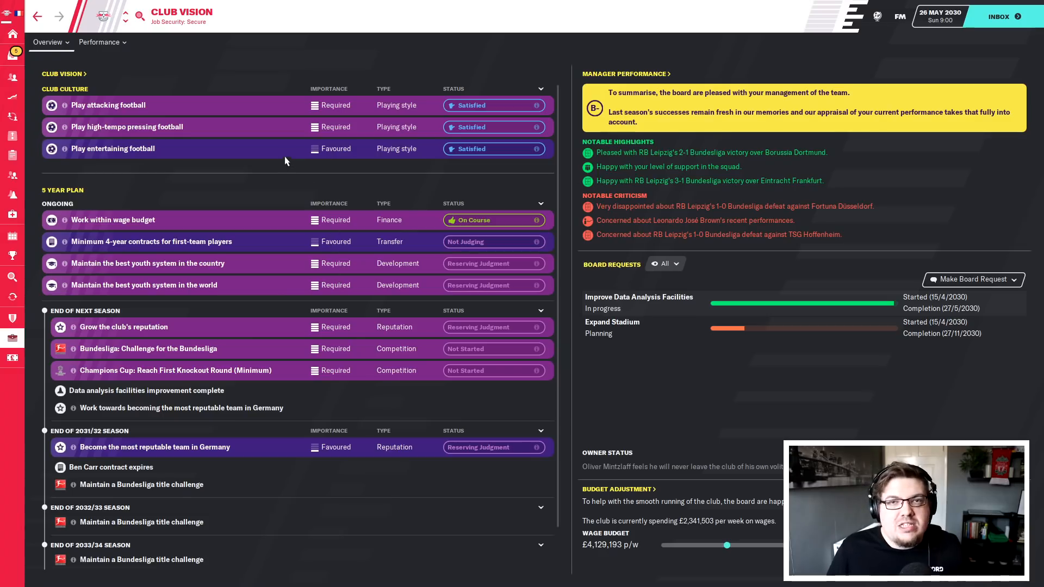
mouse_move(274, 133)
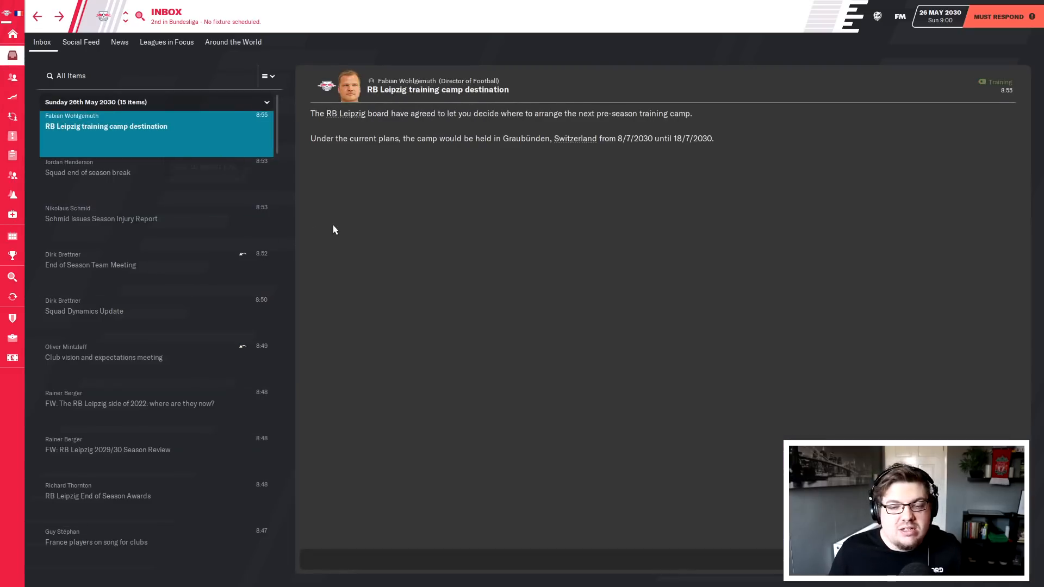
mouse_move(194, 261)
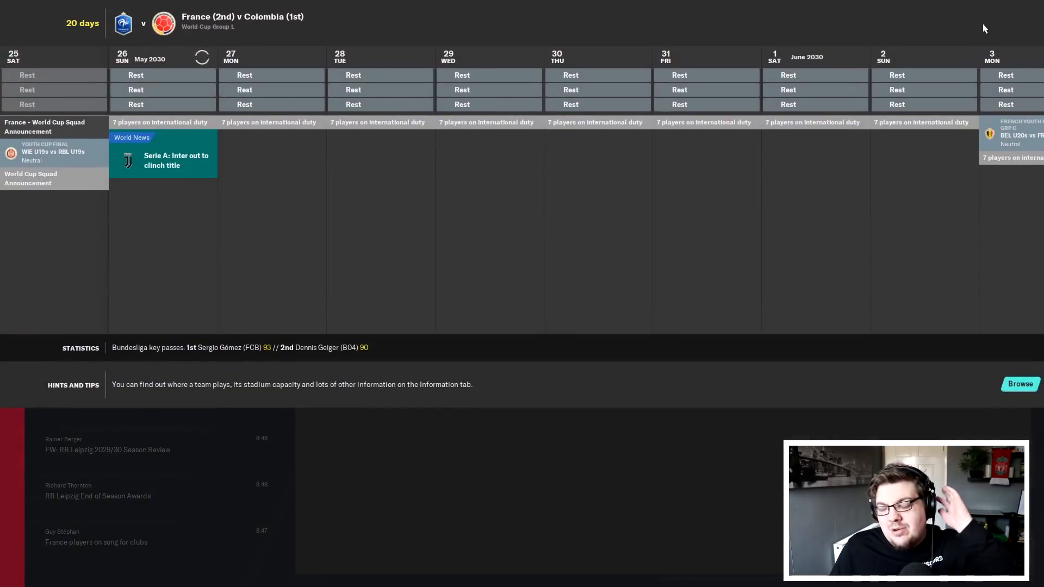
mouse_move(962, 27)
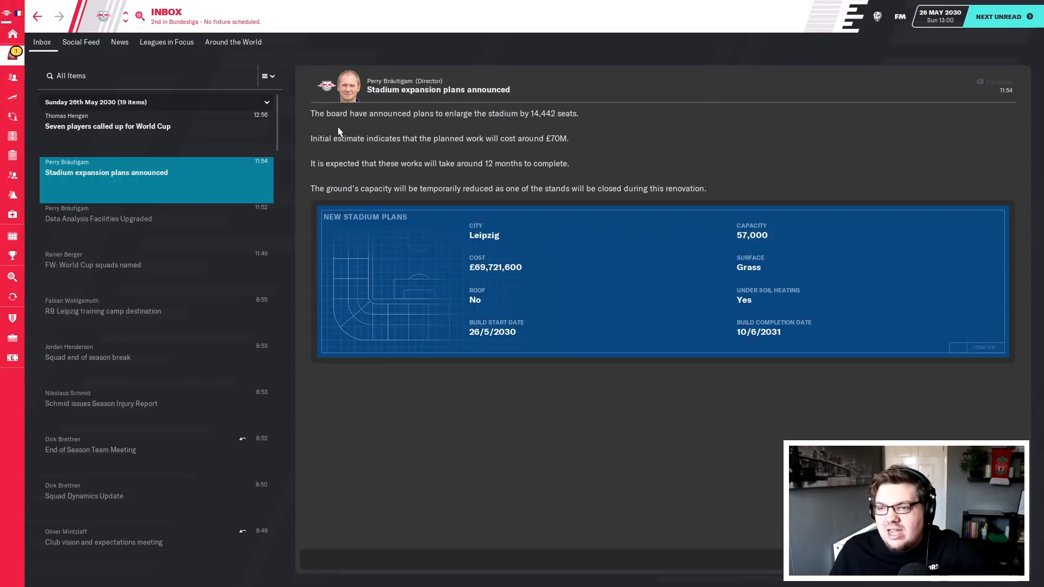
mouse_move(571, 131)
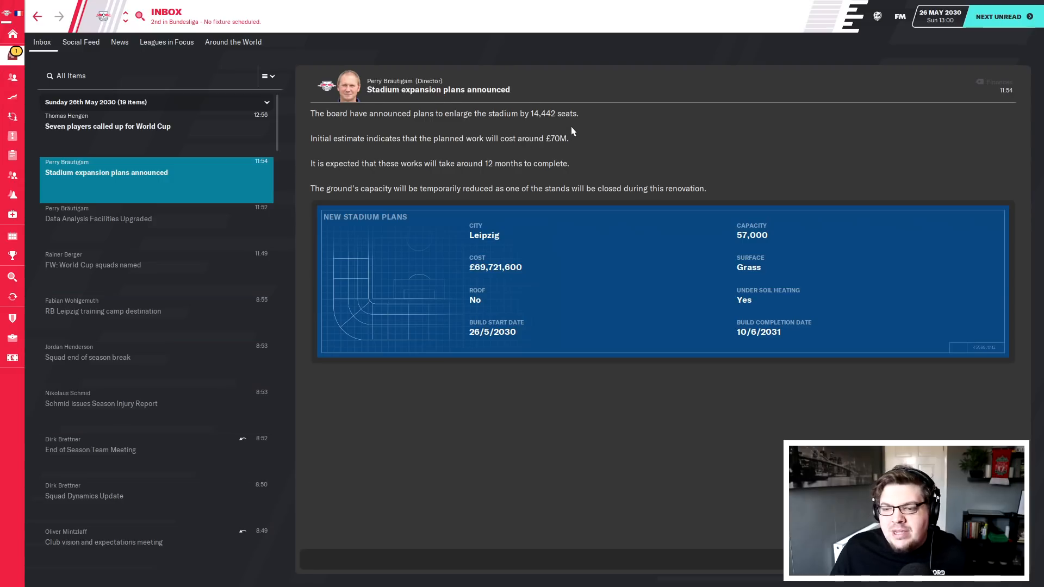
mouse_move(777, 333)
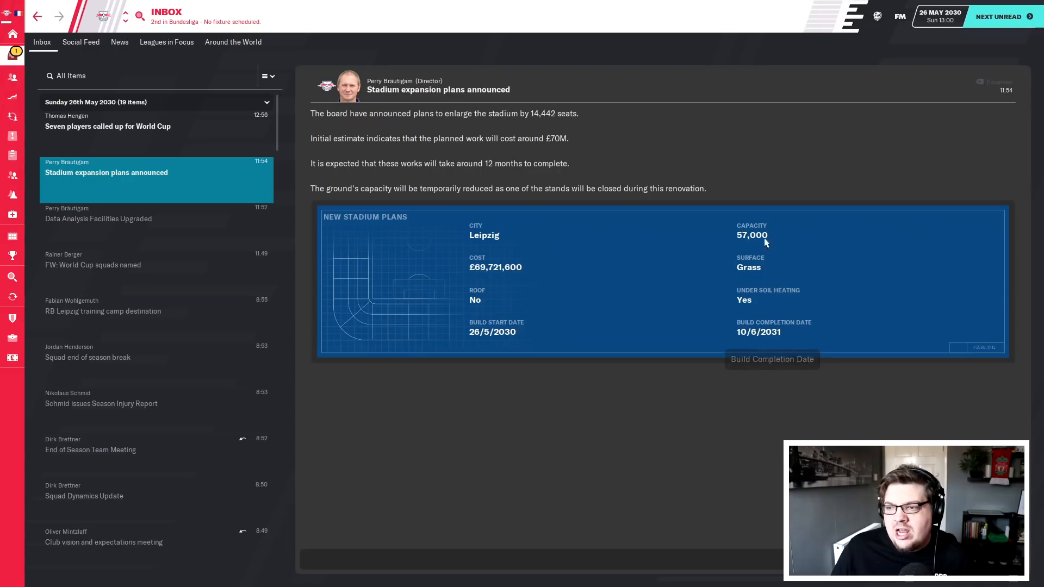
mouse_move(445, 206)
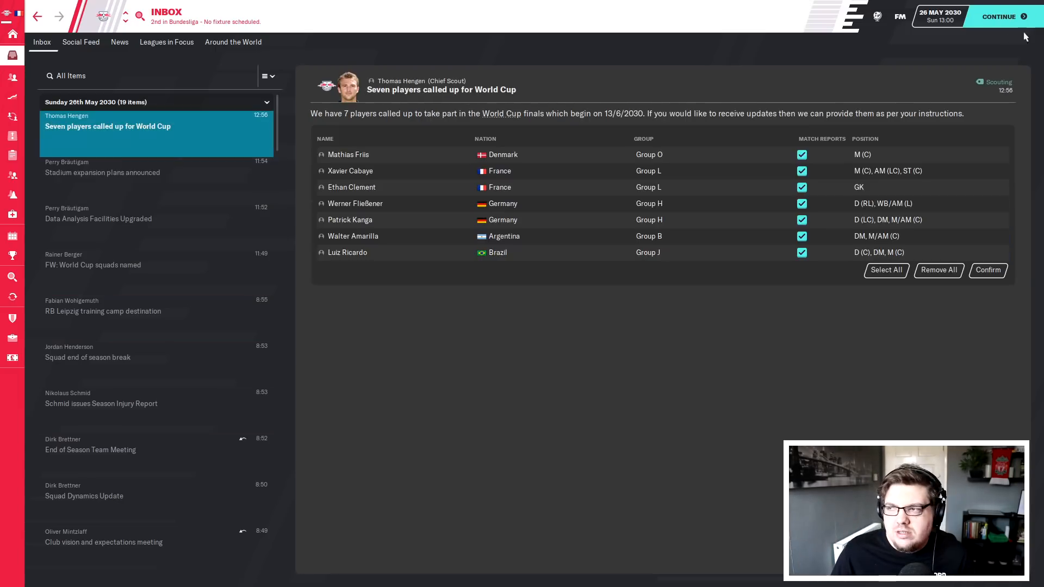
- Advance game time to 26 May 18:45 and view the latest social feed play-off posts
click(998, 16)
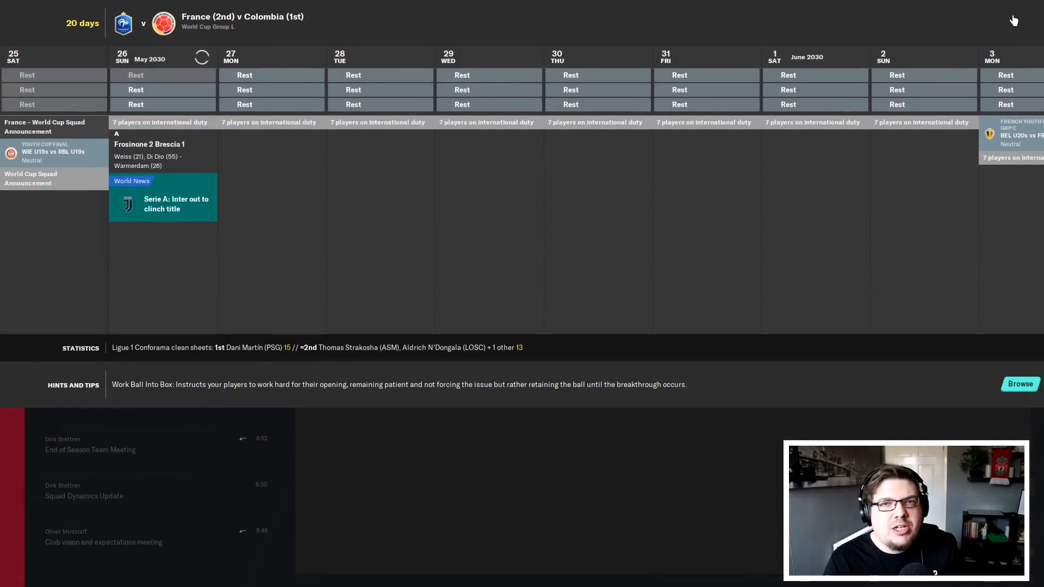
click(998, 17)
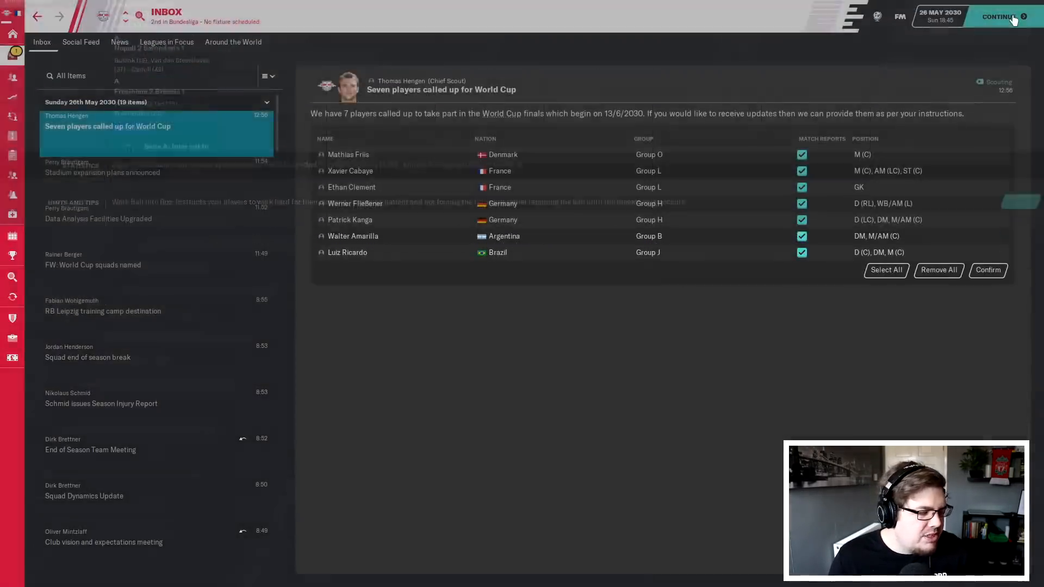
click(81, 43)
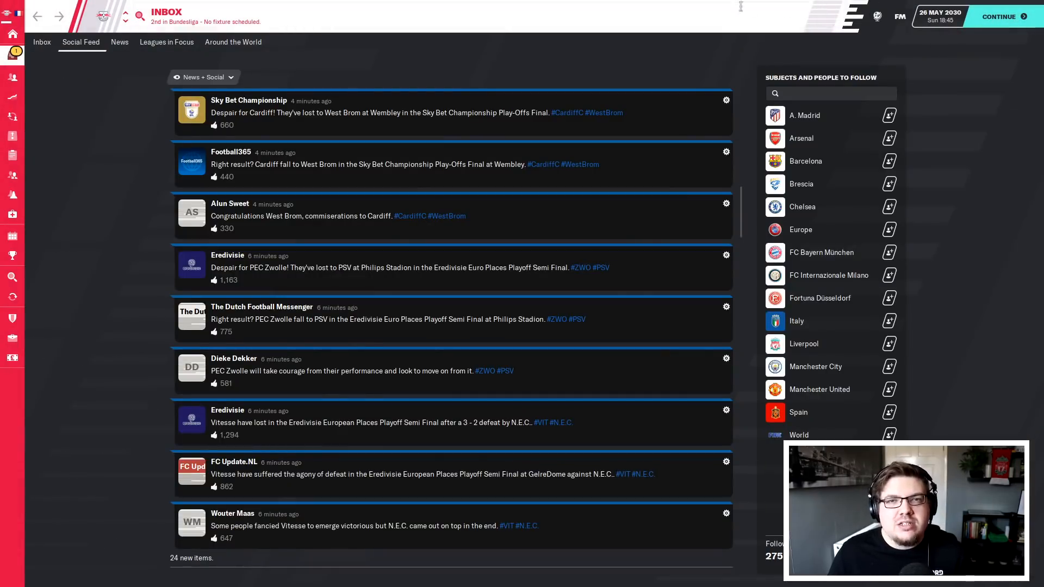
- Advance to 27 May 2030 and view the Leagues in Focus final tables with Lazio top of Serie A
click(120, 43)
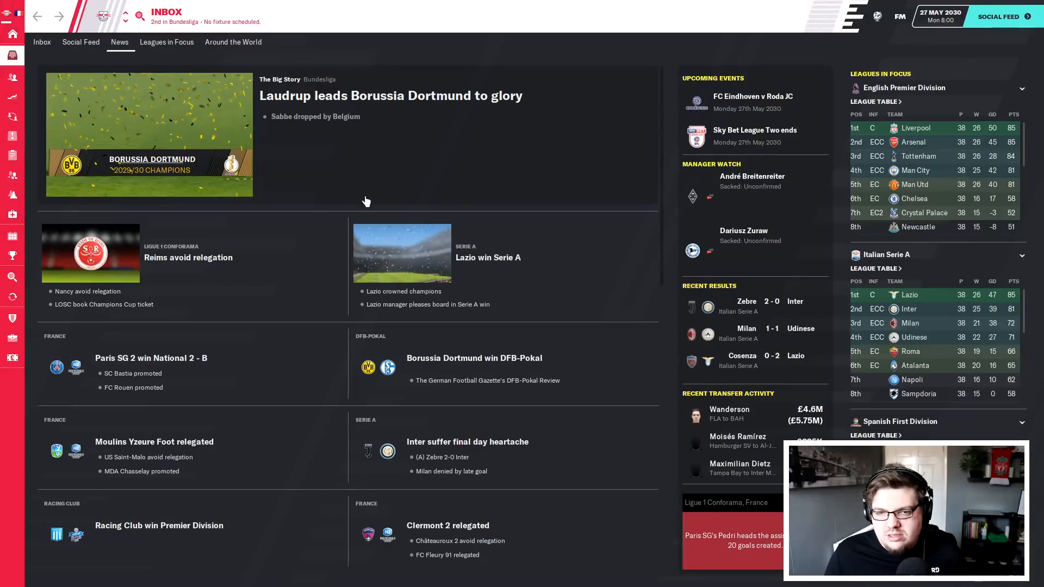
mouse_move(386, 103)
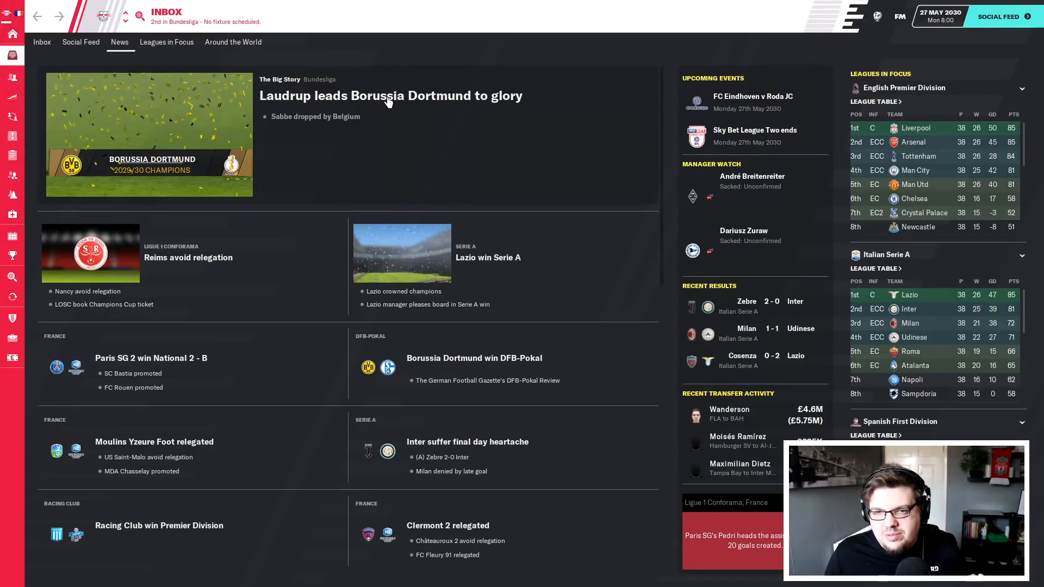
click(390, 96)
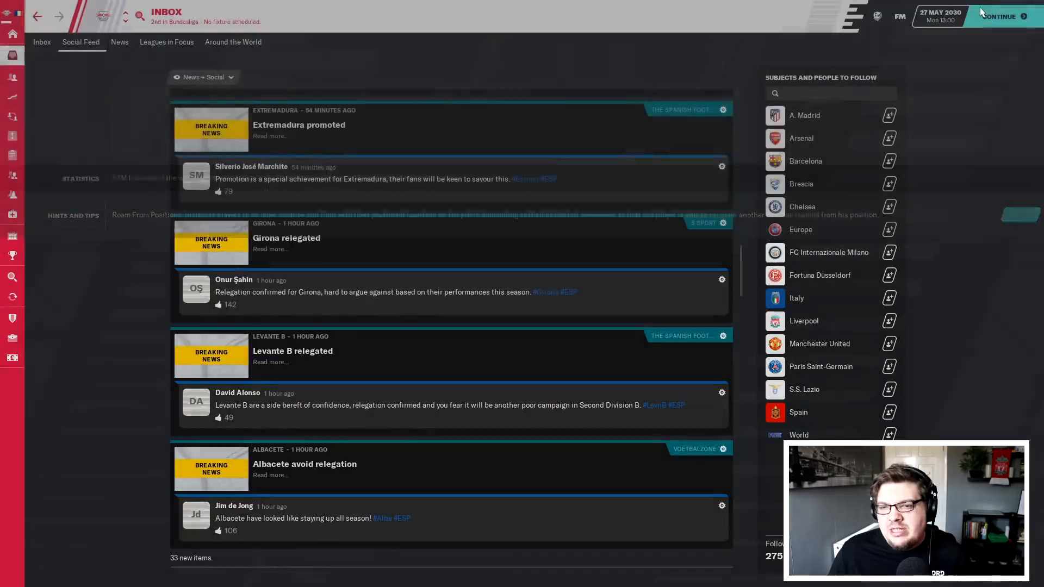
click(167, 43)
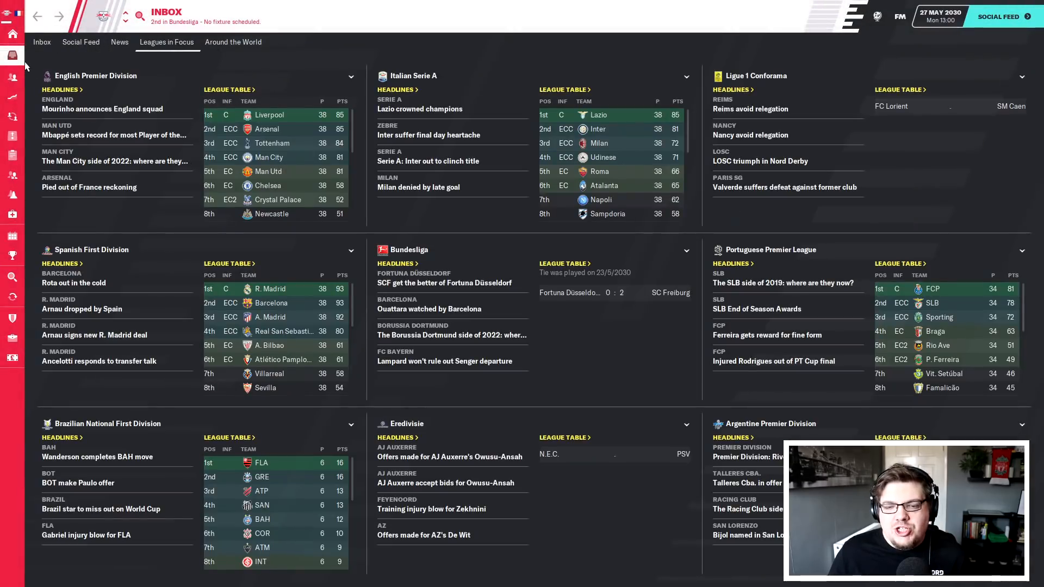
mouse_move(291, 57)
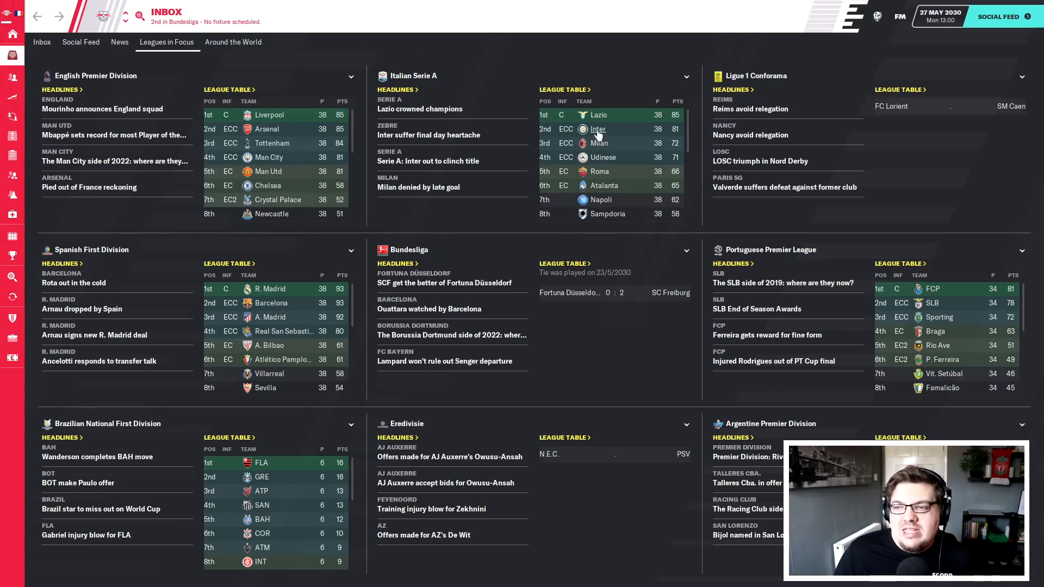
- Check Inter's senior squad fixtures for the Champions Cup Final, then view the Freiburg–Düsseldorf play-off review
click(597, 128)
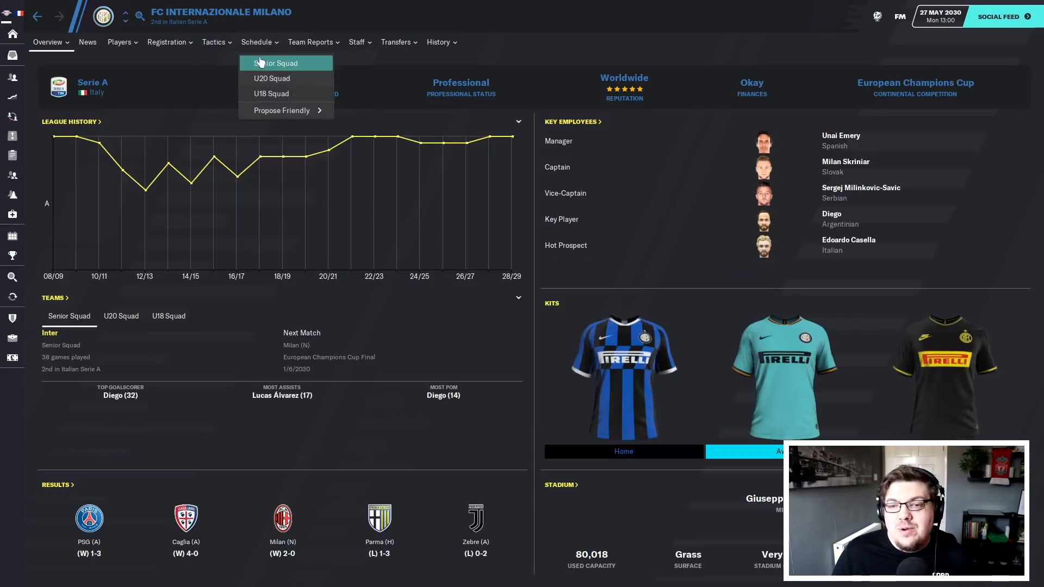
click(276, 63)
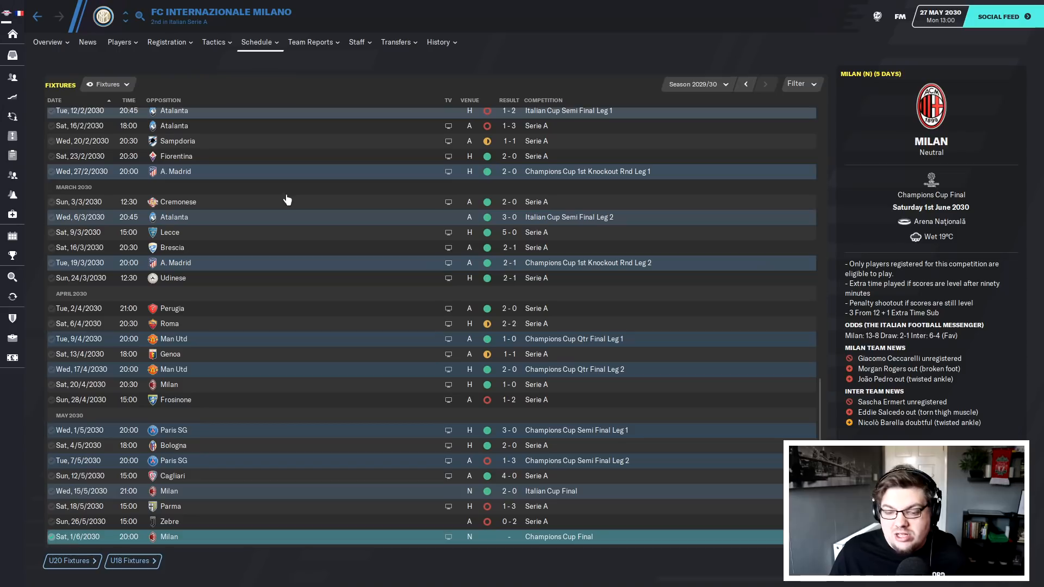
mouse_move(291, 524)
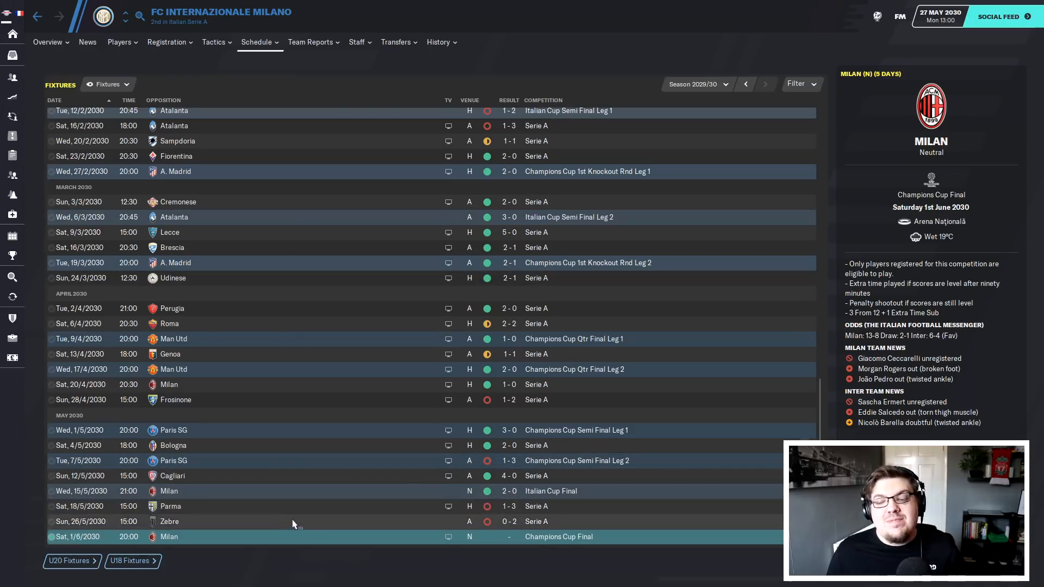
mouse_move(390, 552)
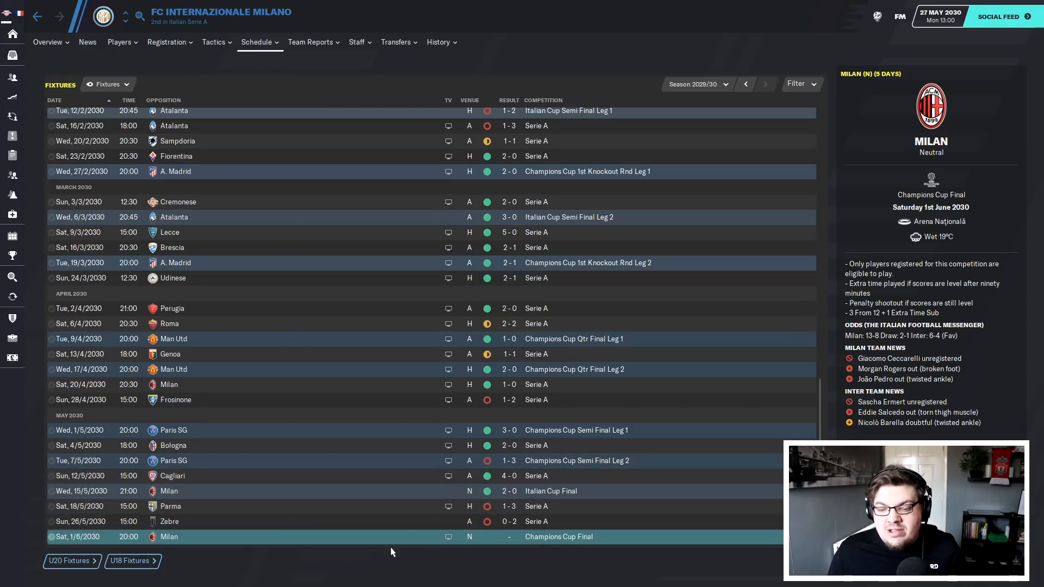
mouse_move(558, 536)
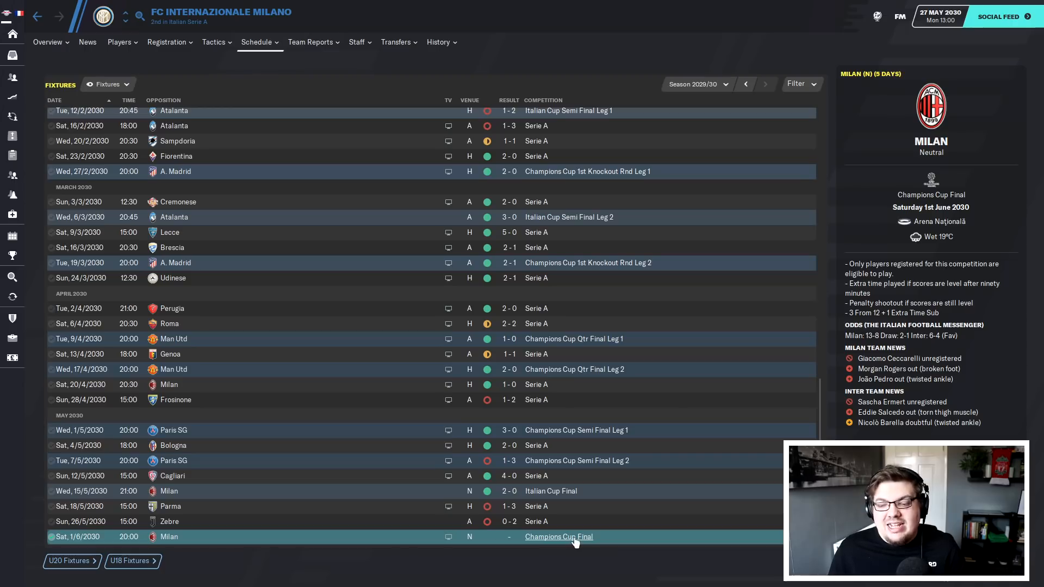
click(558, 536)
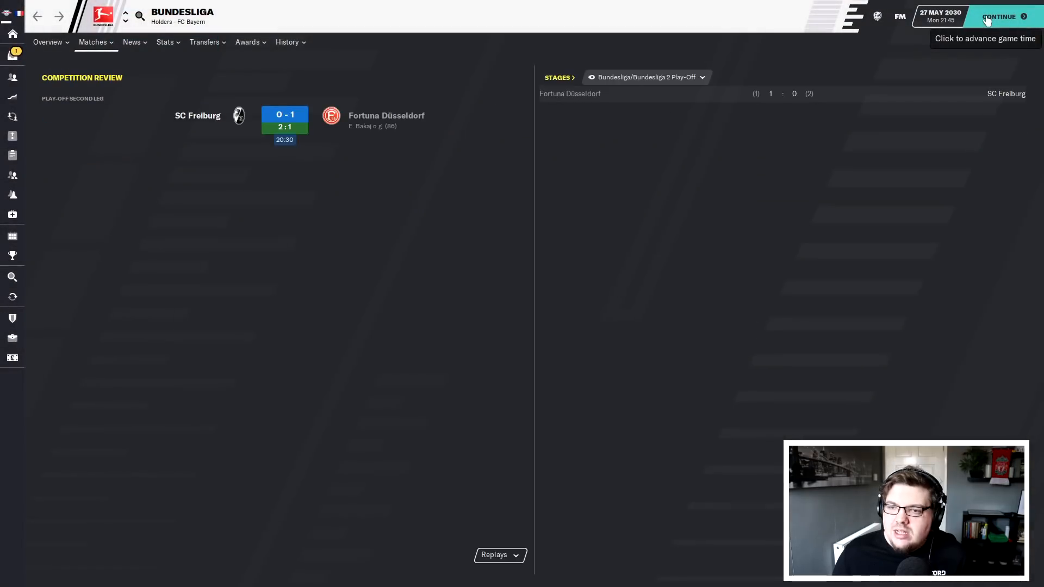
- Advance to 28 May, read the £8.5M collective bonus payout and the Marquinhos Cipriano transfer-listing message
click(998, 16)
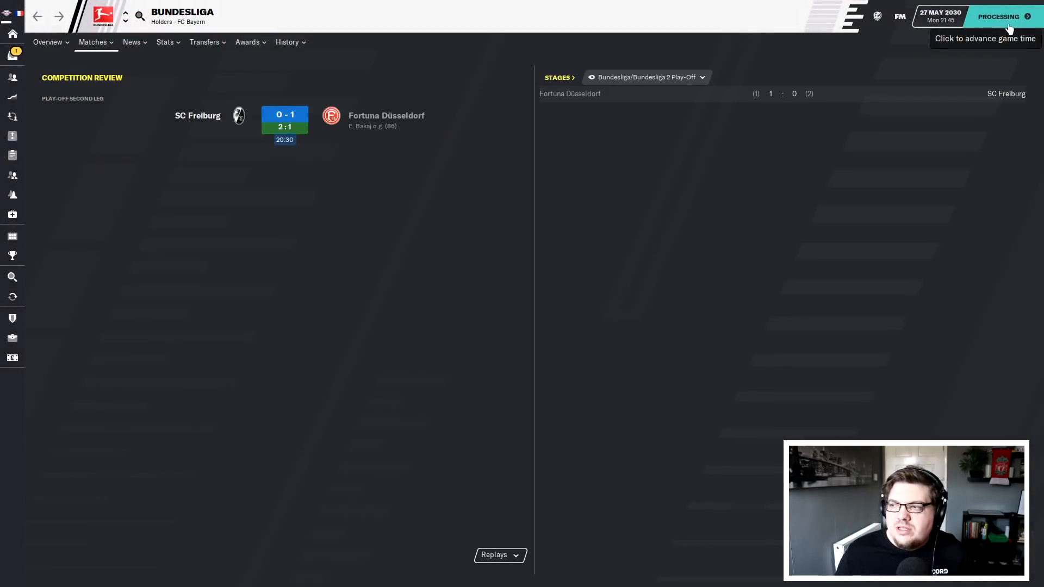
click(998, 16)
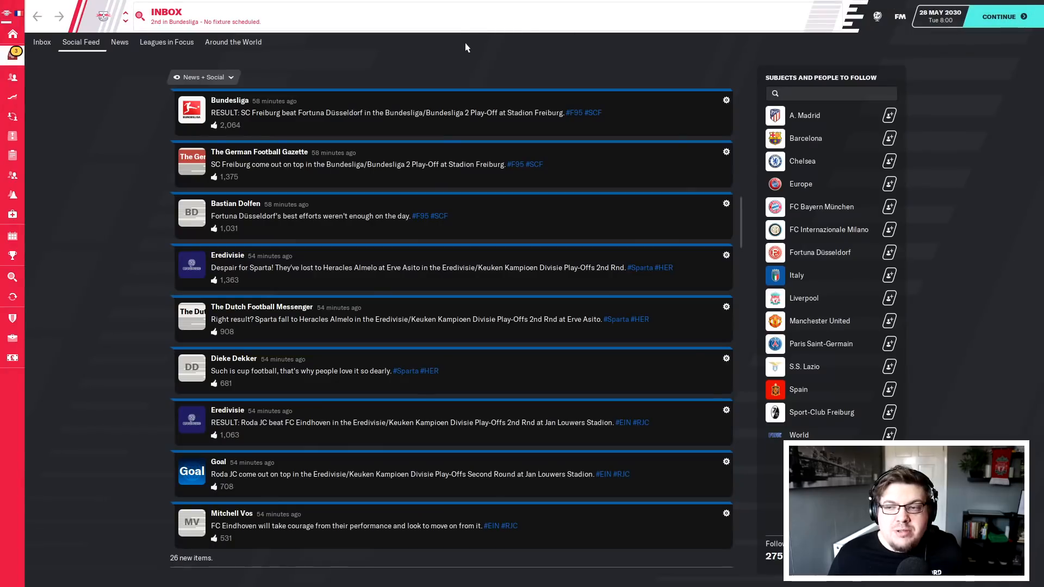
click(41, 43)
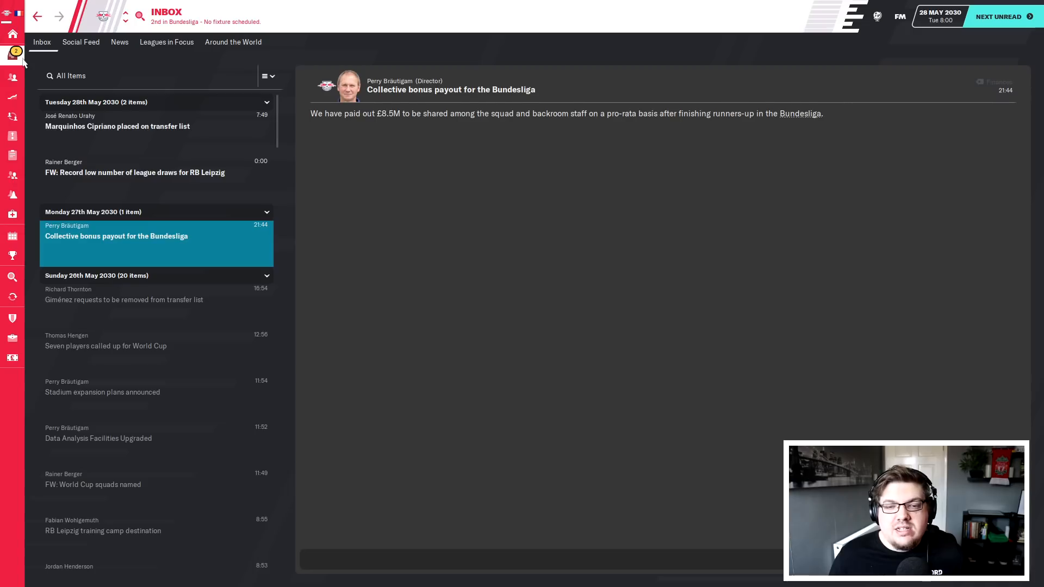
click(135, 173)
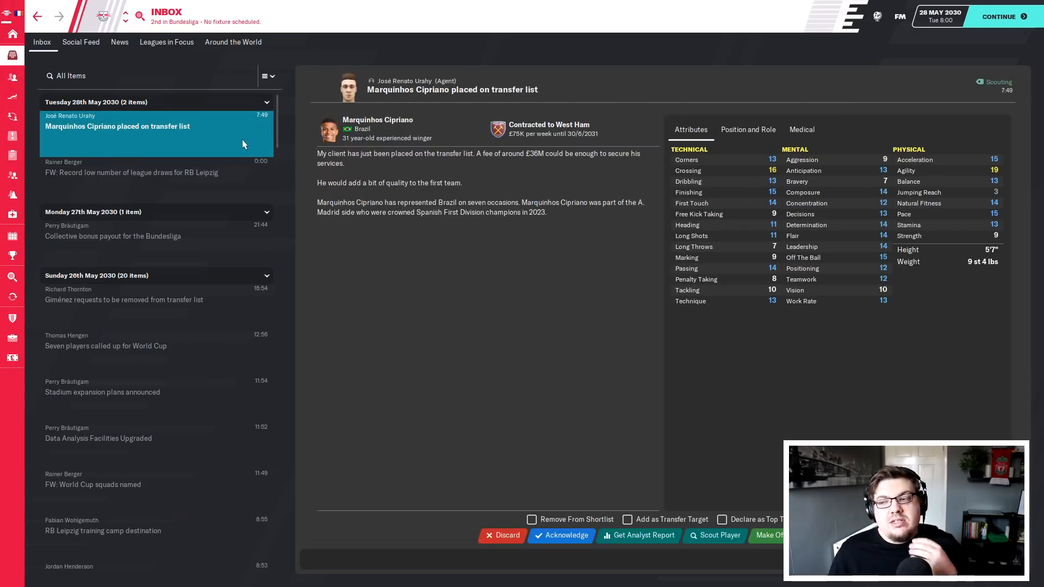
click(998, 16)
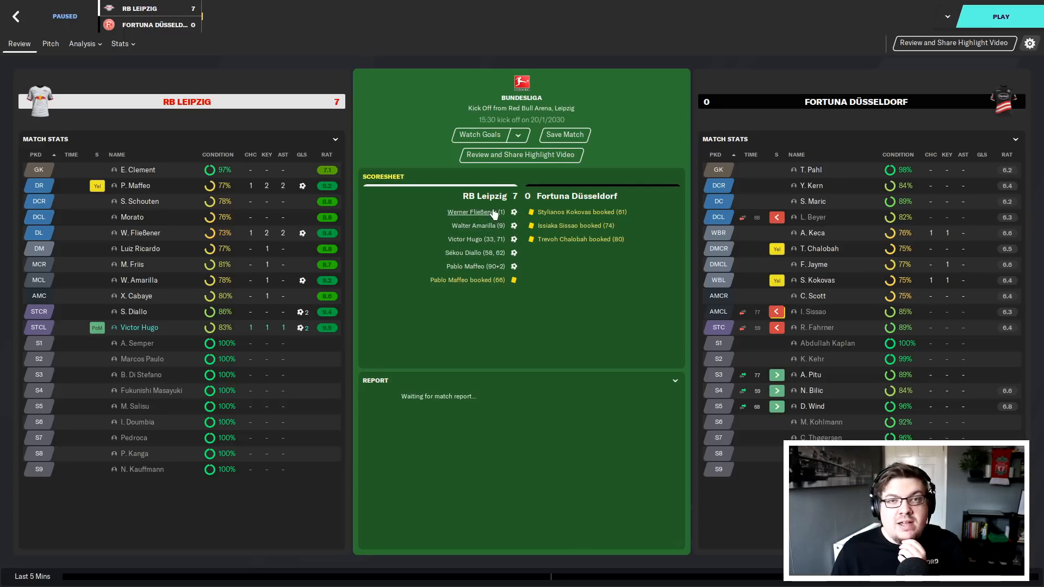
mouse_move(258, 87)
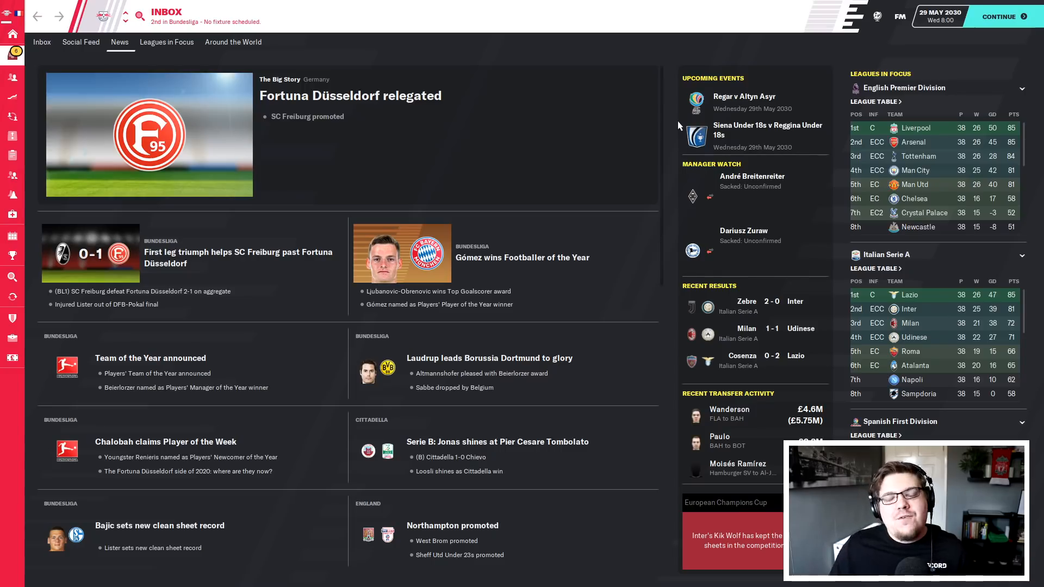
mouse_move(668, 112)
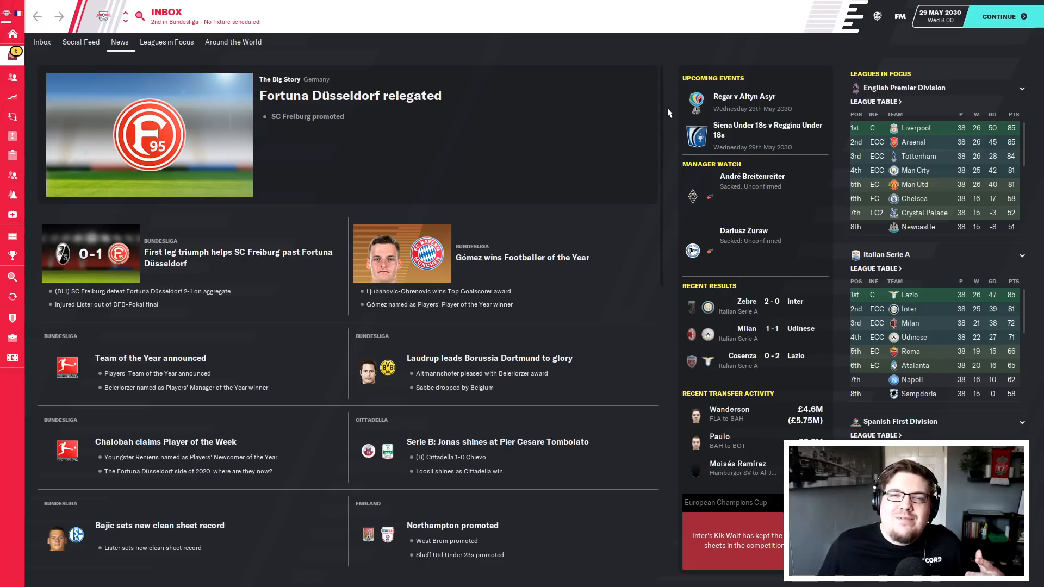
- Read the message naming Morato and Werner Fließener in the Bundesliga Team of the Year
click(41, 42)
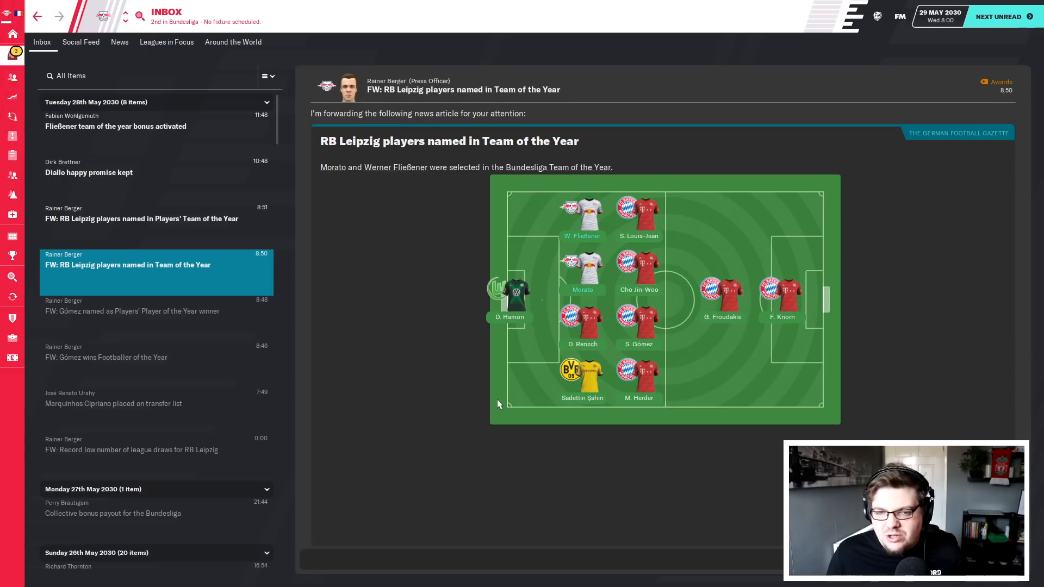
- Read the Team of the Year and Player of the Year awards, then Fließener's £190,000 bonus message
click(142, 219)
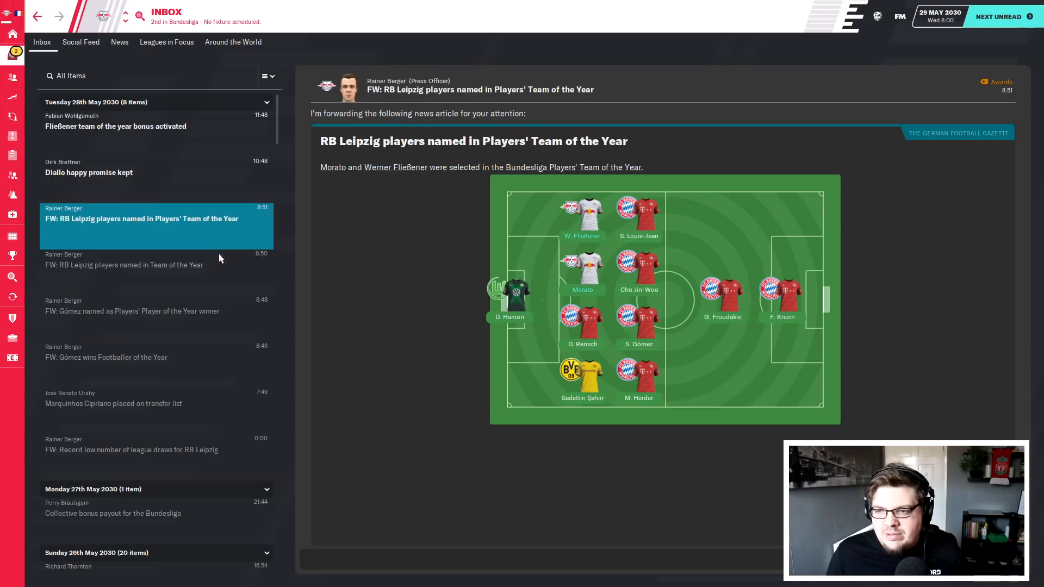
click(124, 264)
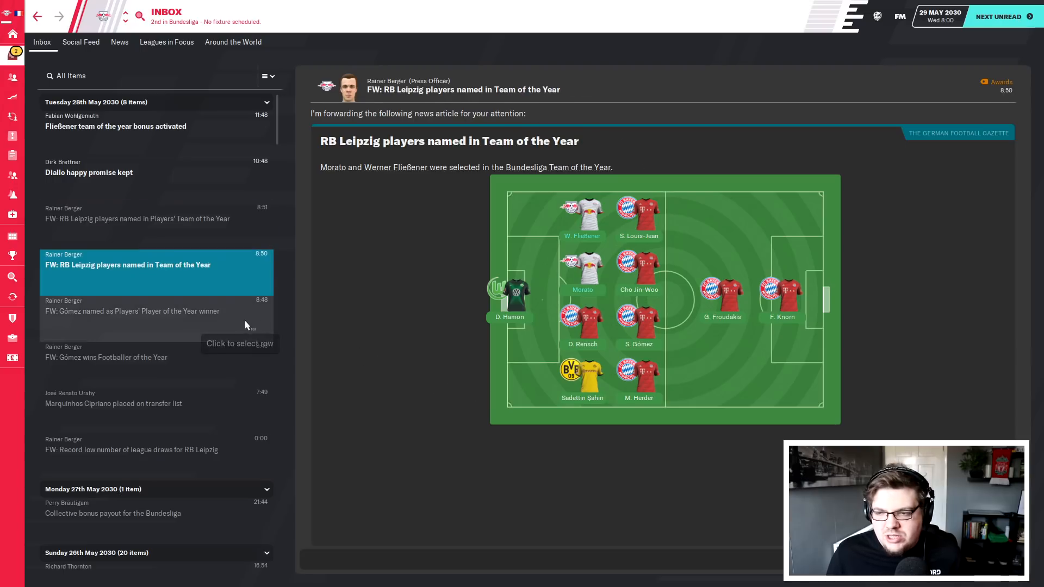
mouse_move(599, 253)
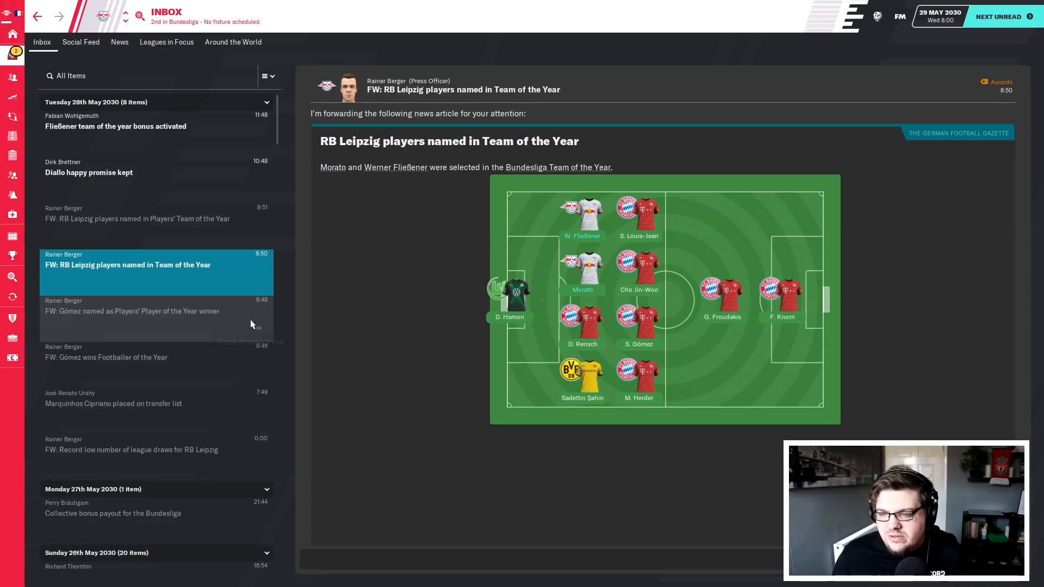
click(131, 311)
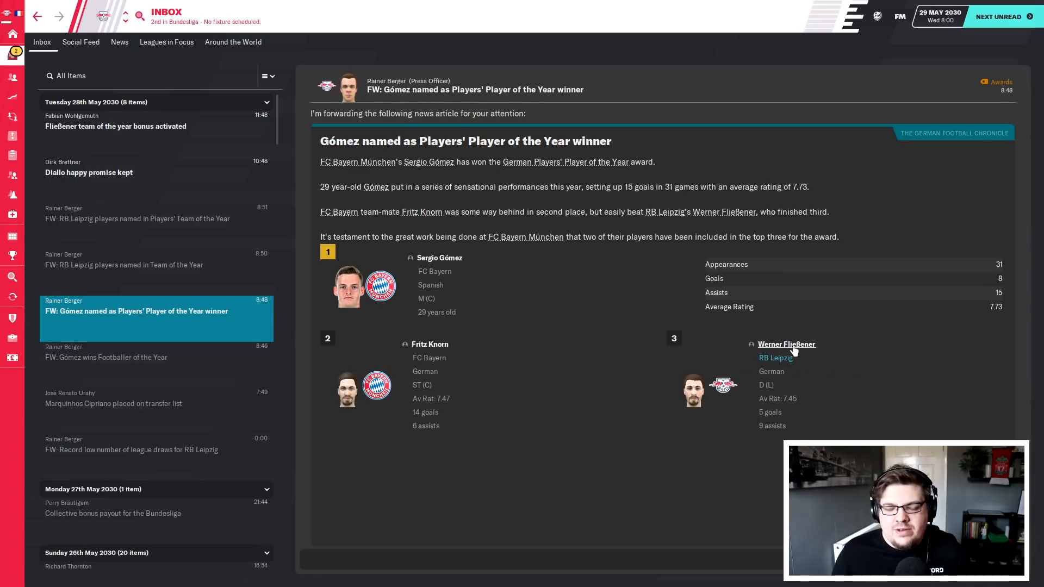
mouse_move(802, 353)
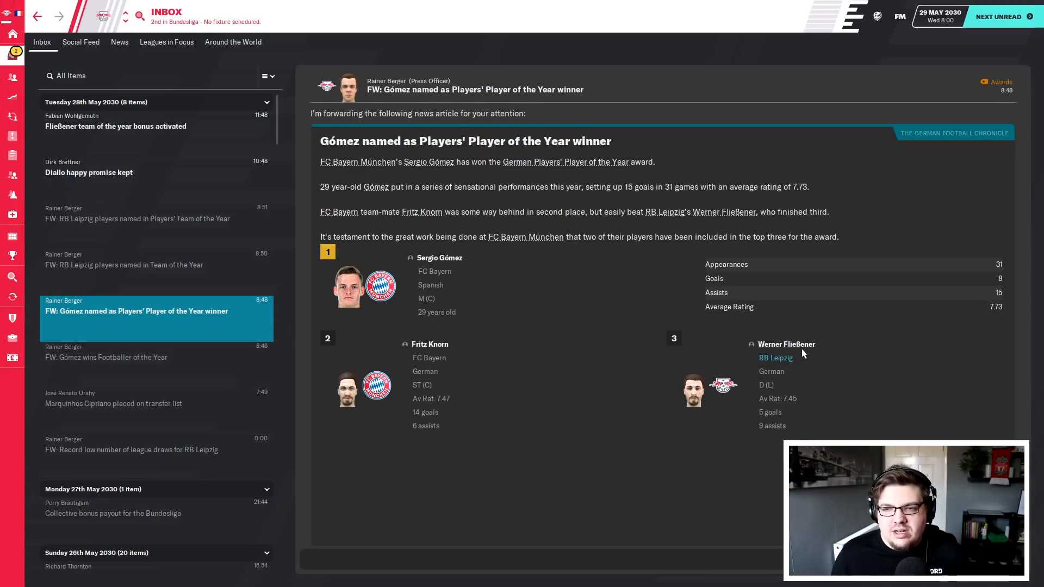
click(775, 357)
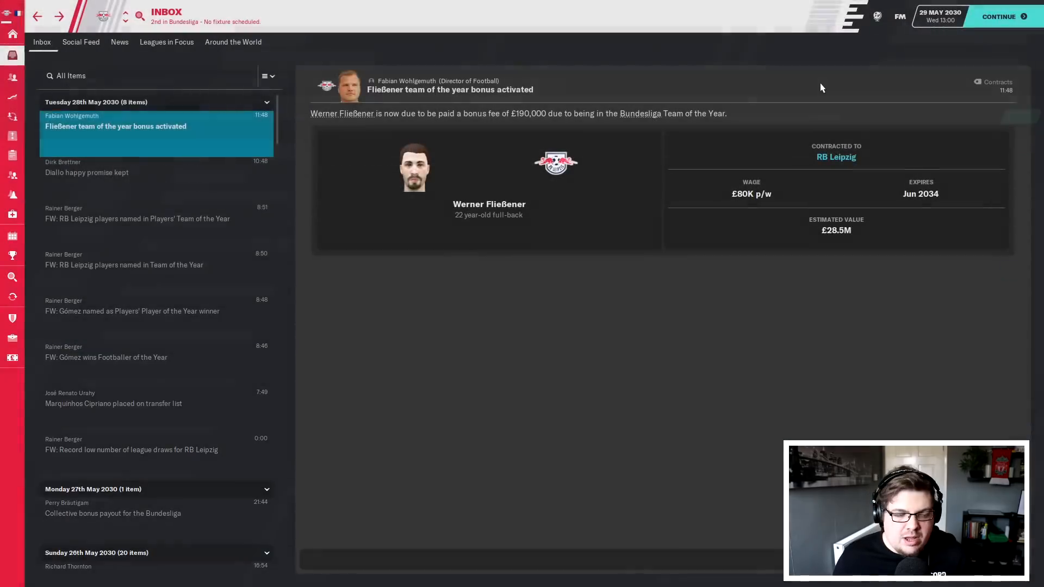
- Continue the game forward to 30 May 2030 and the journalist's question
click(80, 42)
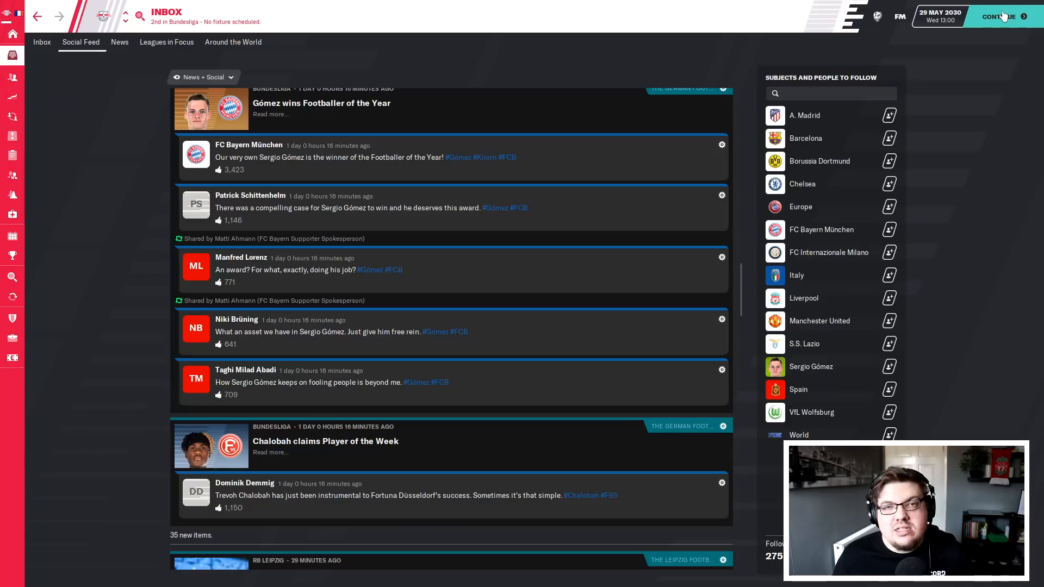
click(998, 17)
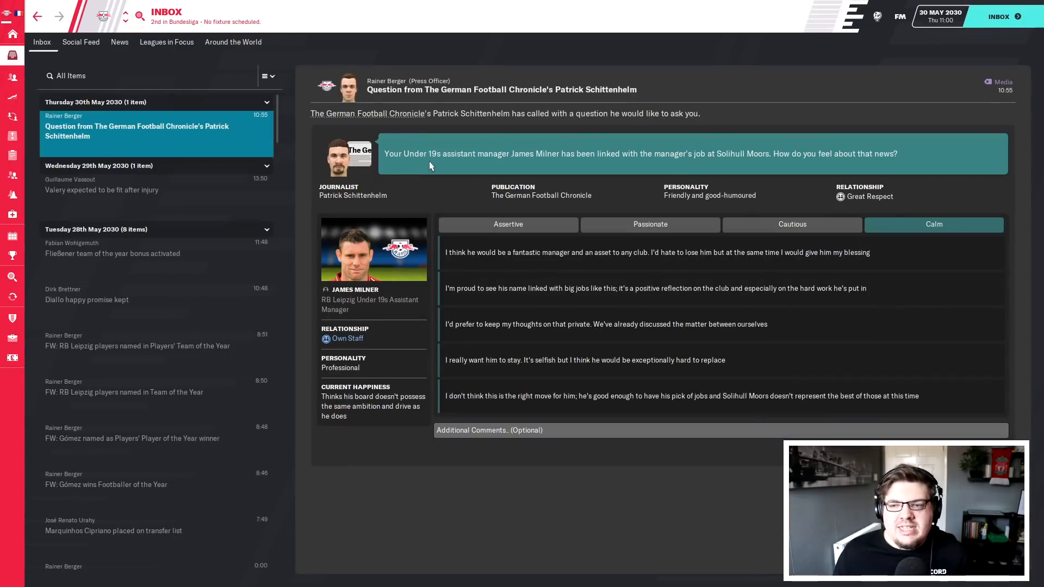
mouse_move(627, 166)
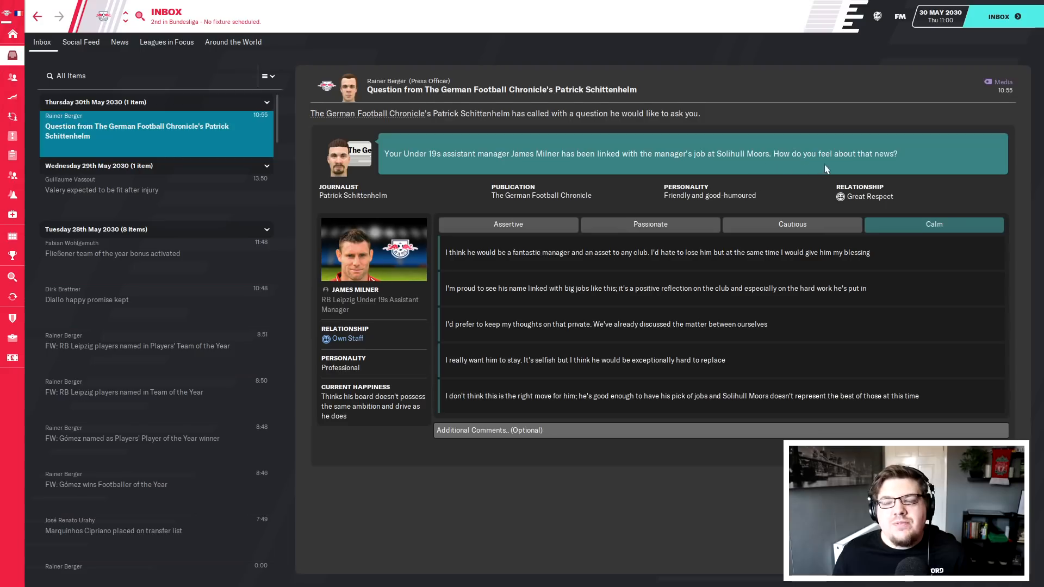
mouse_move(869, 148)
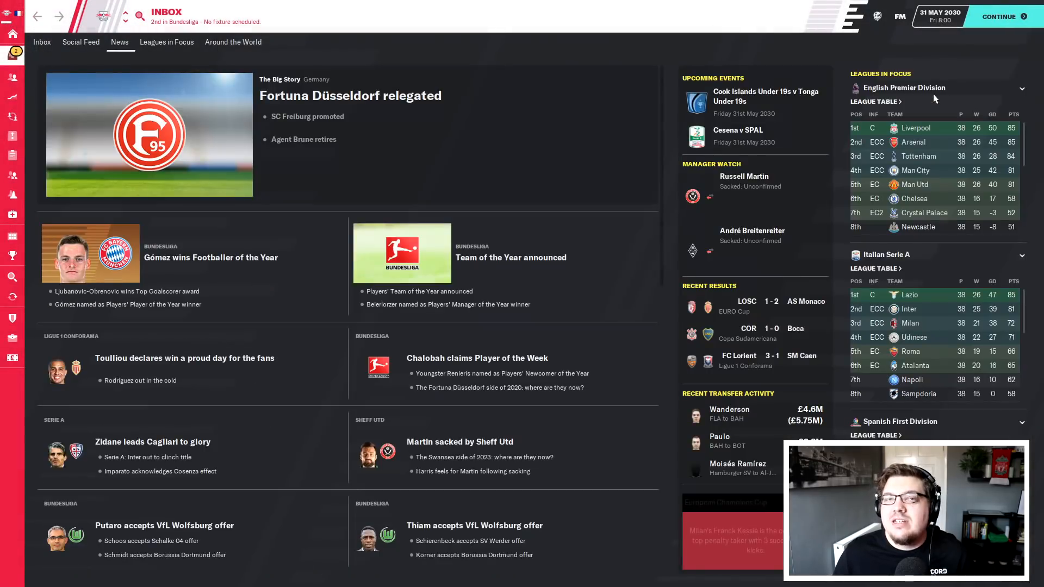
- Read the Milner Solihull Moors message, continue to 2 June 2030 and view RB Leipzig's finances
click(42, 42)
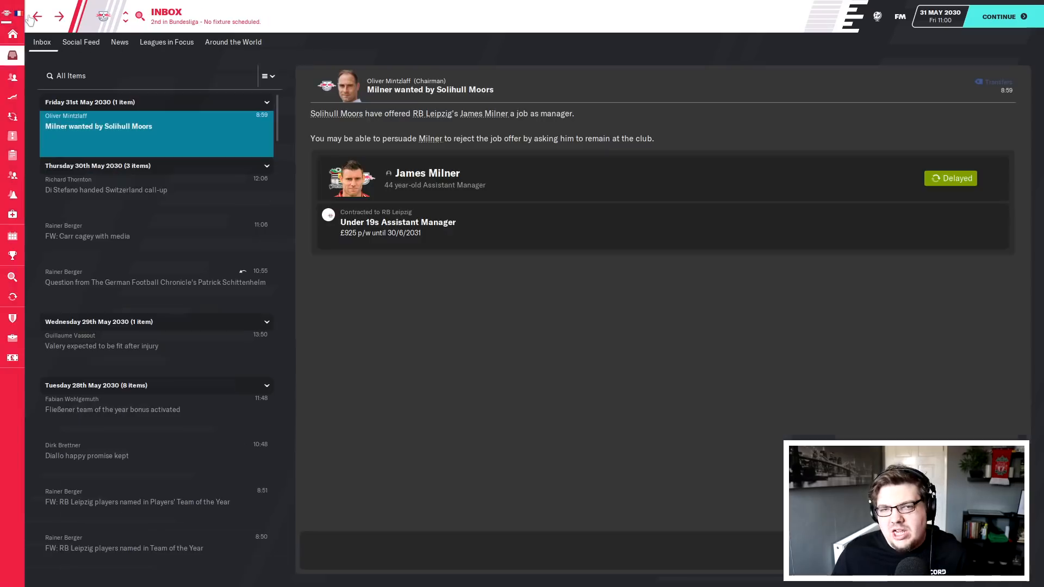
click(998, 16)
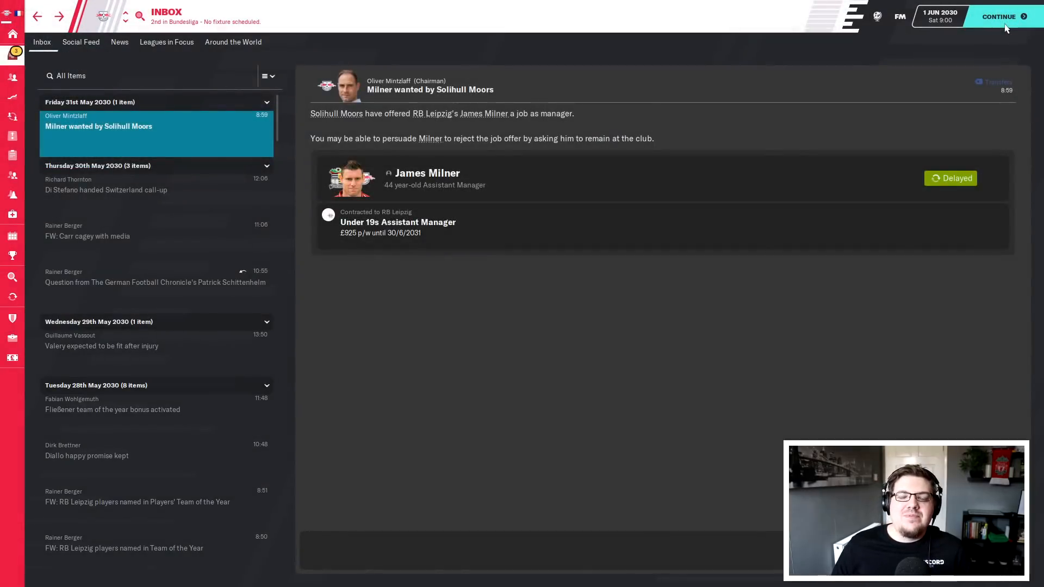
click(997, 16)
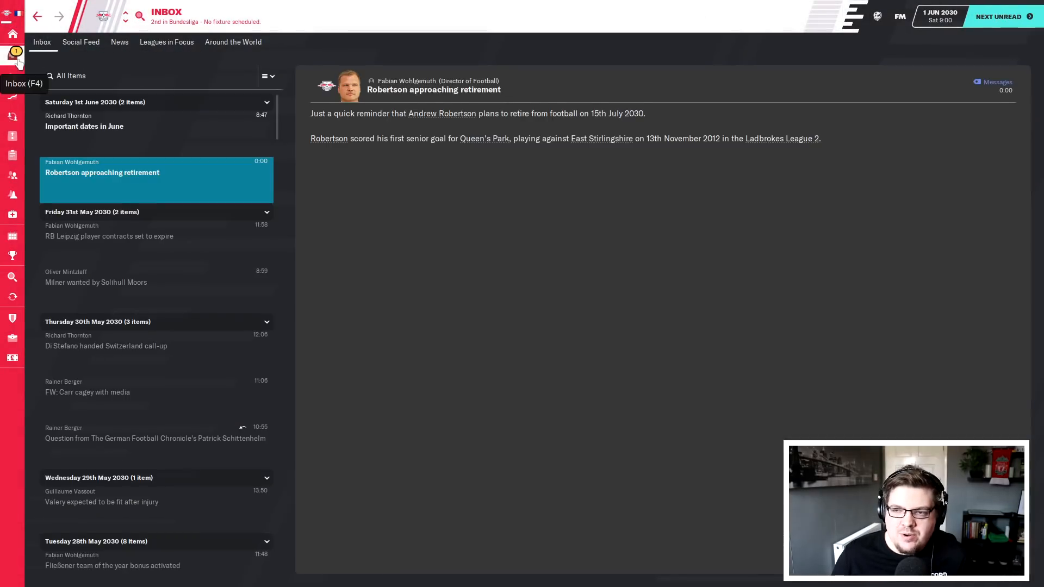
click(443, 113)
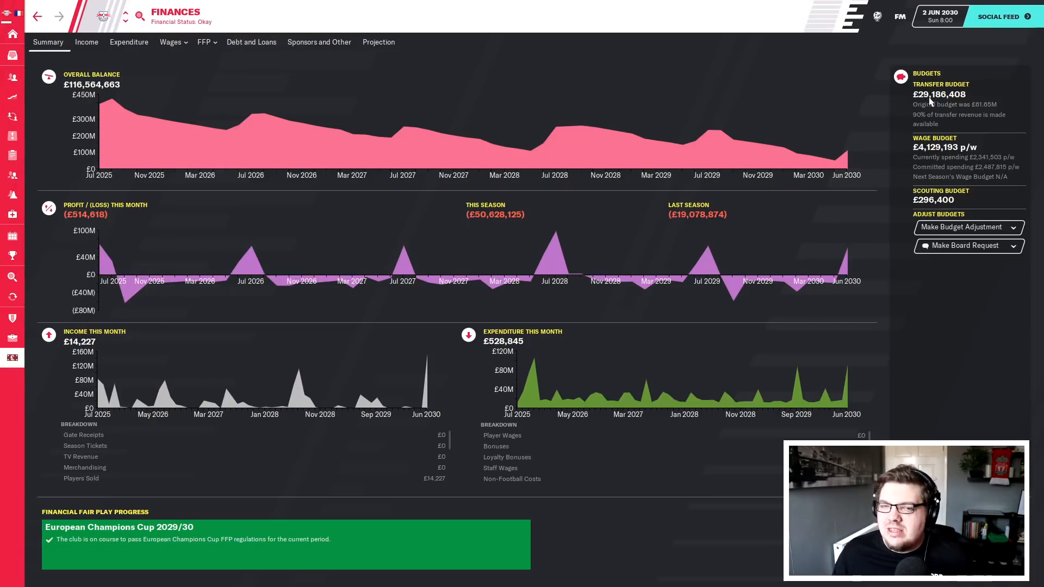
mouse_move(552, 25)
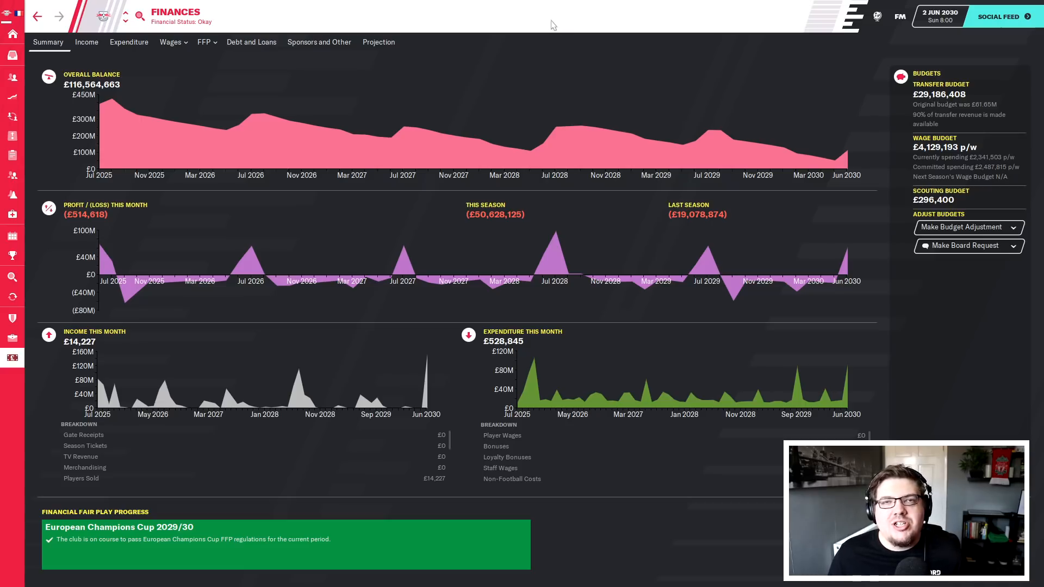
mouse_move(545, 26)
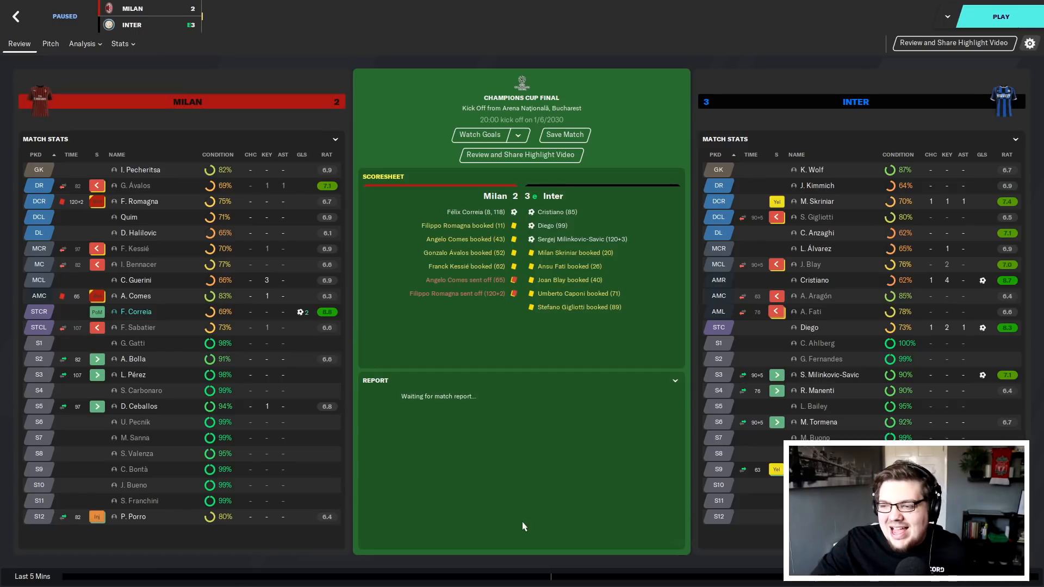
mouse_move(724, 291)
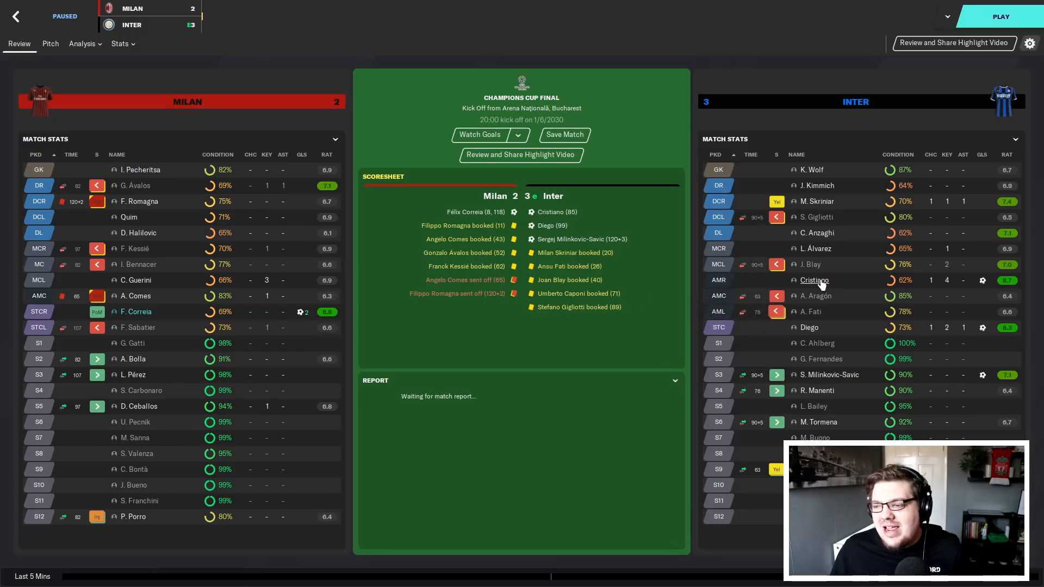
- Go to Inter's club page to see their 2029/30 fixtures and results
click(813, 280)
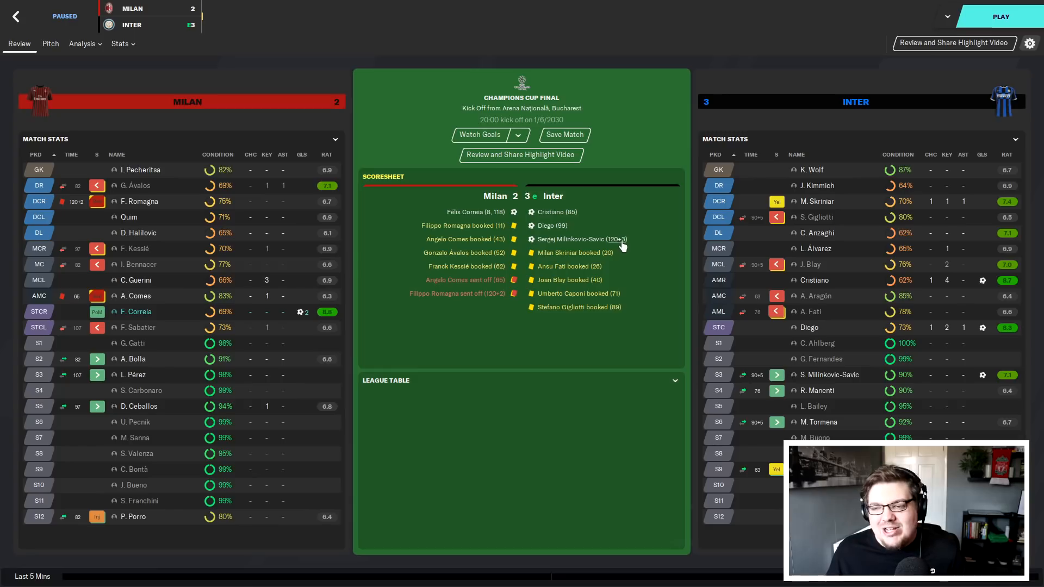
mouse_move(643, 261)
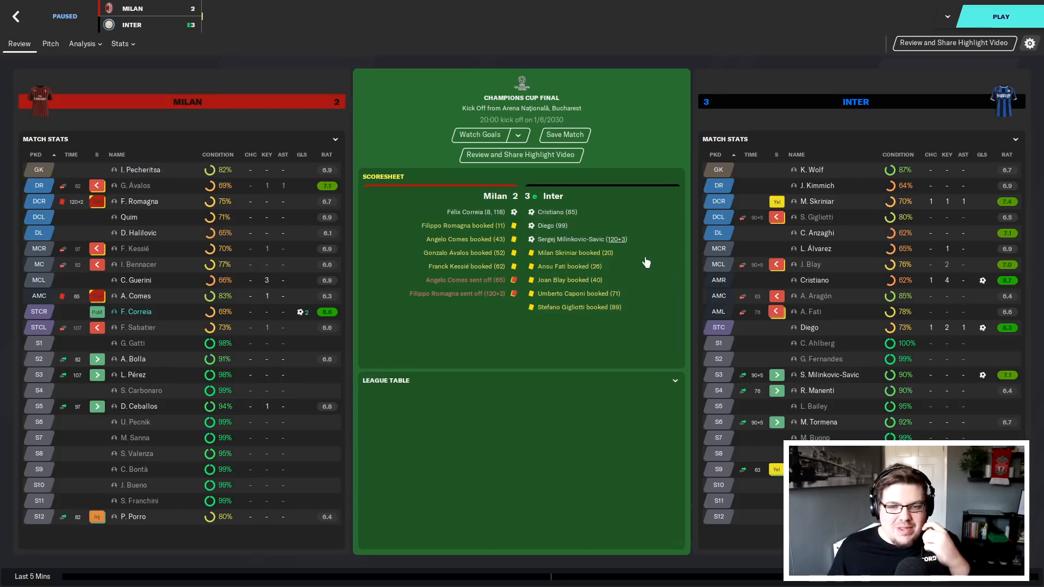
mouse_move(351, 217)
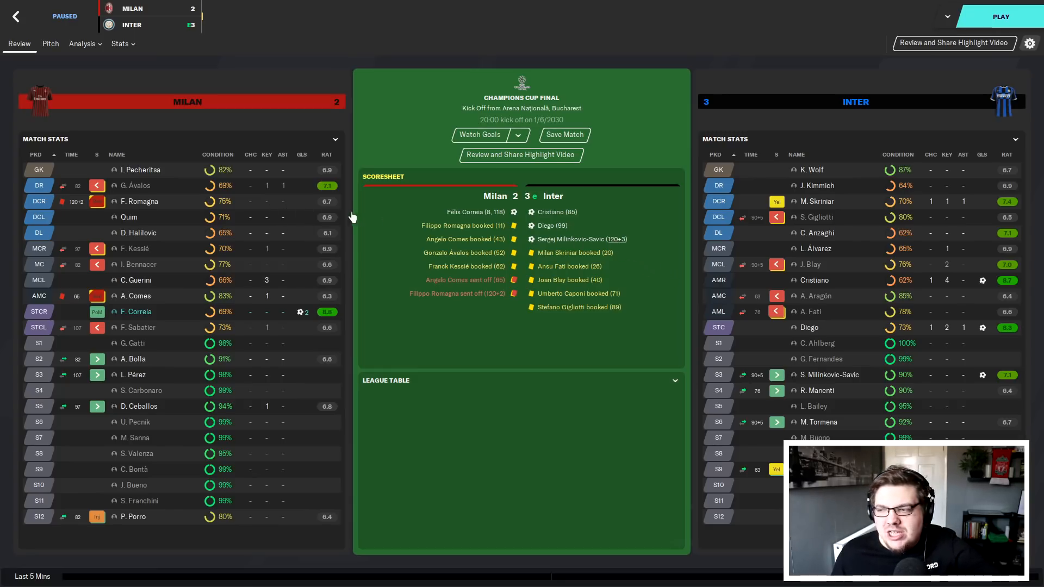
mouse_move(360, 217)
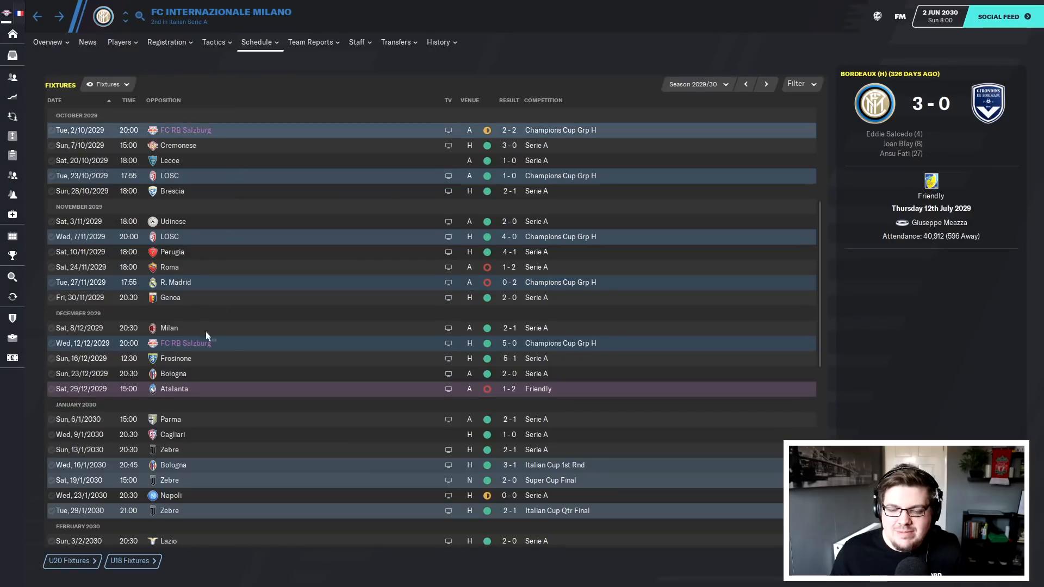
- View the Champions Cup Final tie and Inter's squad sorted by position
scroll(down, 3)
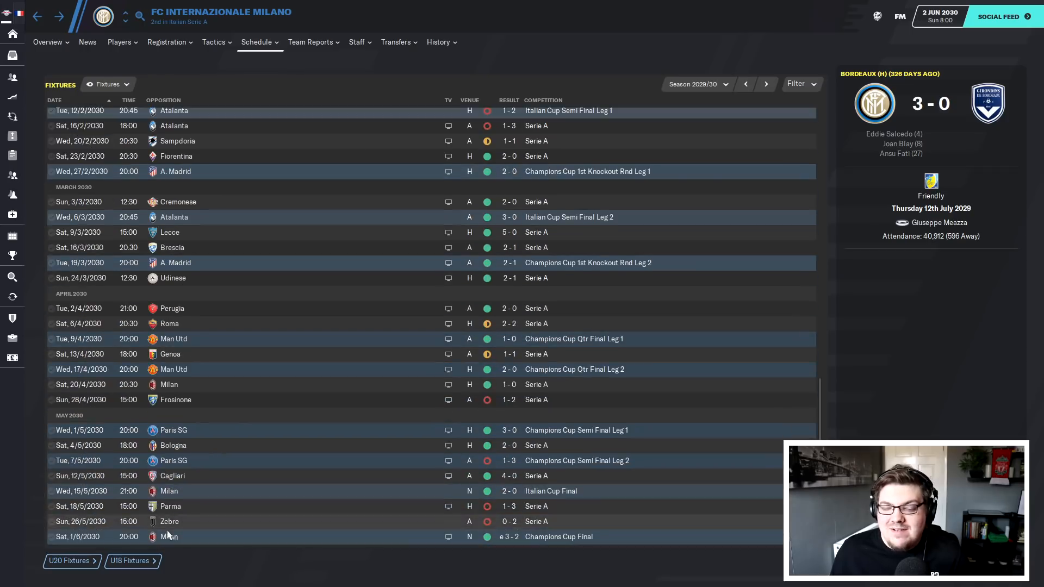
click(558, 536)
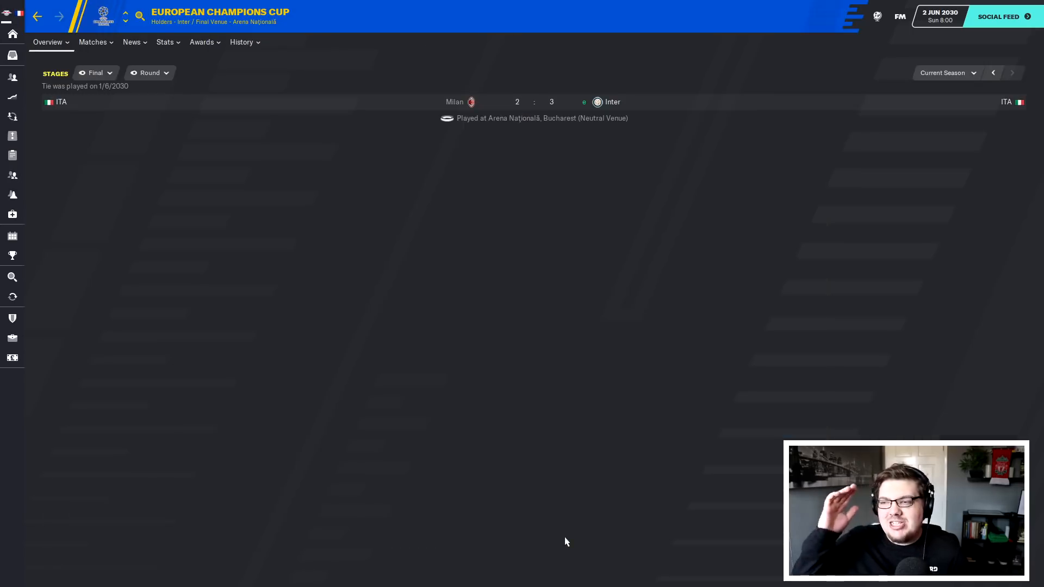
click(48, 42)
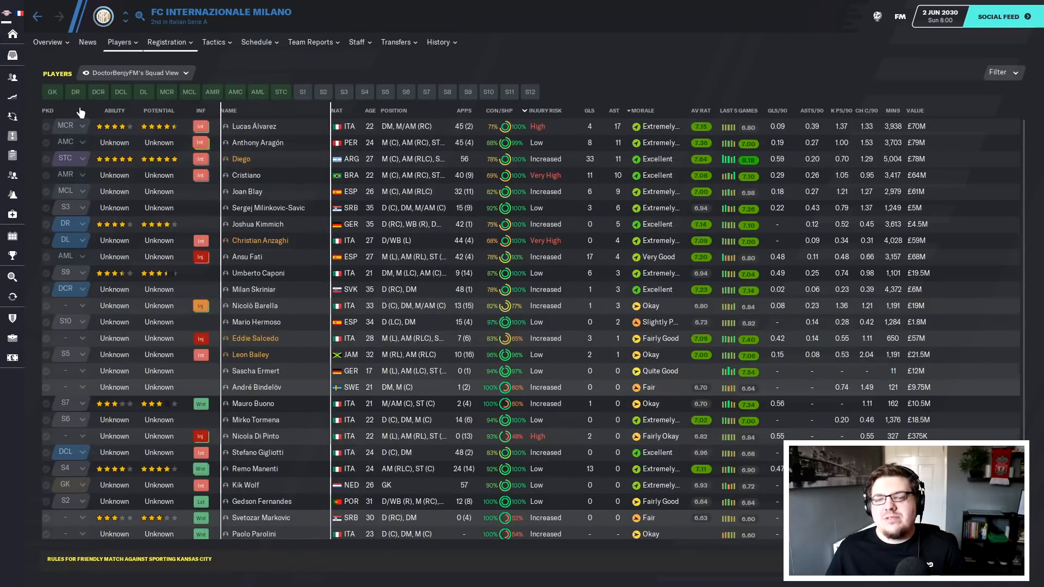
click(47, 111)
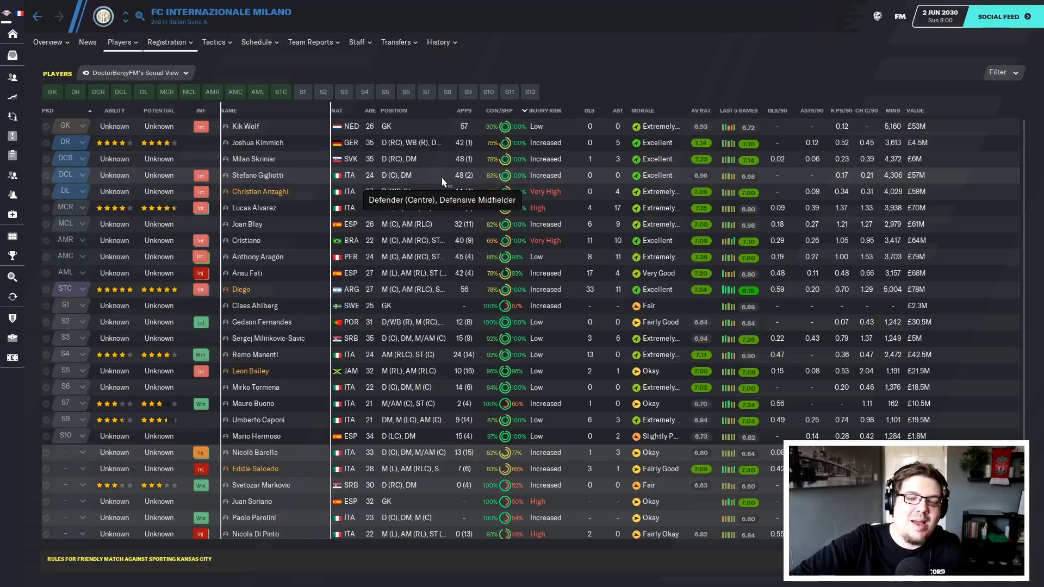
- View Inter's club overview and return to the RB Leipzig home dashboard
click(13, 34)
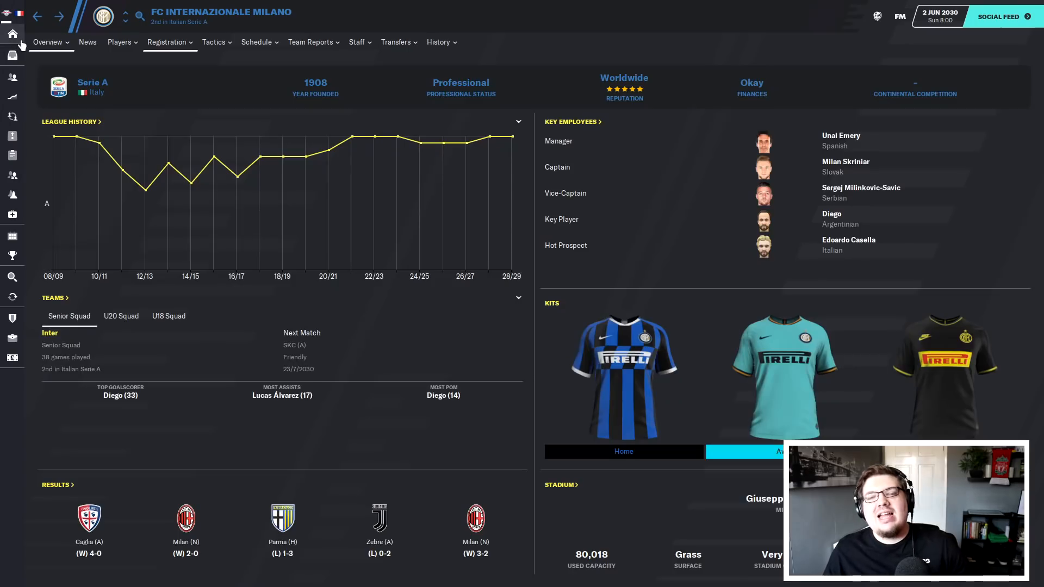
click(12, 34)
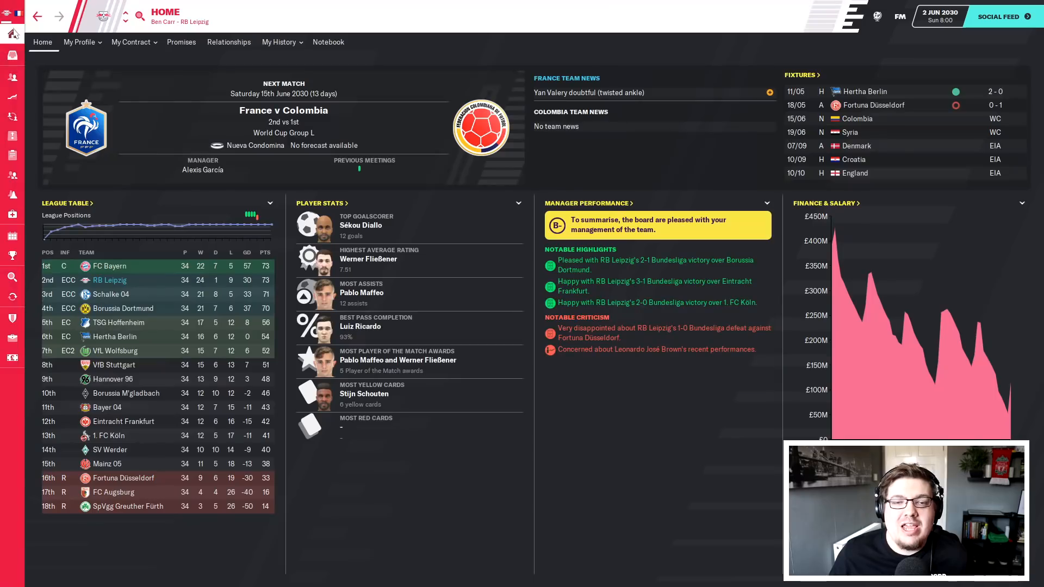